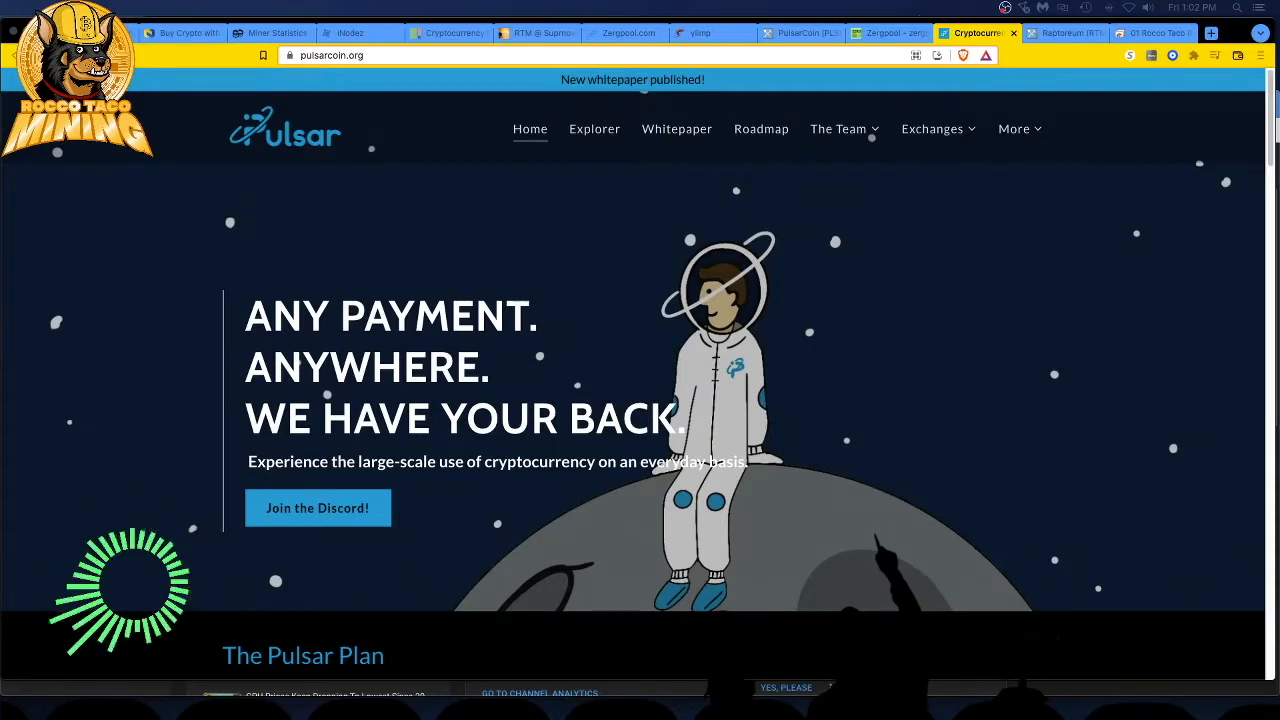
mouse_move(100, 379)
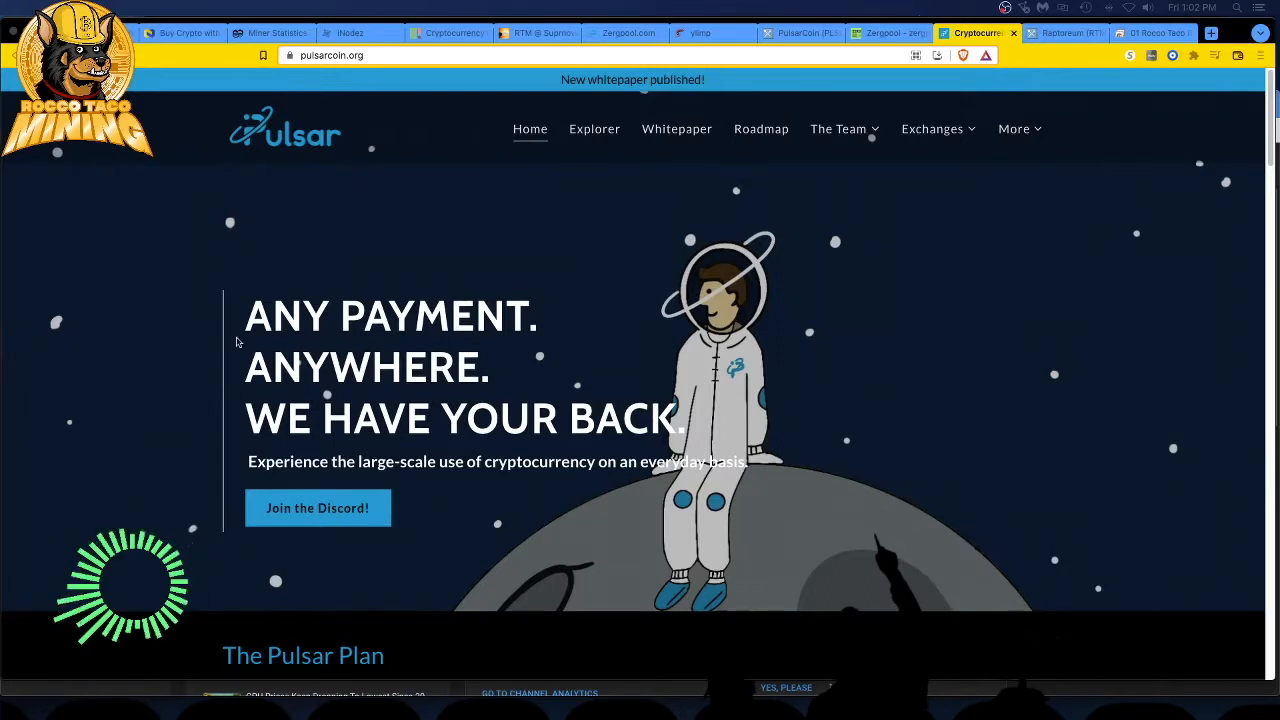
Scroll pulsarcoin.org past The Pulsar Plan and tutorial video to Downloads (V 1.1).
scroll("down", 3)
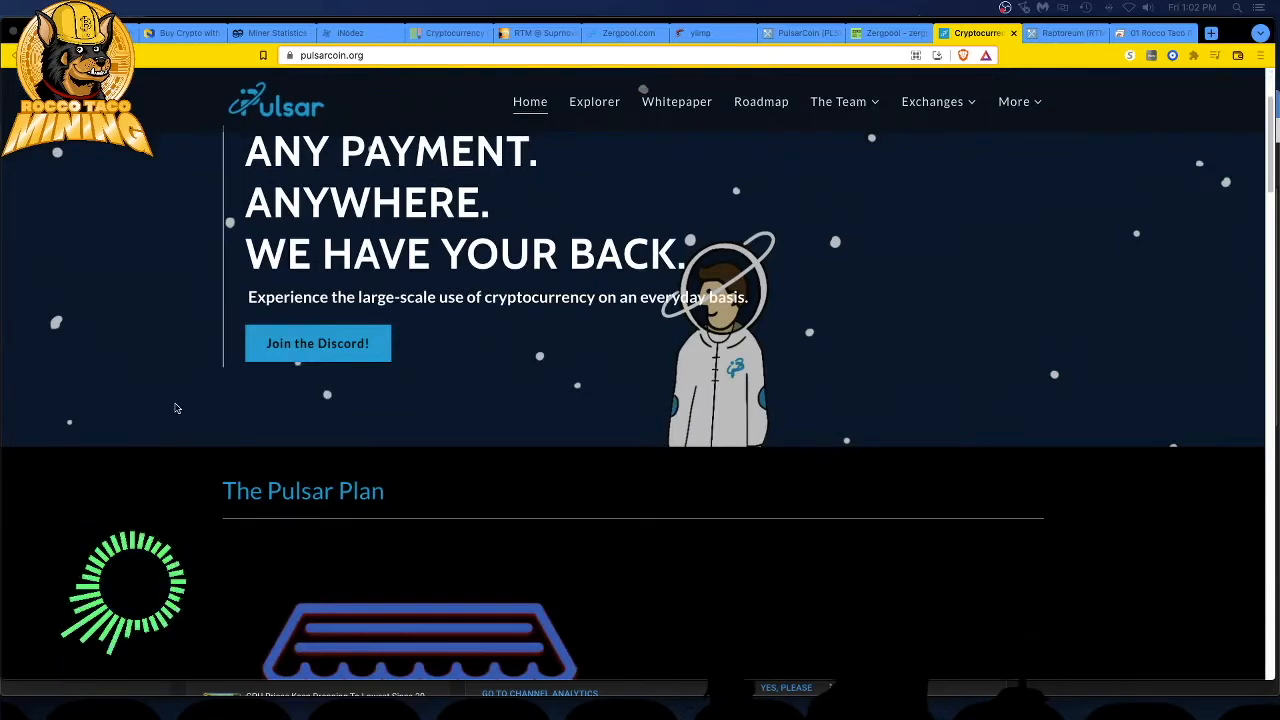
scroll("down", 3)
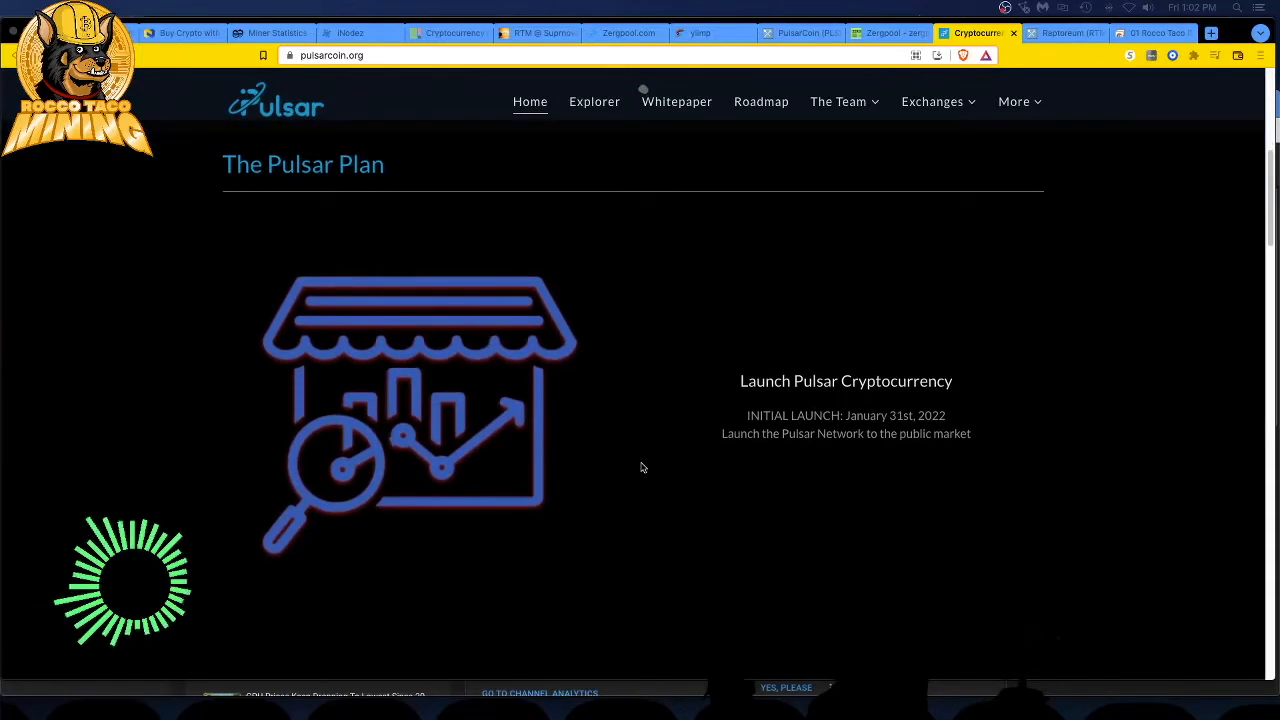
mouse_move(644, 466)
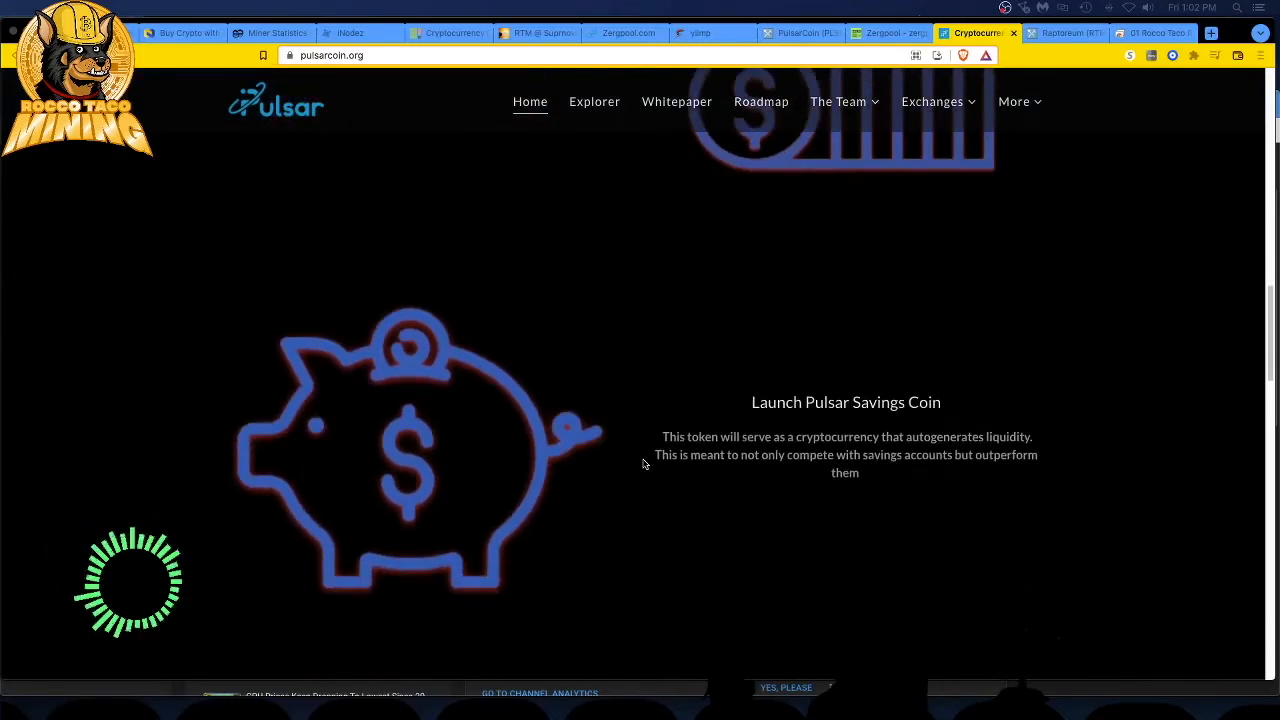
scroll("down", 3)
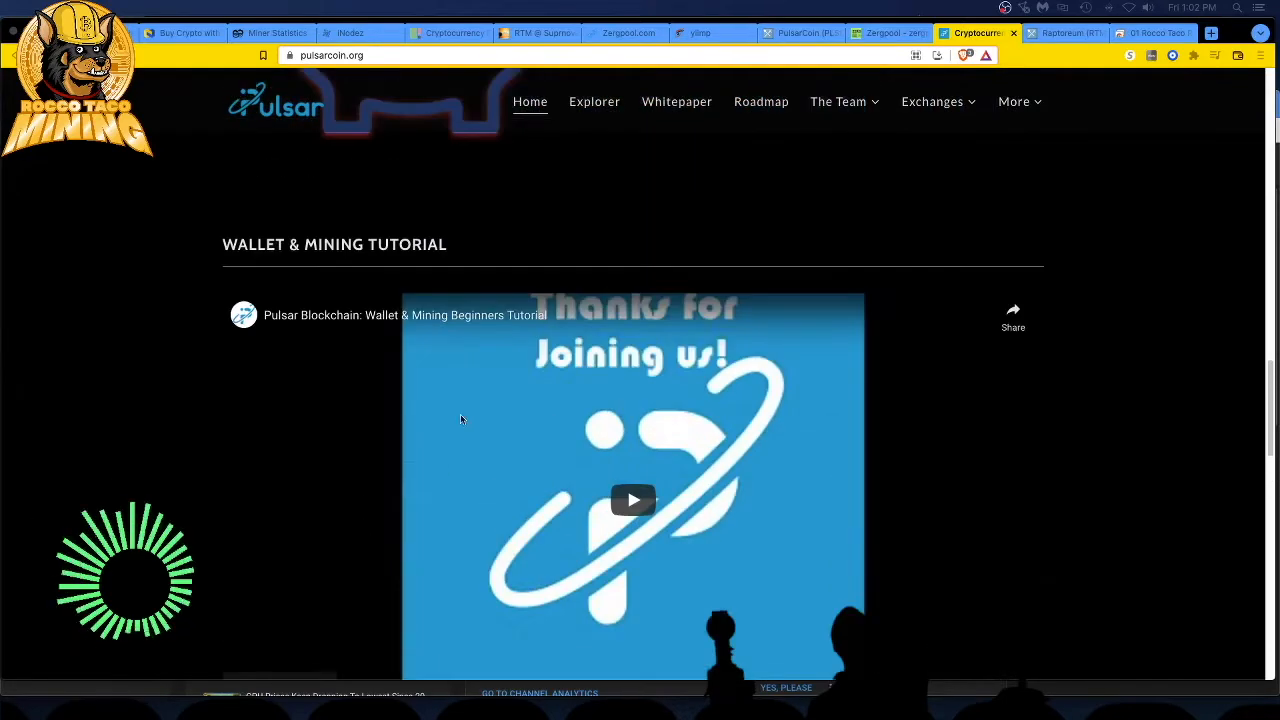
scroll("down", 3)
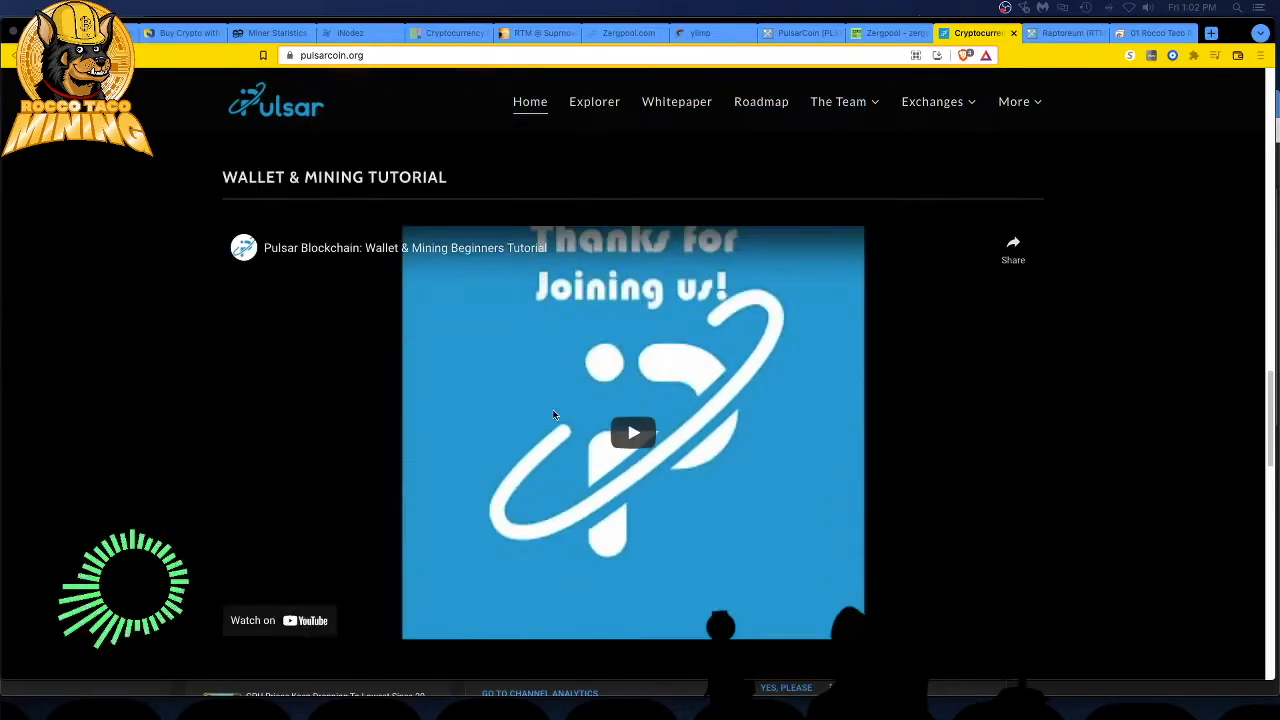
scroll("down", 3)
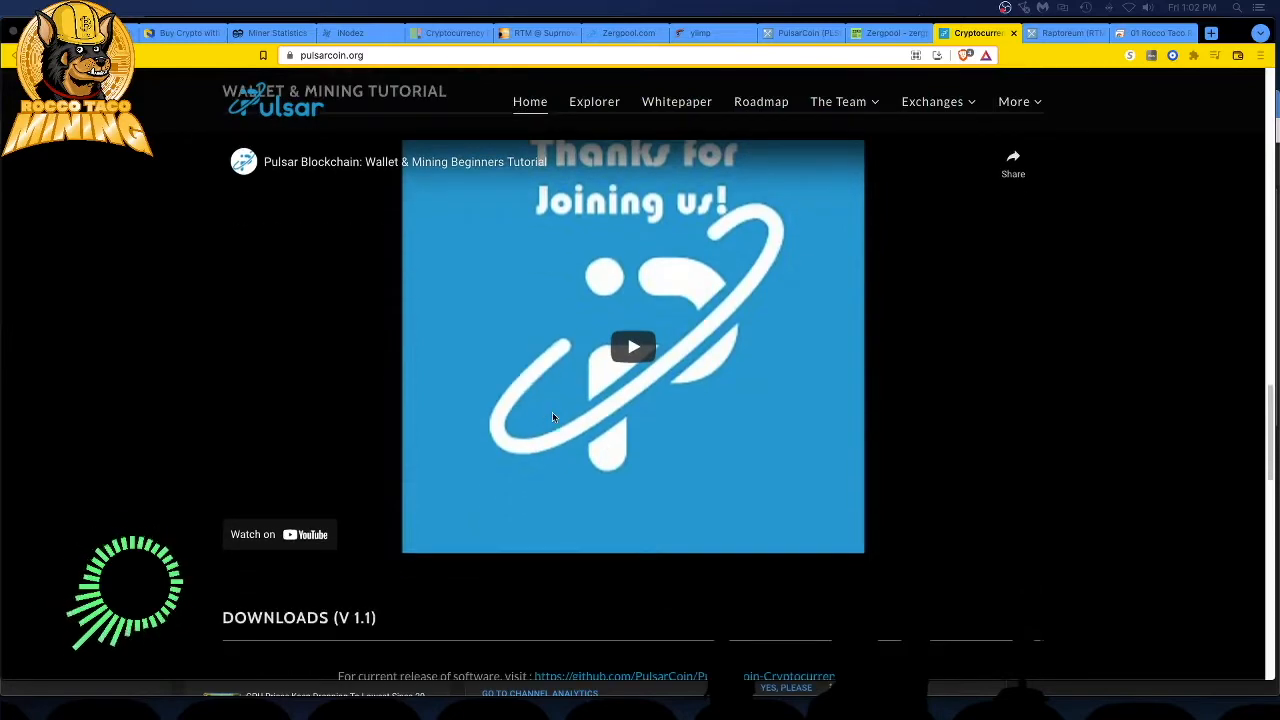
scroll("down", 3)
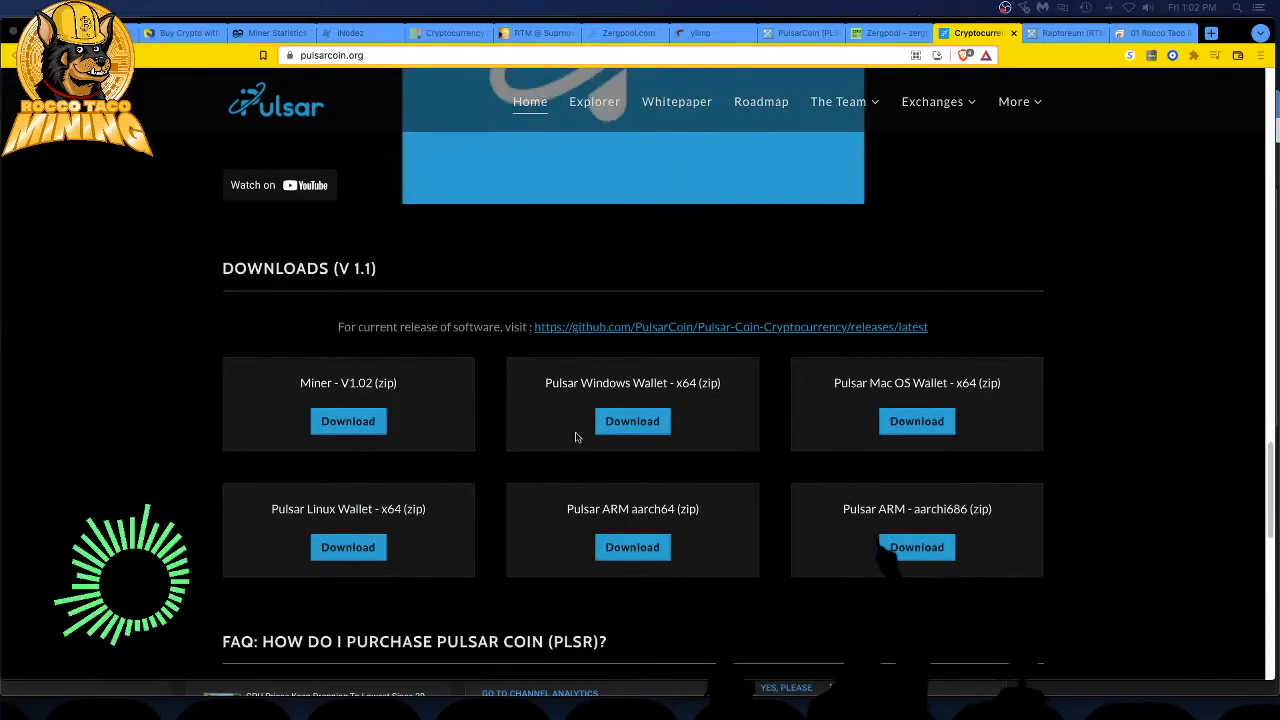
mouse_move(415, 453)
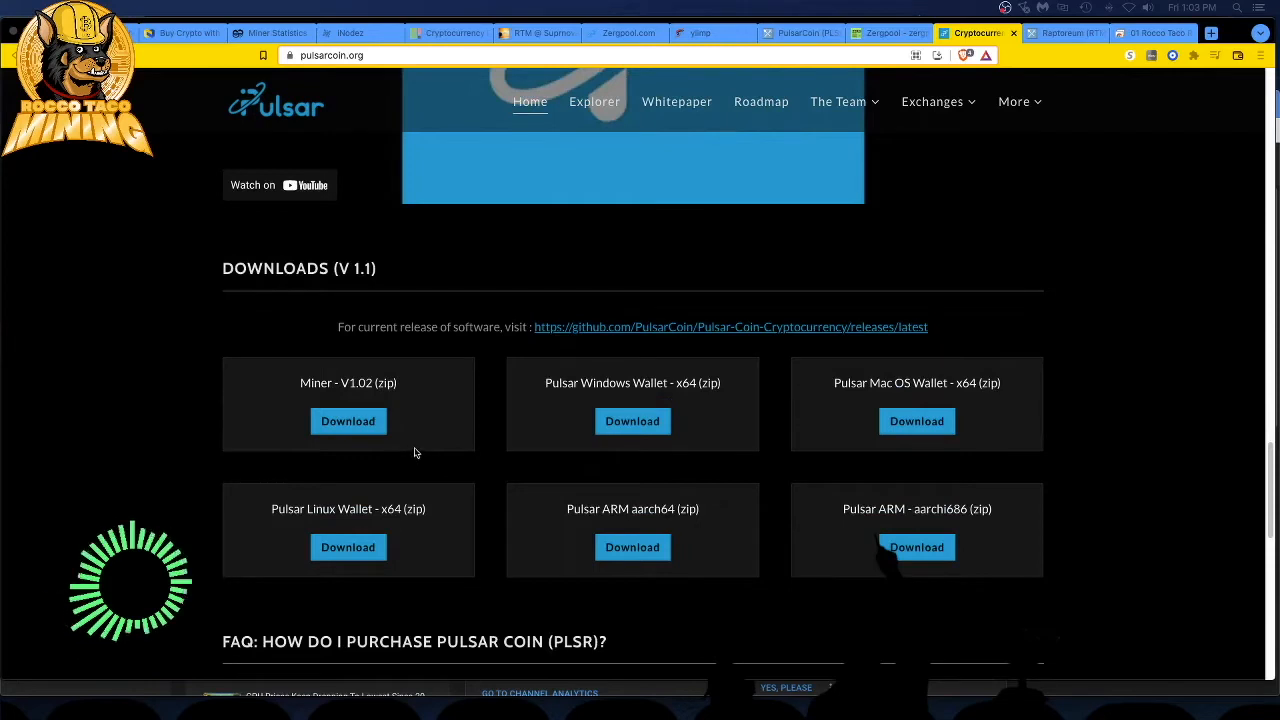
mouse_move(605, 213)
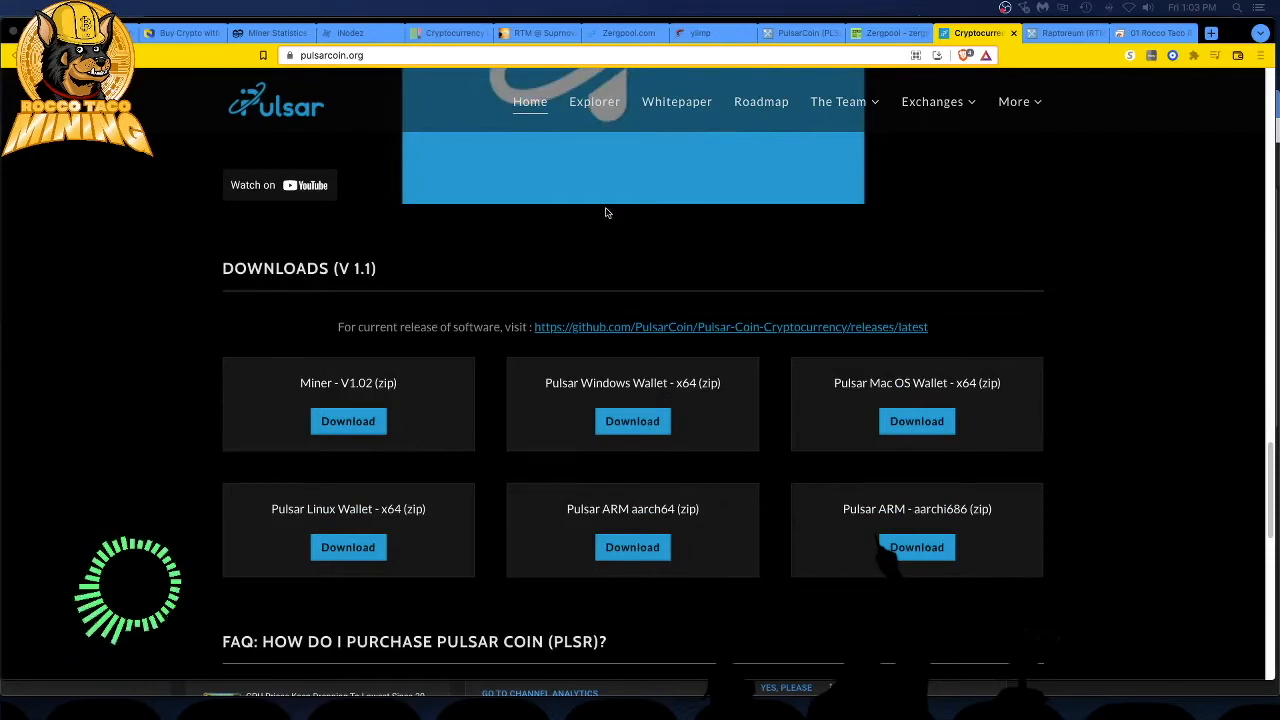
mouse_move(1085, 96)
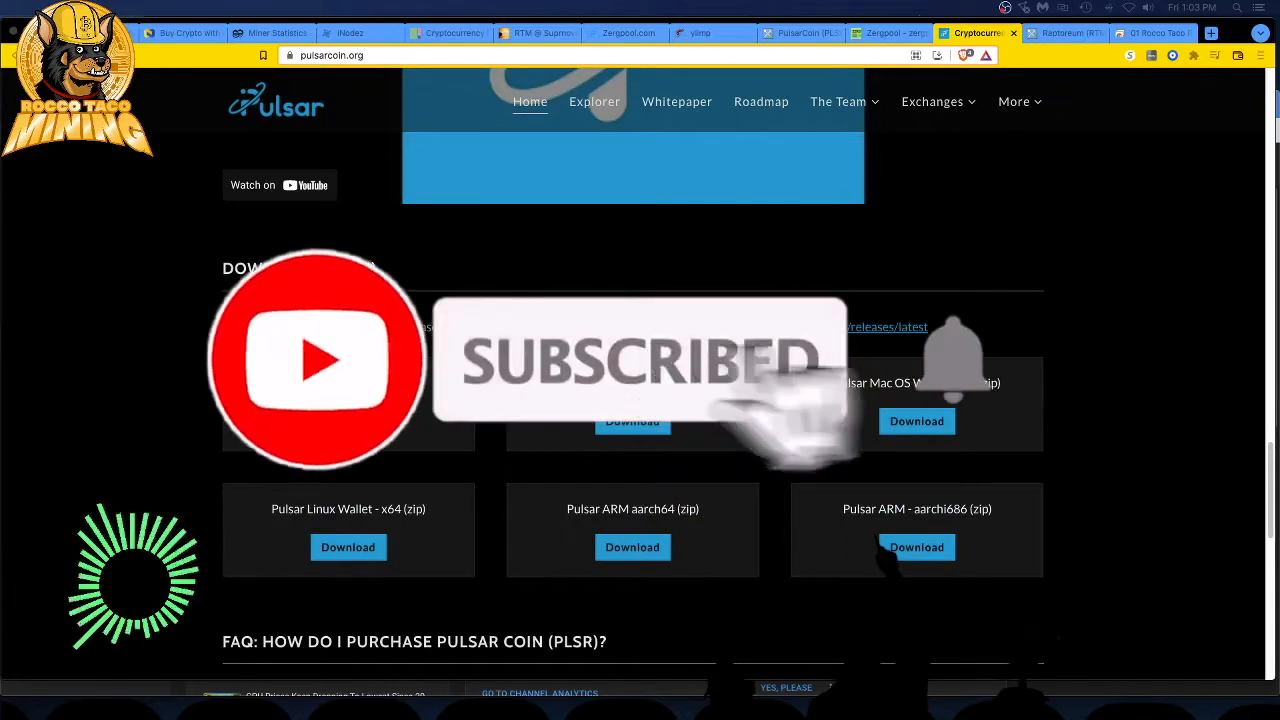
scroll("down", 3)
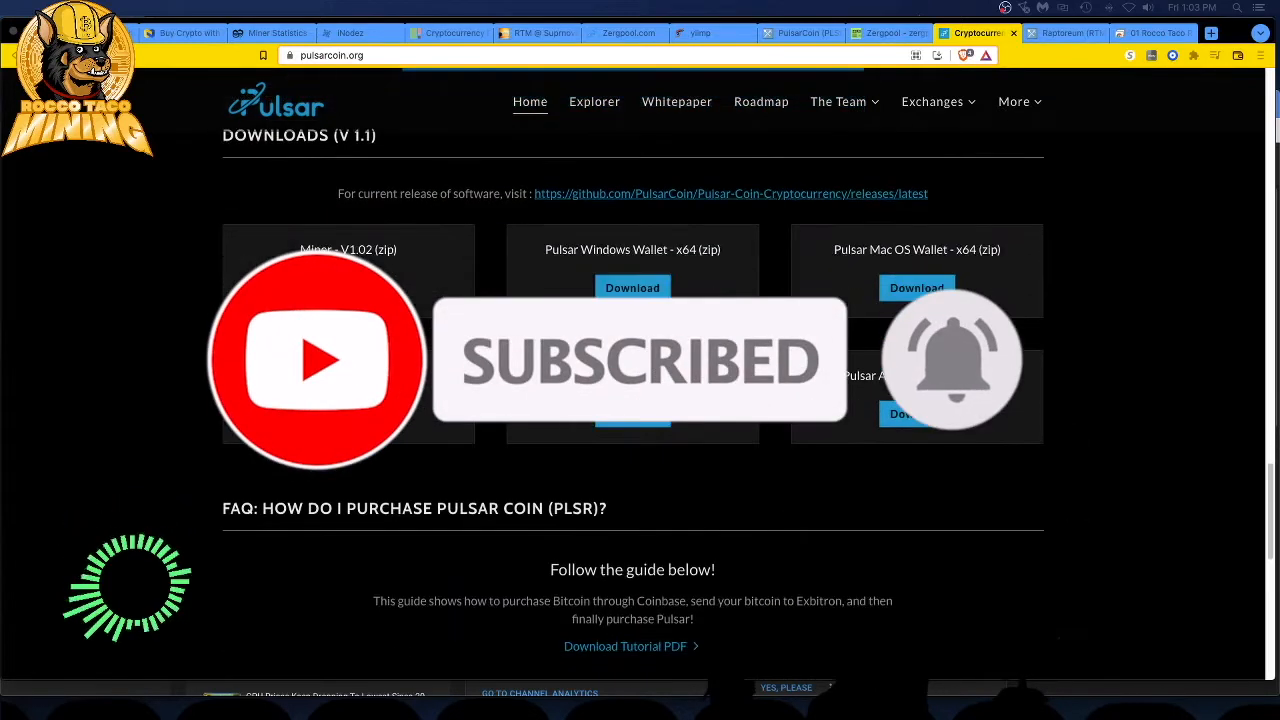
scroll("down", 3)
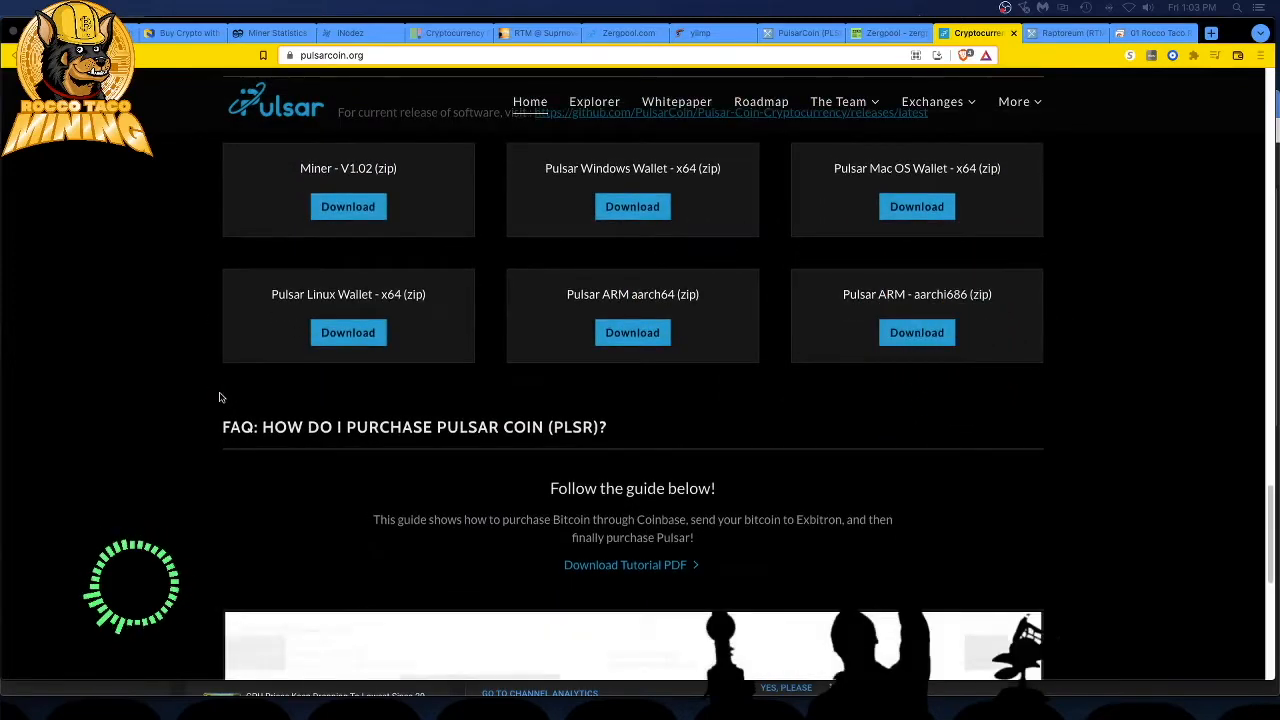
scroll("down", 3)
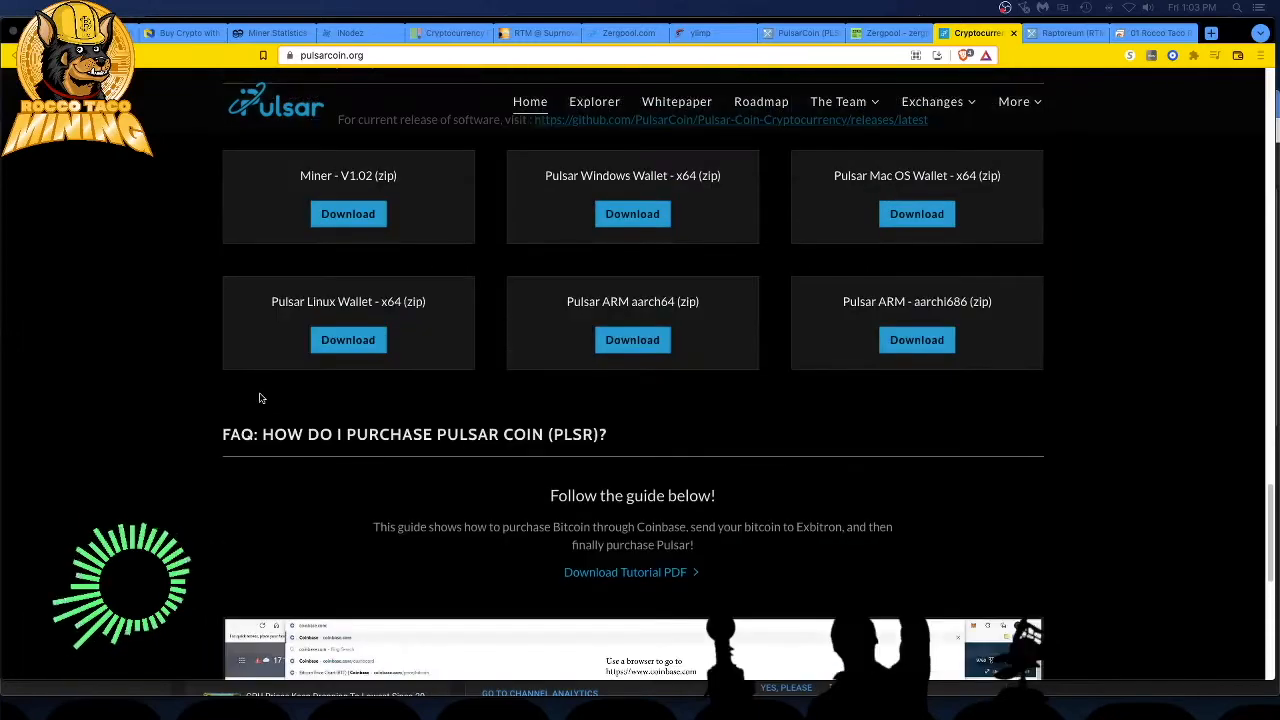
scroll("up", 3)
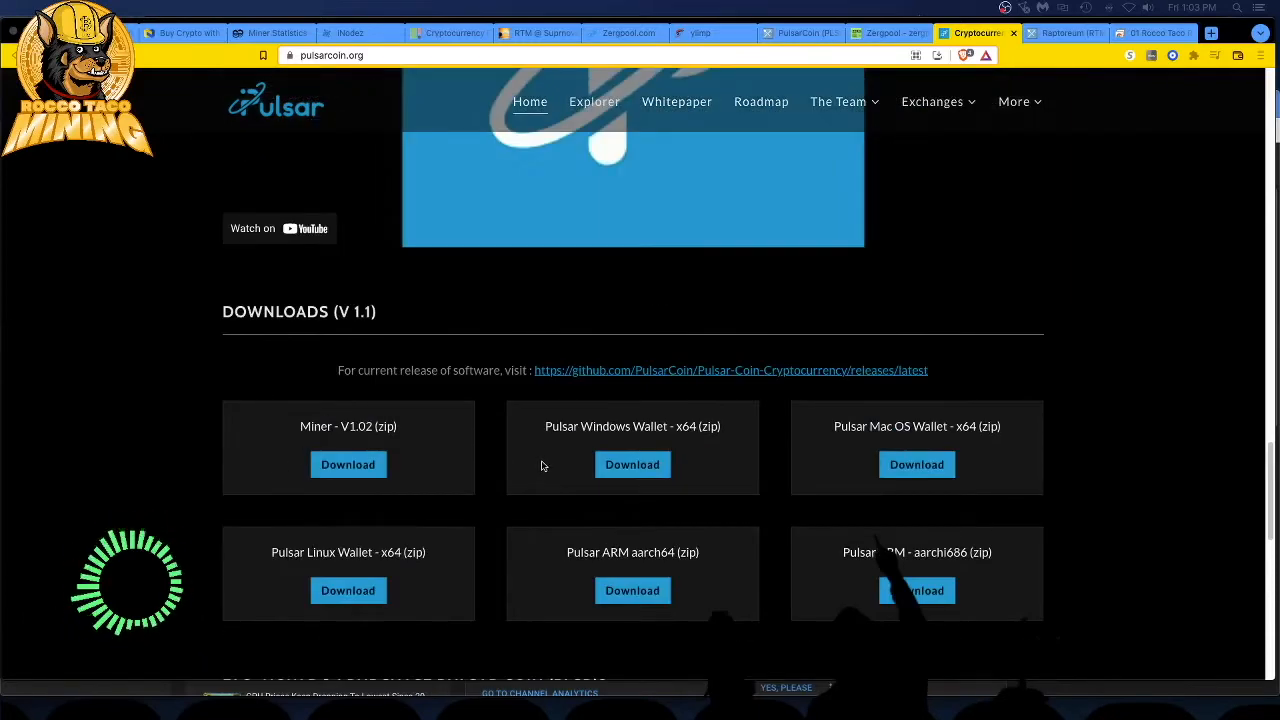
mouse_move(581, 467)
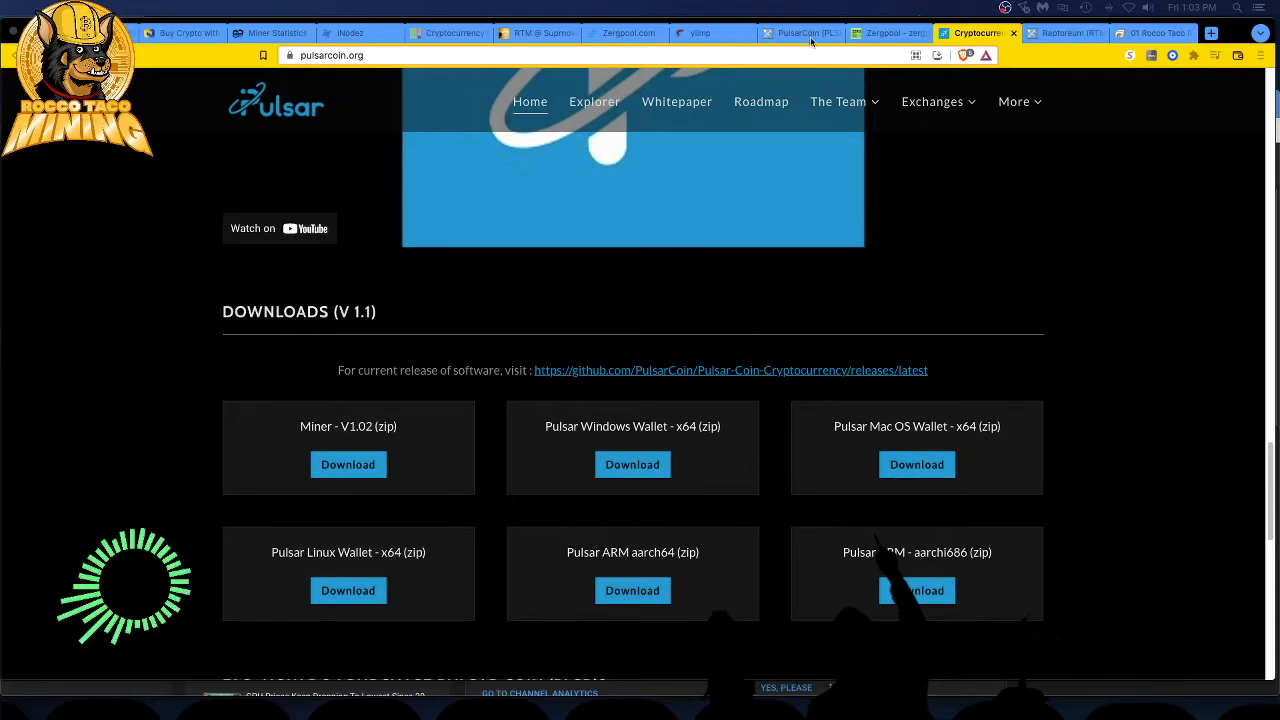
Switch to the miningpoolstats.stream PulsarCoin tab listing PLSR pools, fees, miners and hashrates.
left_click(800, 33)
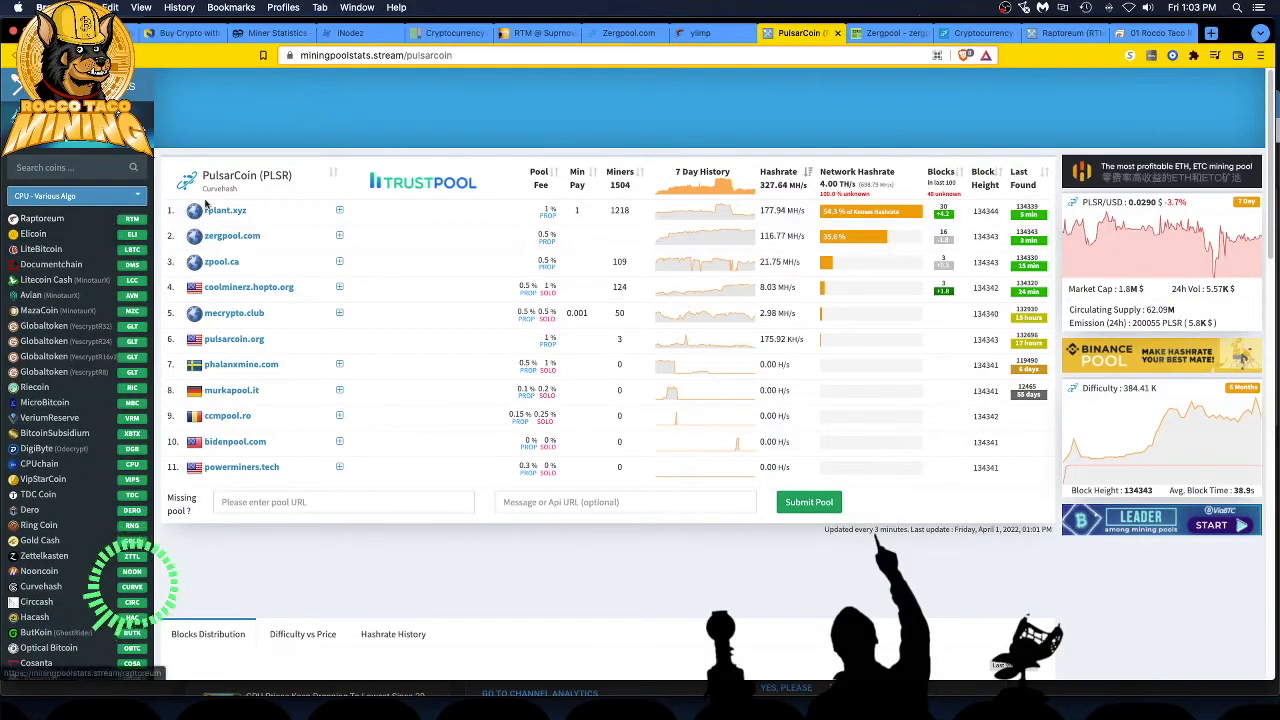
mouse_move(237, 262)
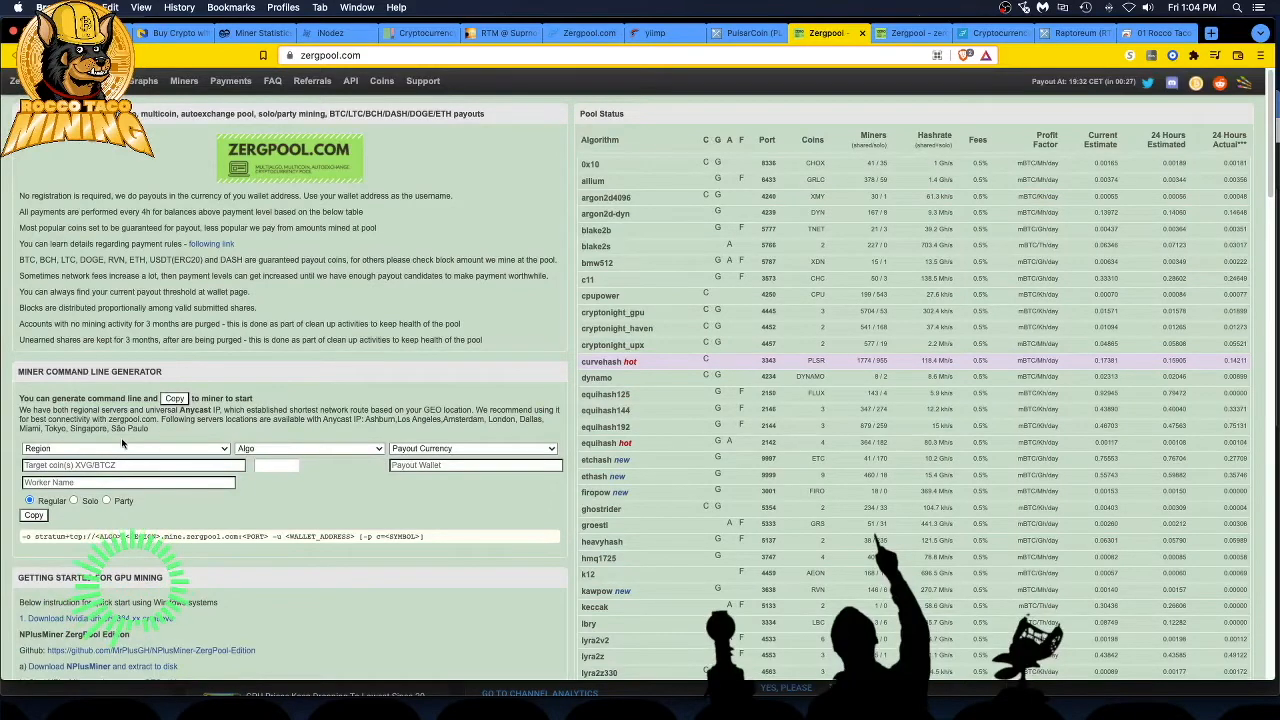
Scroll Zergpool's homepage to the Miner Command Line Generator and Pool Status table.
scroll("down", 3)
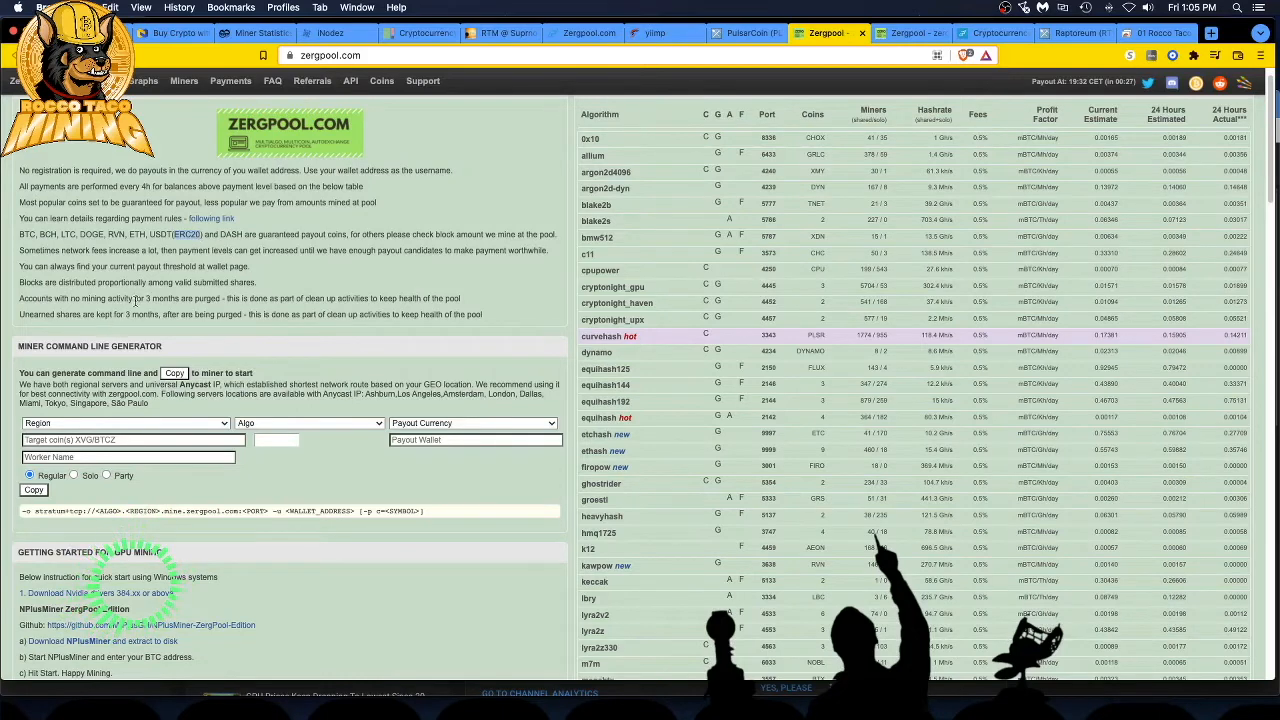
scroll("down", 3)
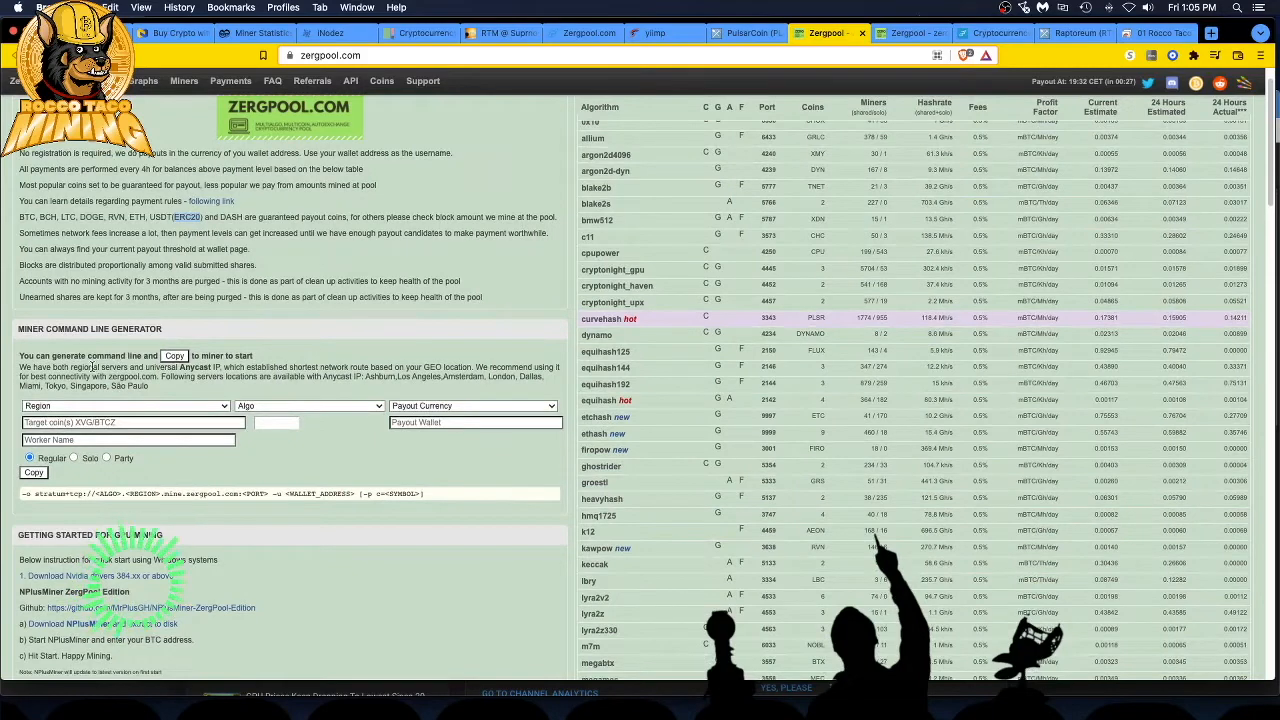
scroll("down", 3)
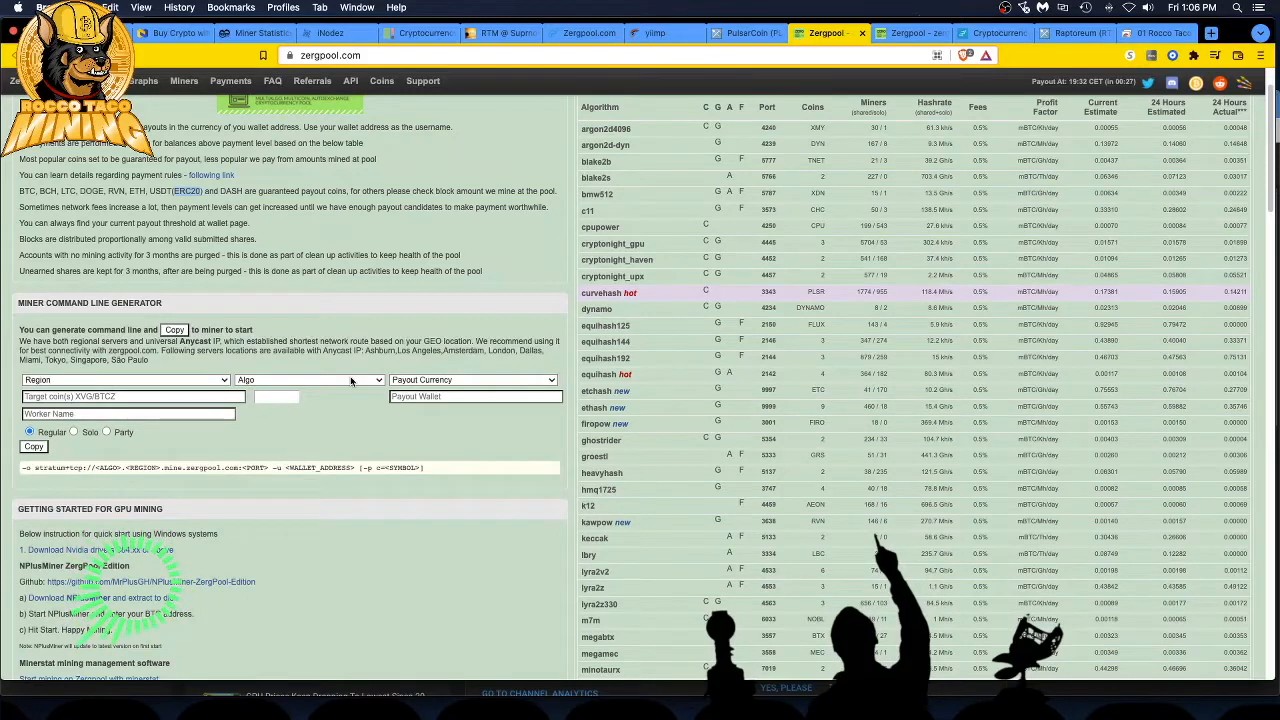
Set the generator to North America, curvehash, PLSR payout currency and PLSR target coin.
left_click(120, 380)
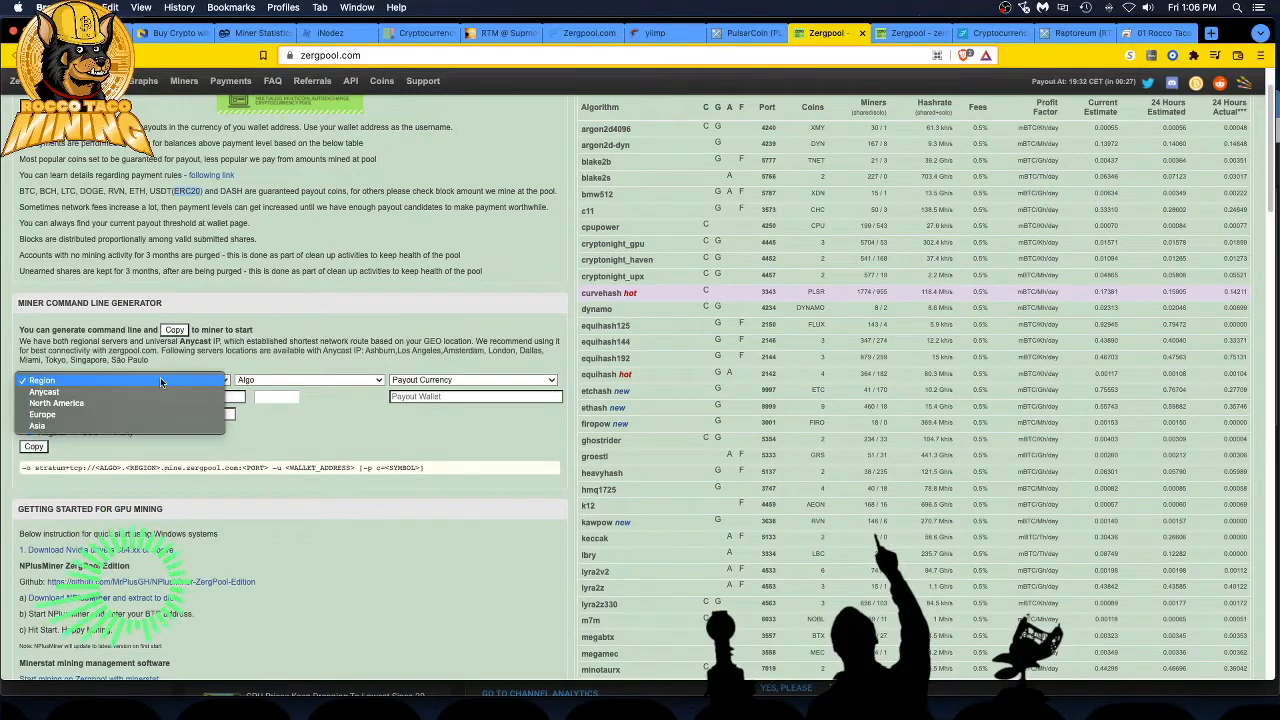
mouse_move(100, 405)
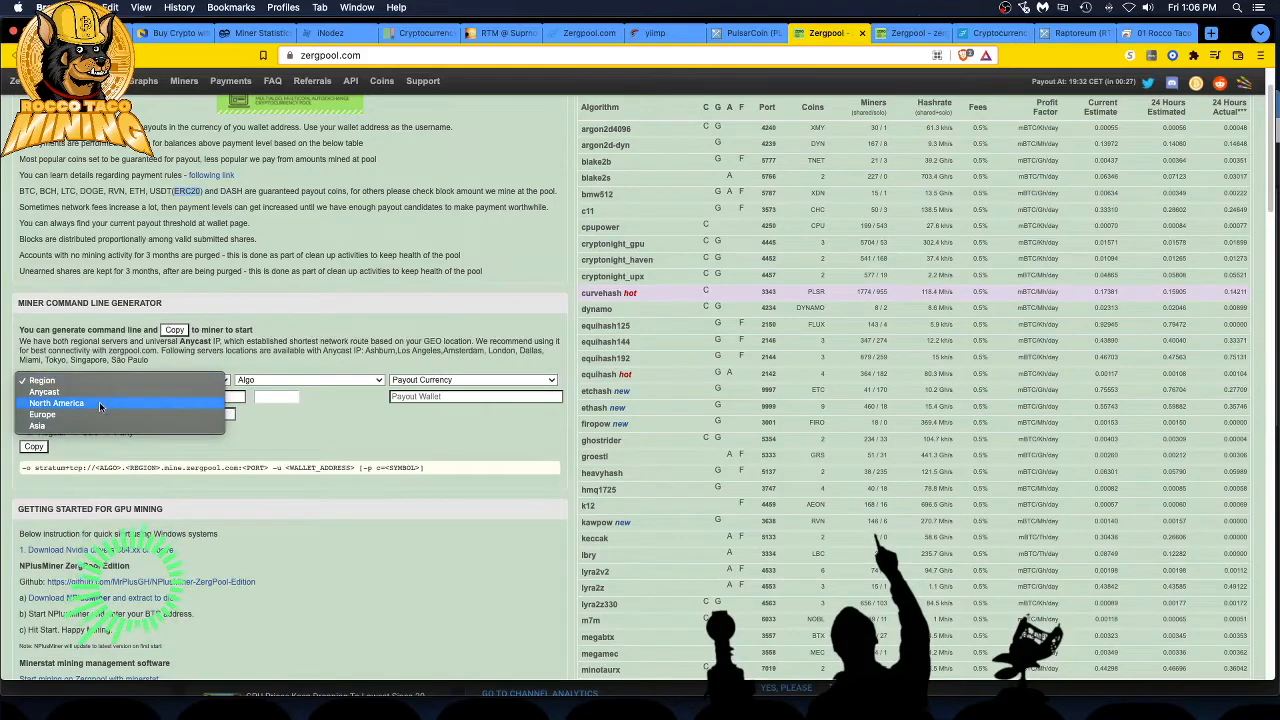
left_click(305, 379)
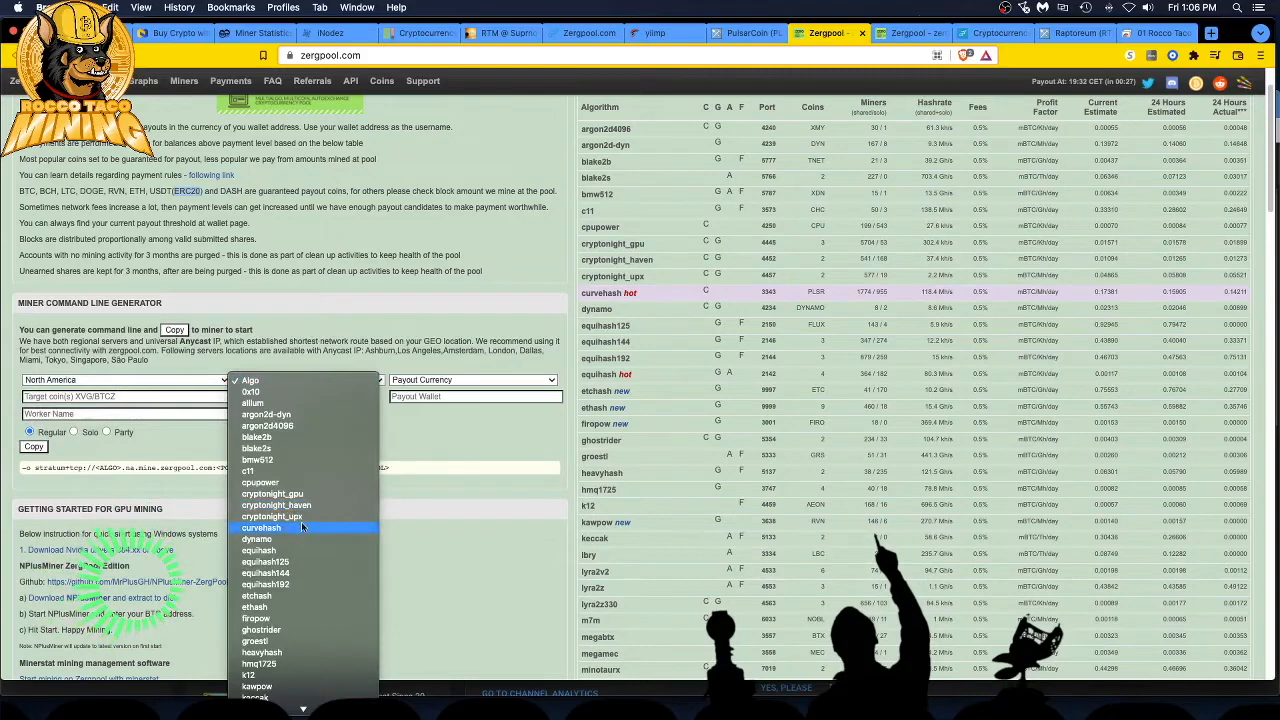
left_click(261, 528)
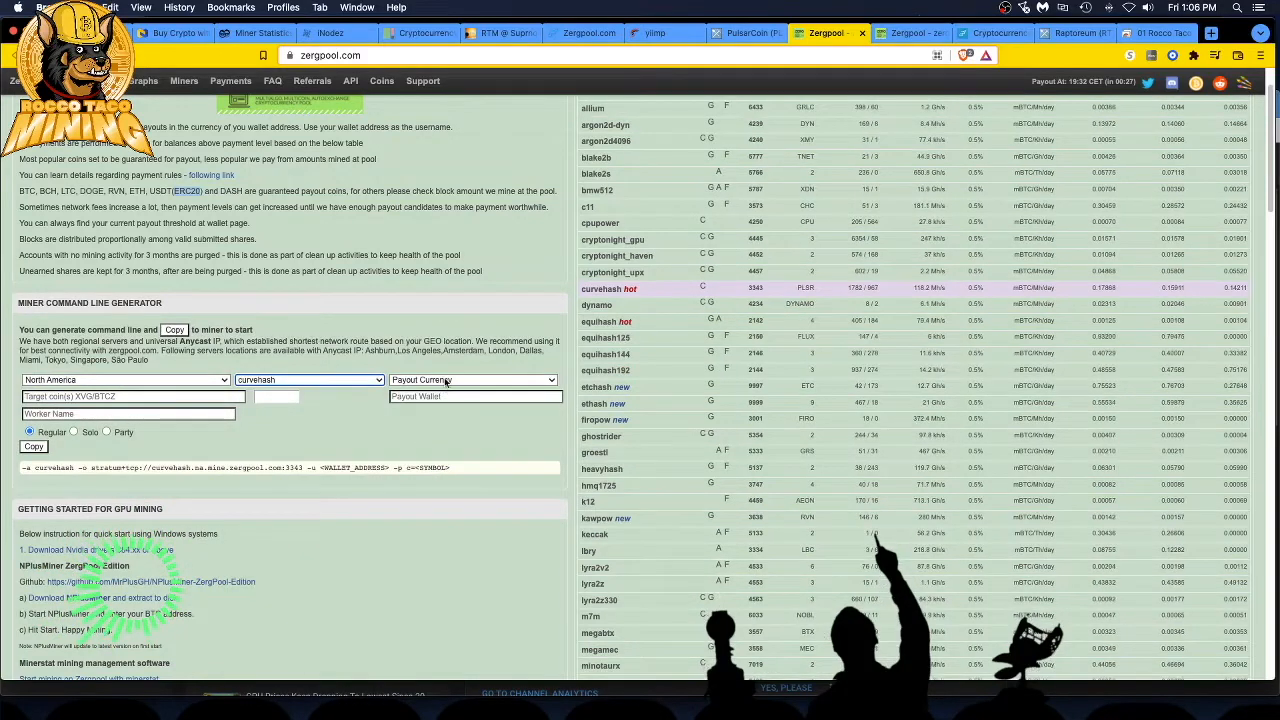
left_click(470, 379)
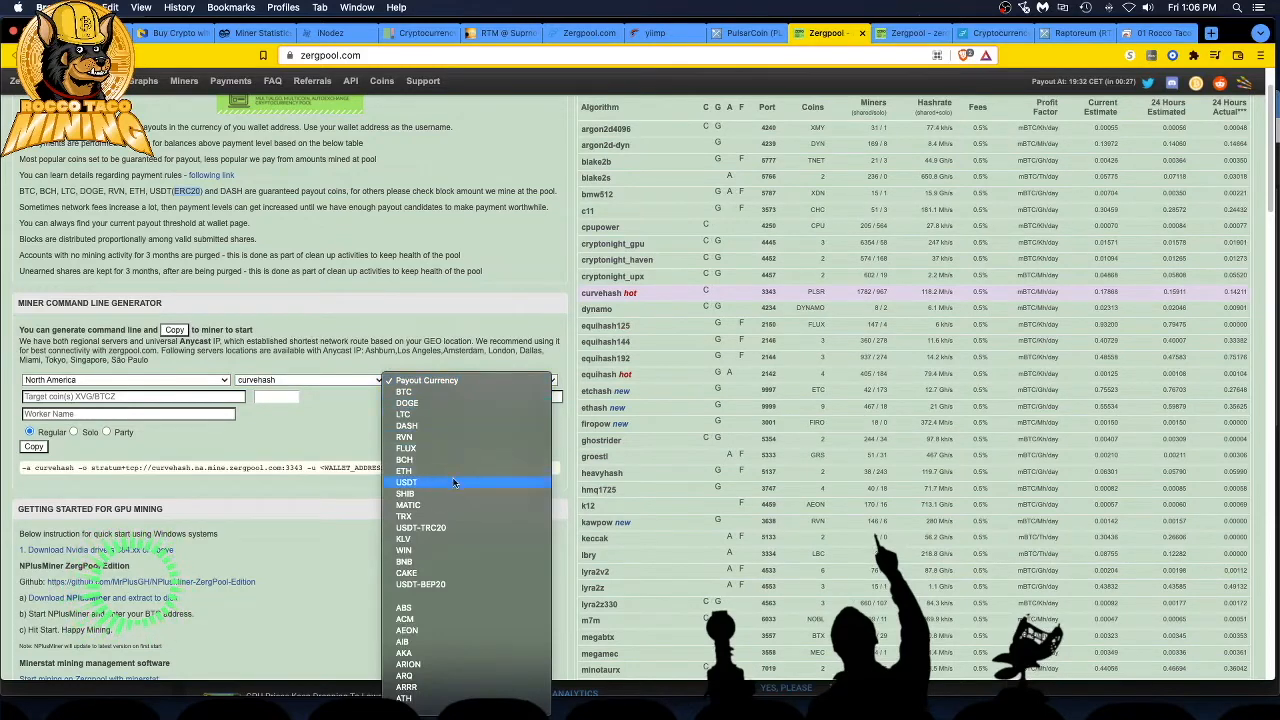
scroll("down", 3)
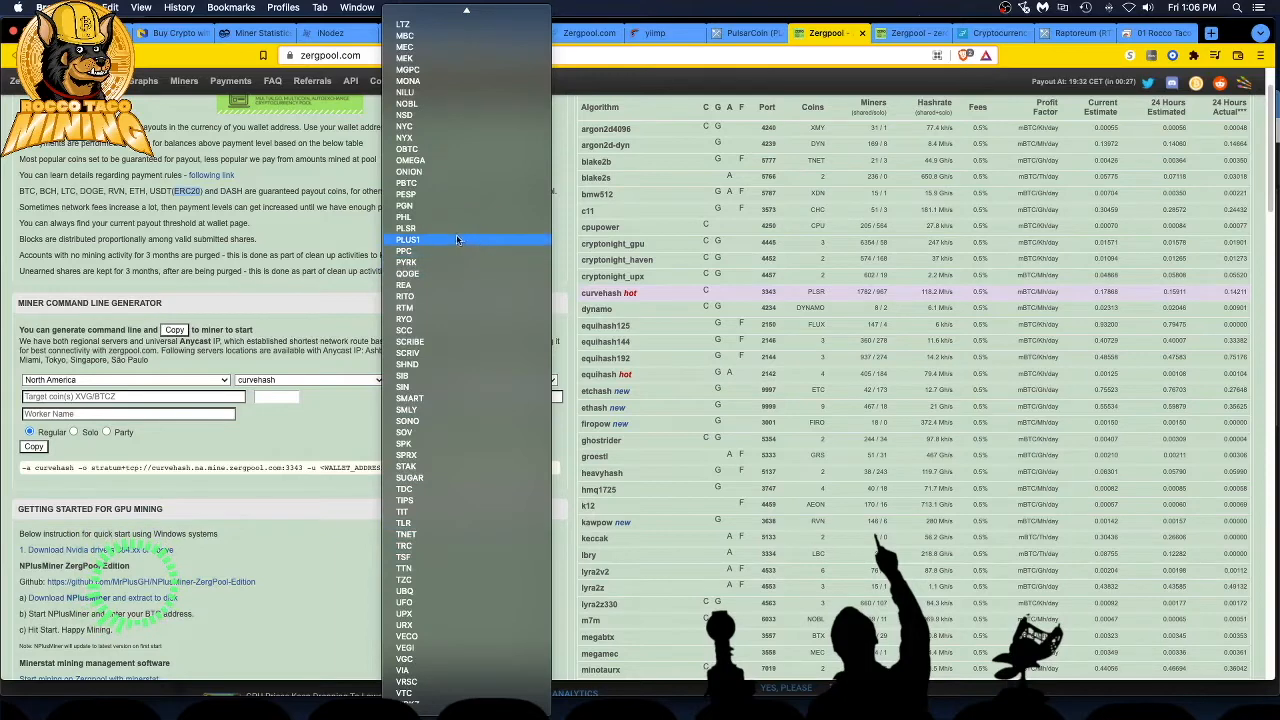
left_click(408, 239)
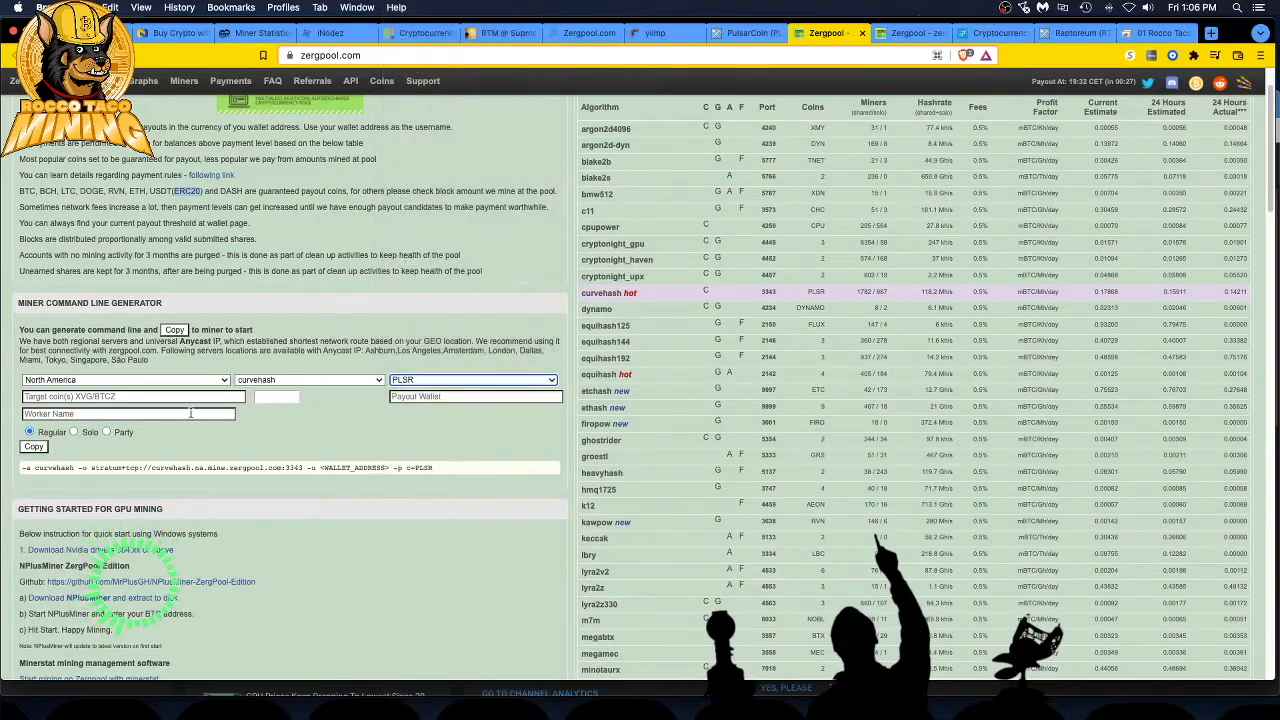
left_click(130, 396)
type("PLSR")
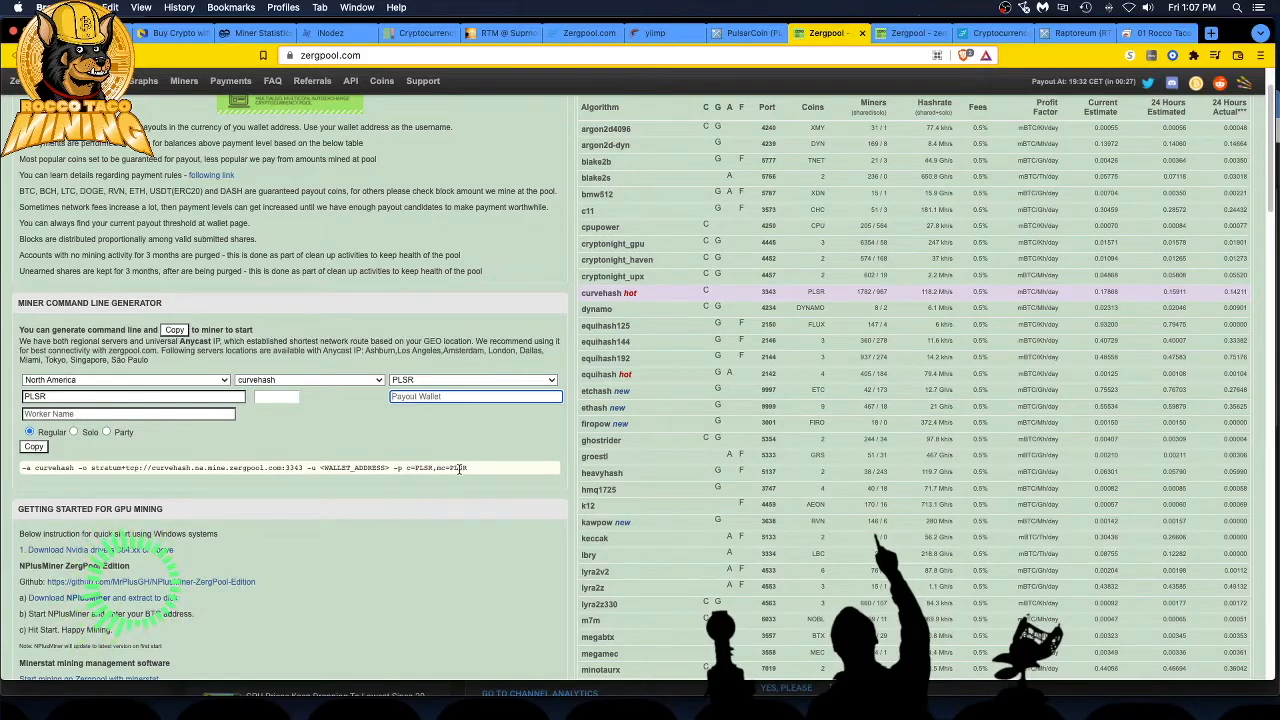
Enter worker name Roccotaco and select the coin parameters in the generated command.
left_click(128, 413)
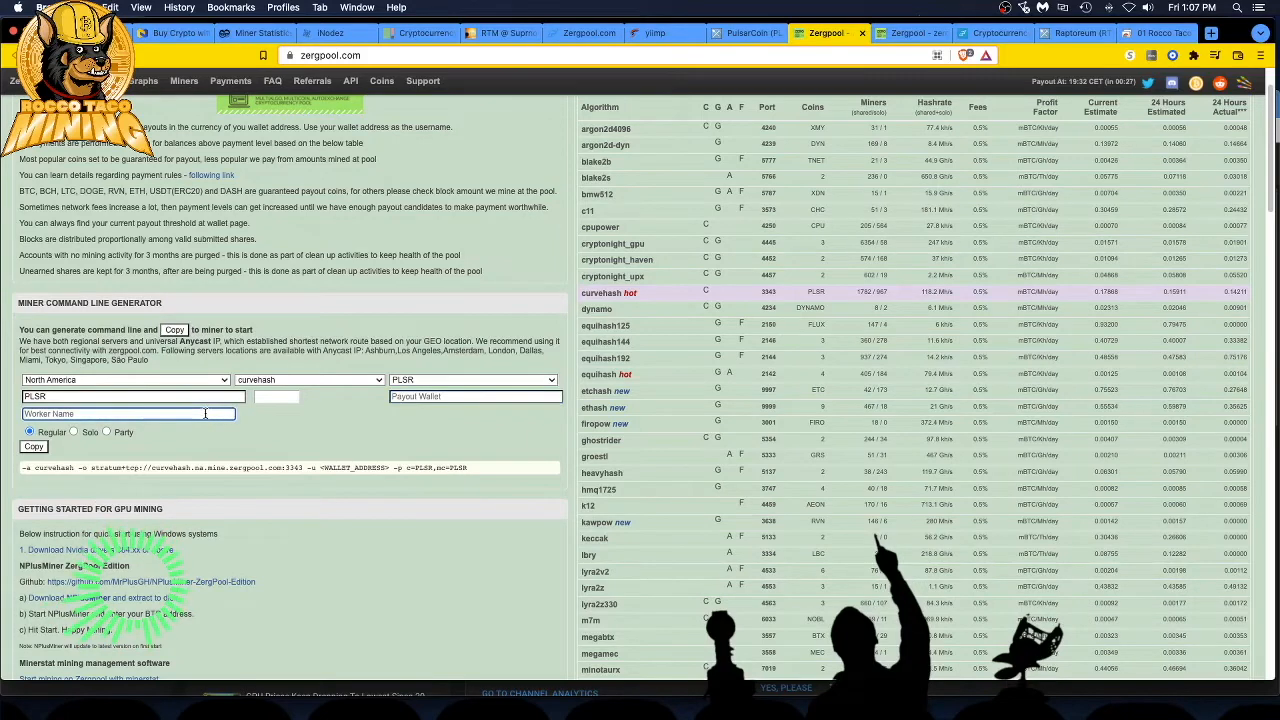
type("R")
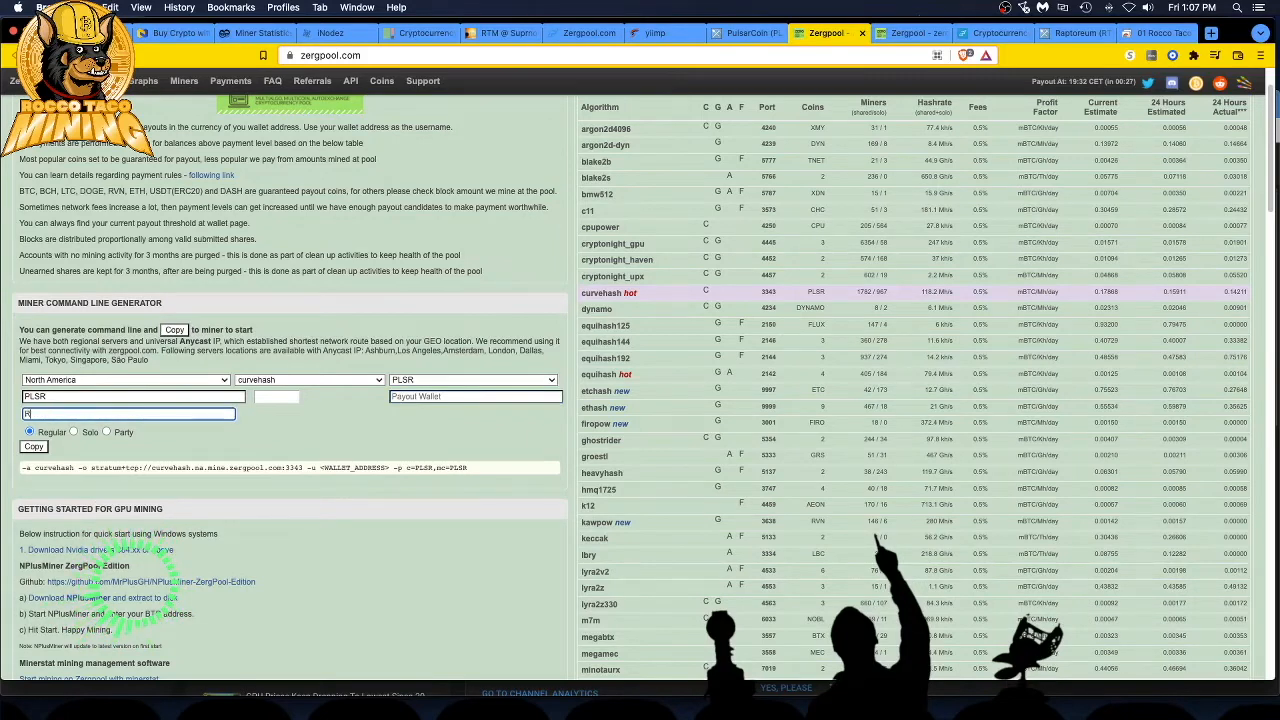
type("Roccotaco")
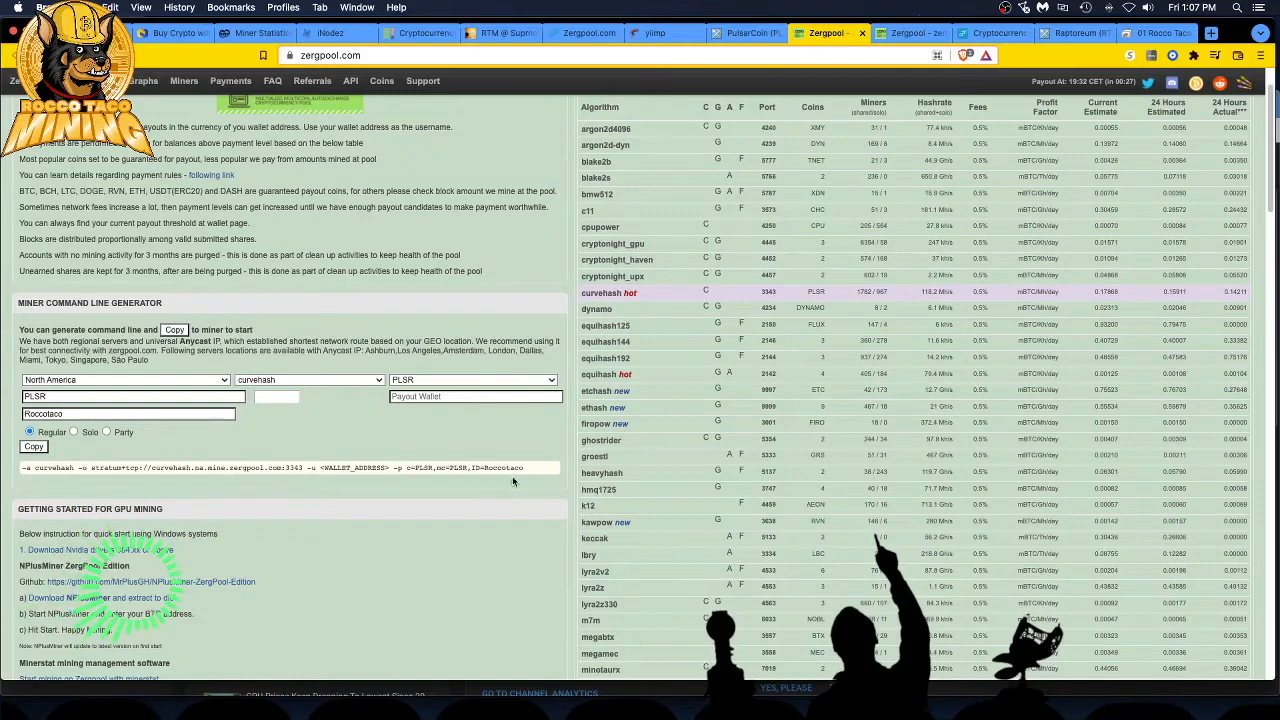
double_click(430, 467)
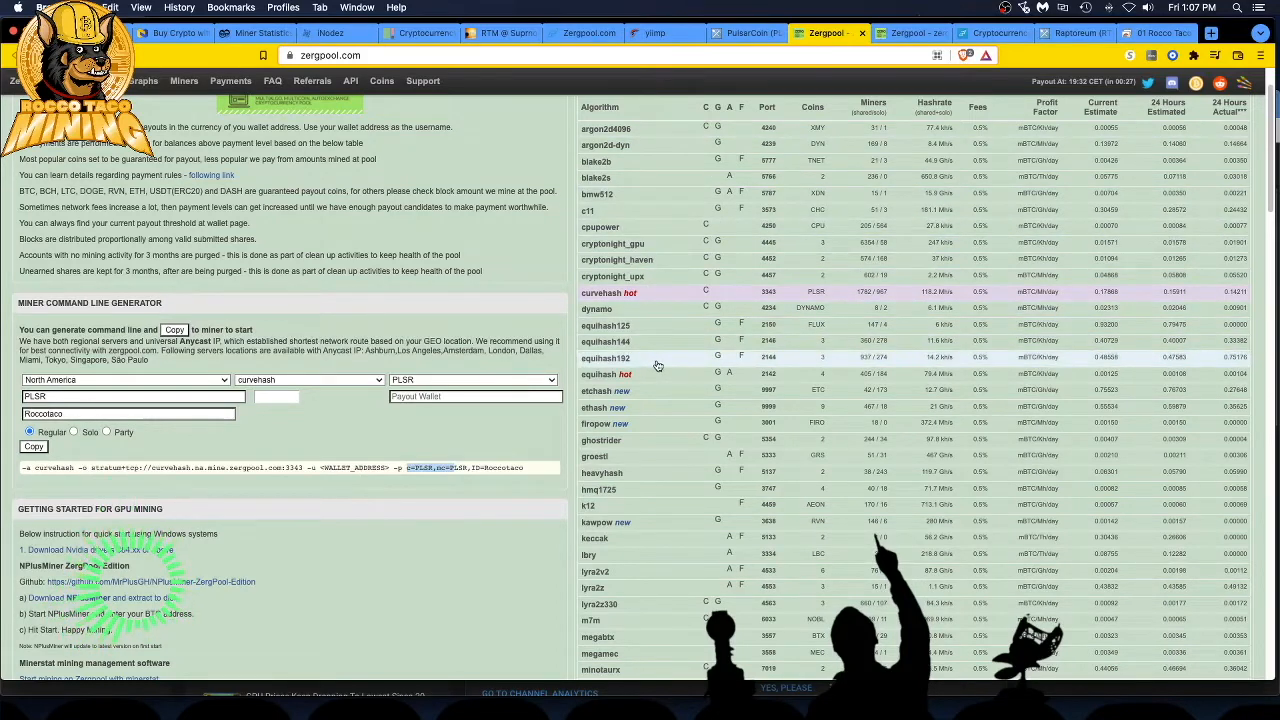
mouse_move(712, 408)
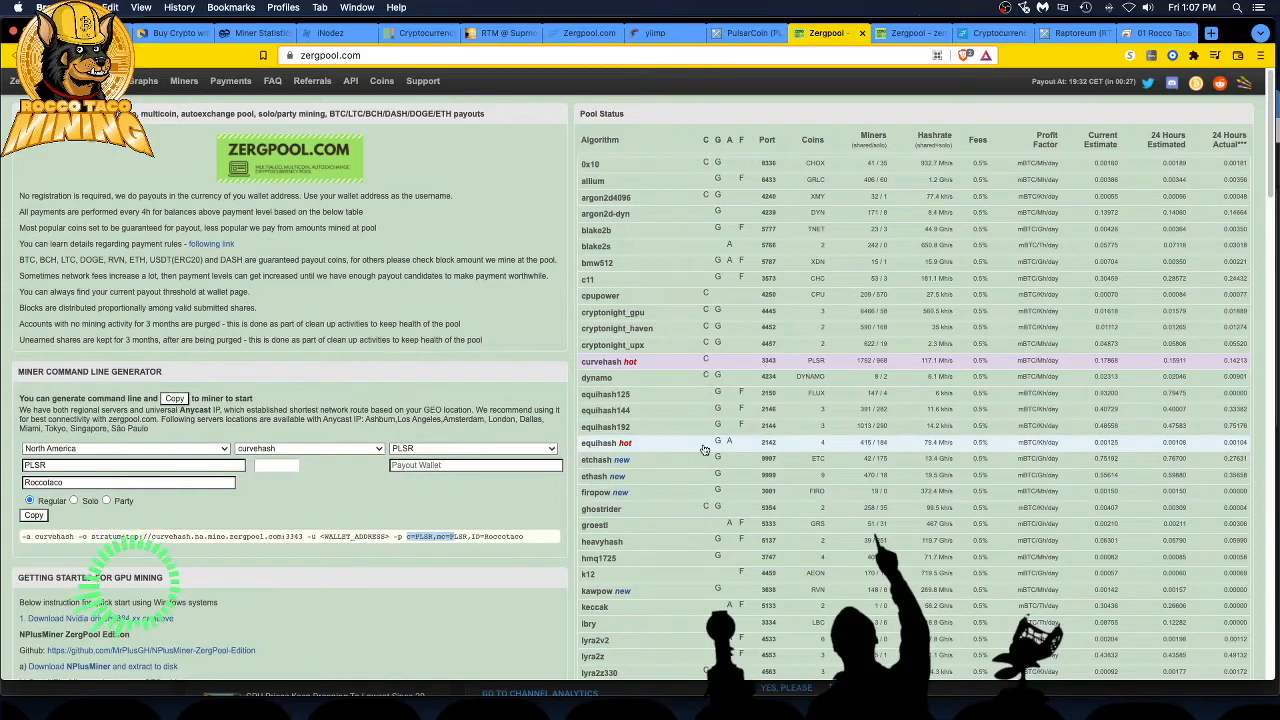
mouse_move(718, 443)
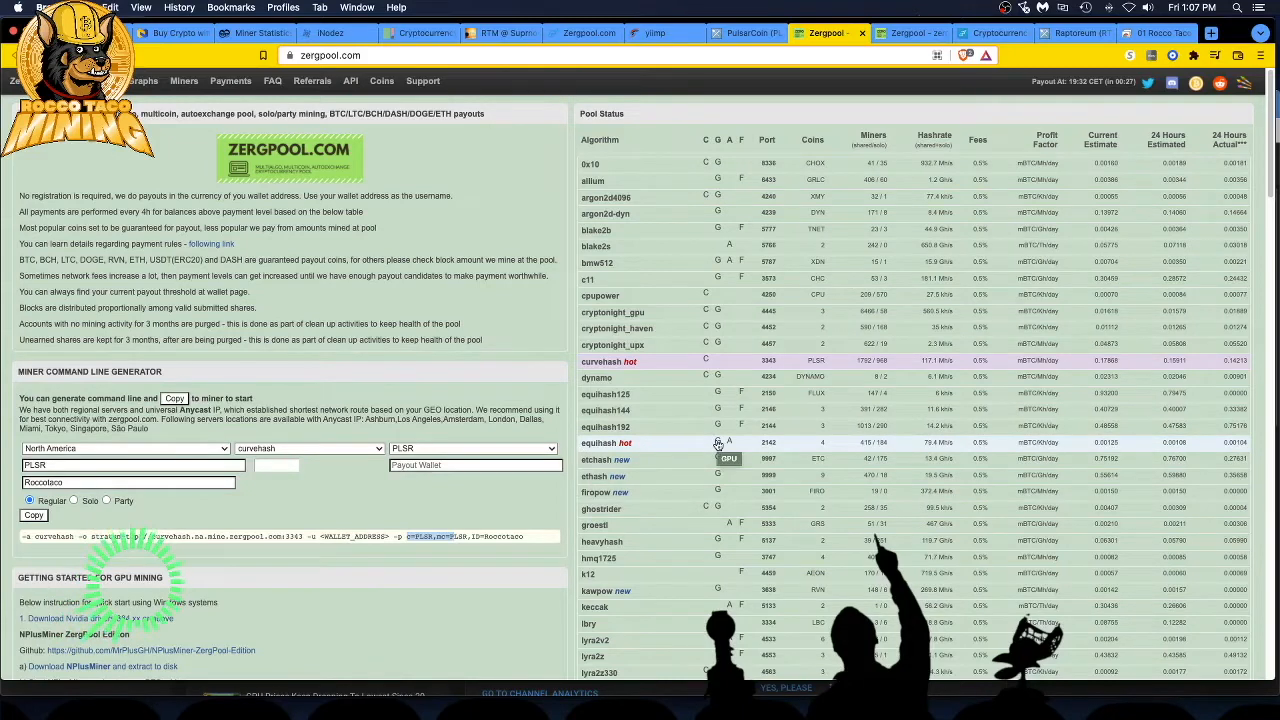
mouse_move(705, 378)
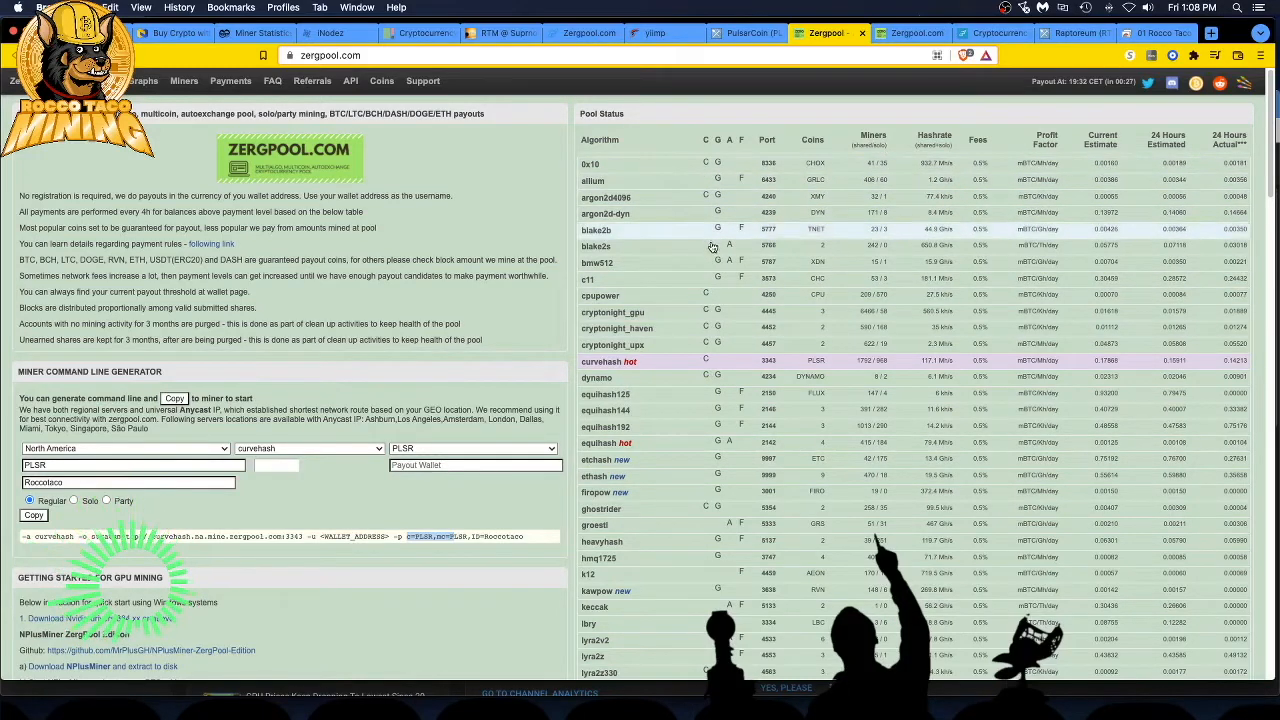
scroll("down", 3)
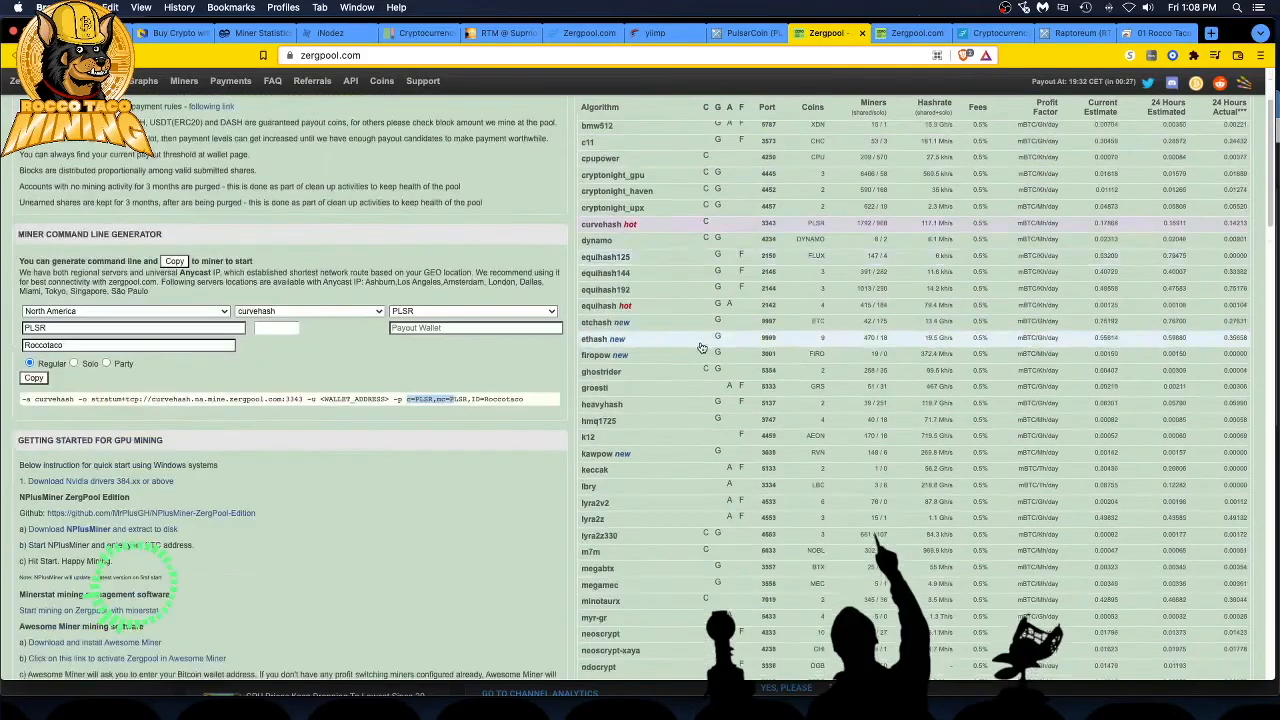
scroll("down", 3)
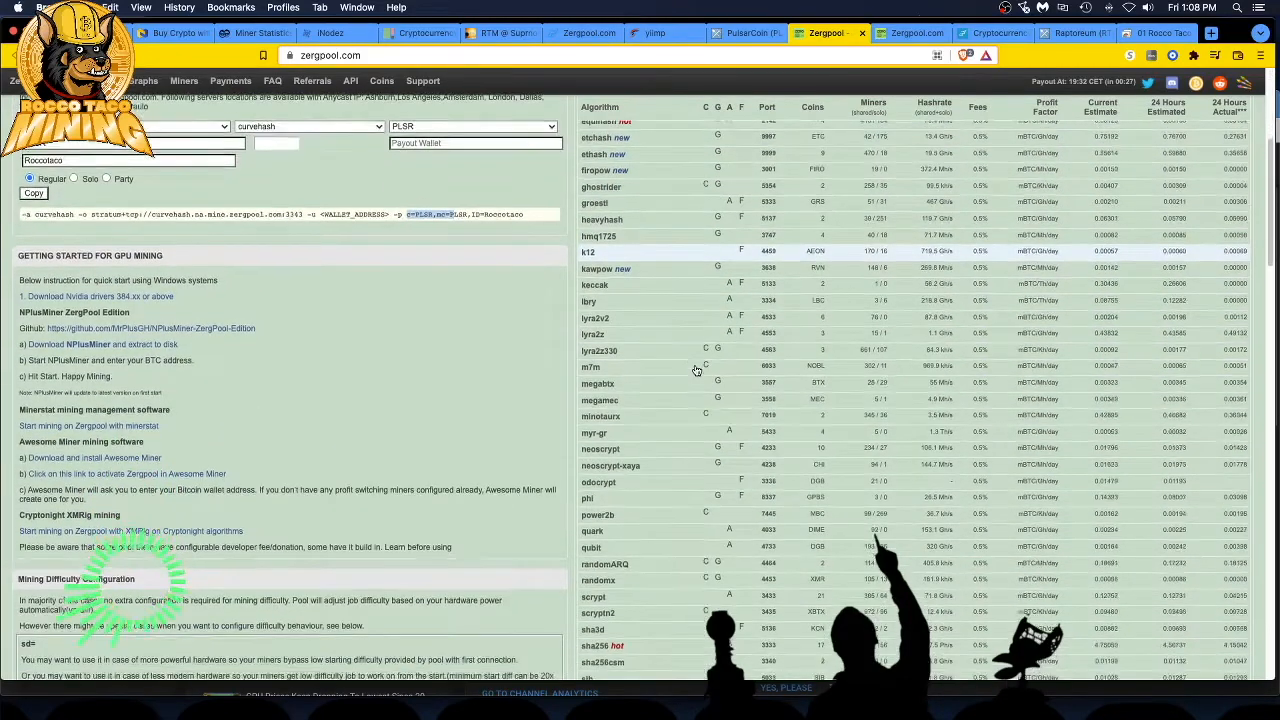
scroll("down", 3)
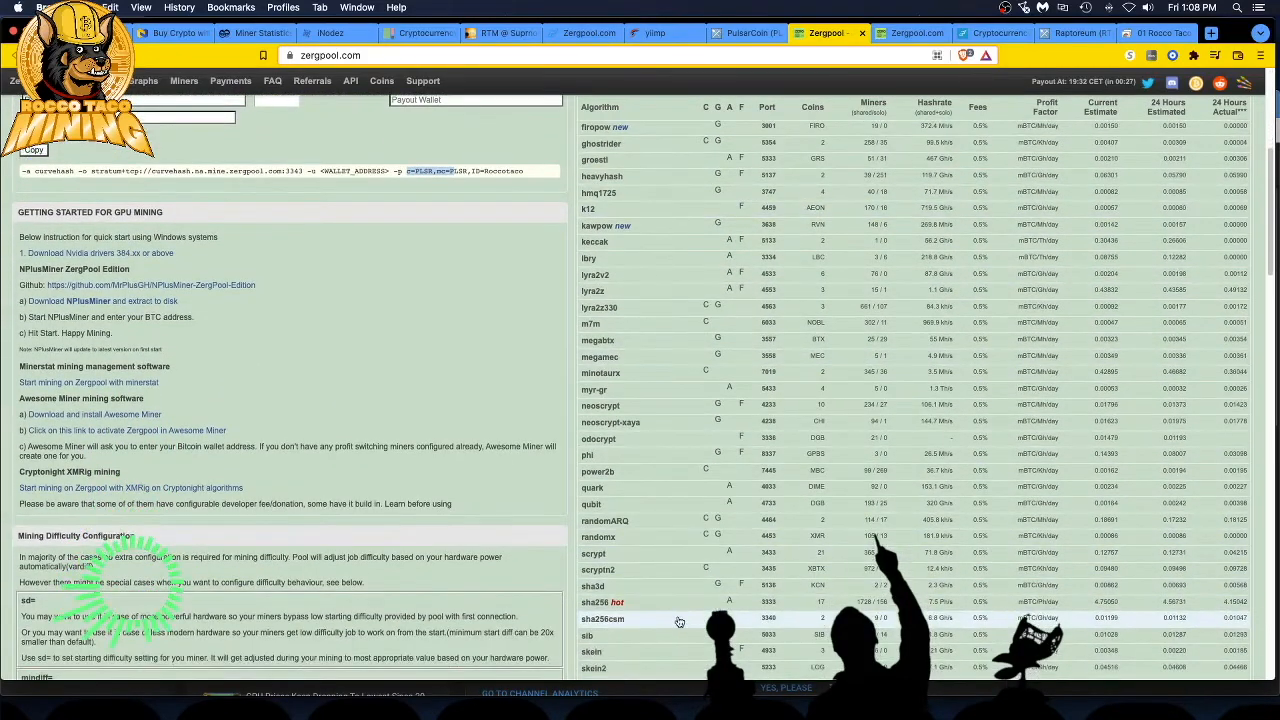
scroll("down", 3)
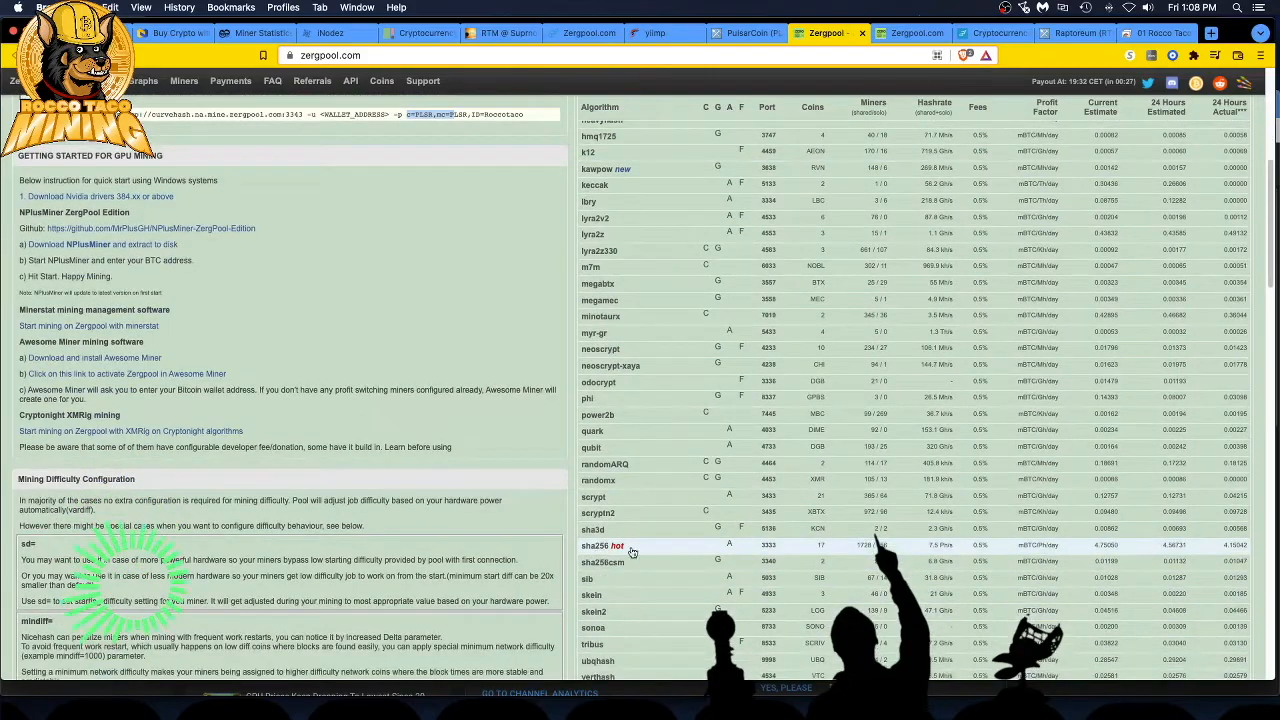
scroll("down", 3)
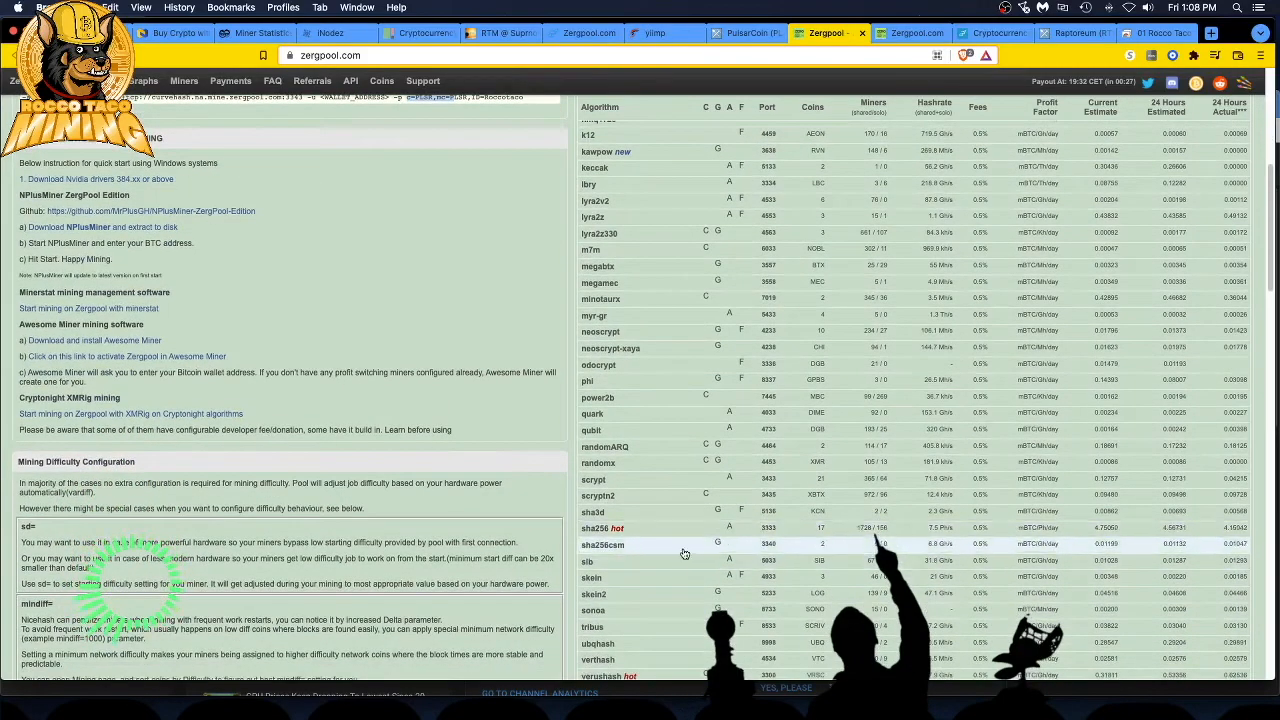
scroll("down", 3)
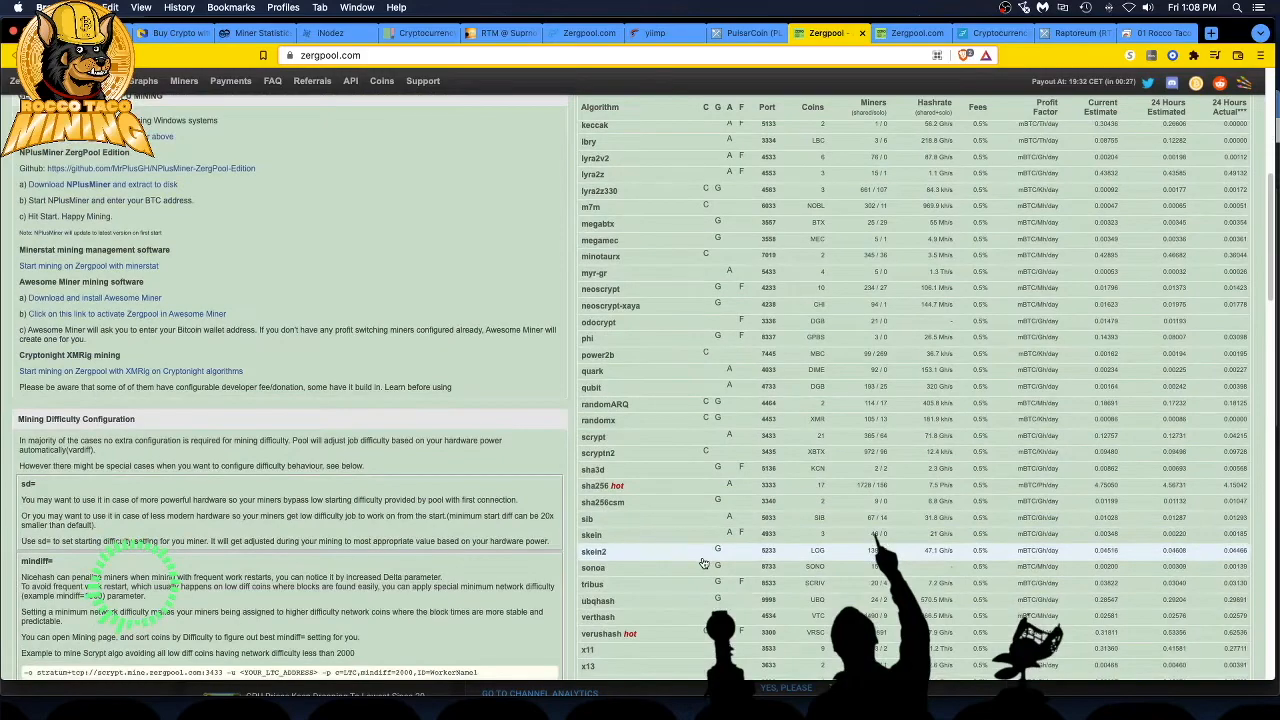
scroll("down", 3)
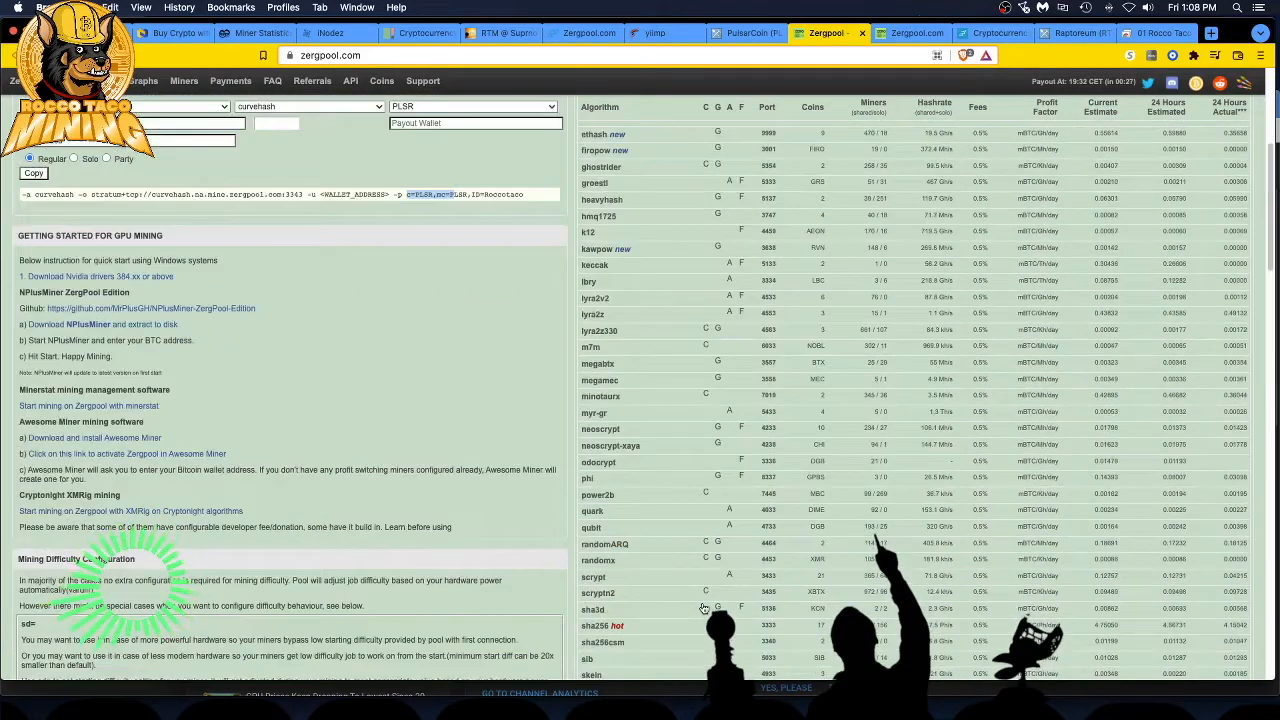
scroll("down", 3)
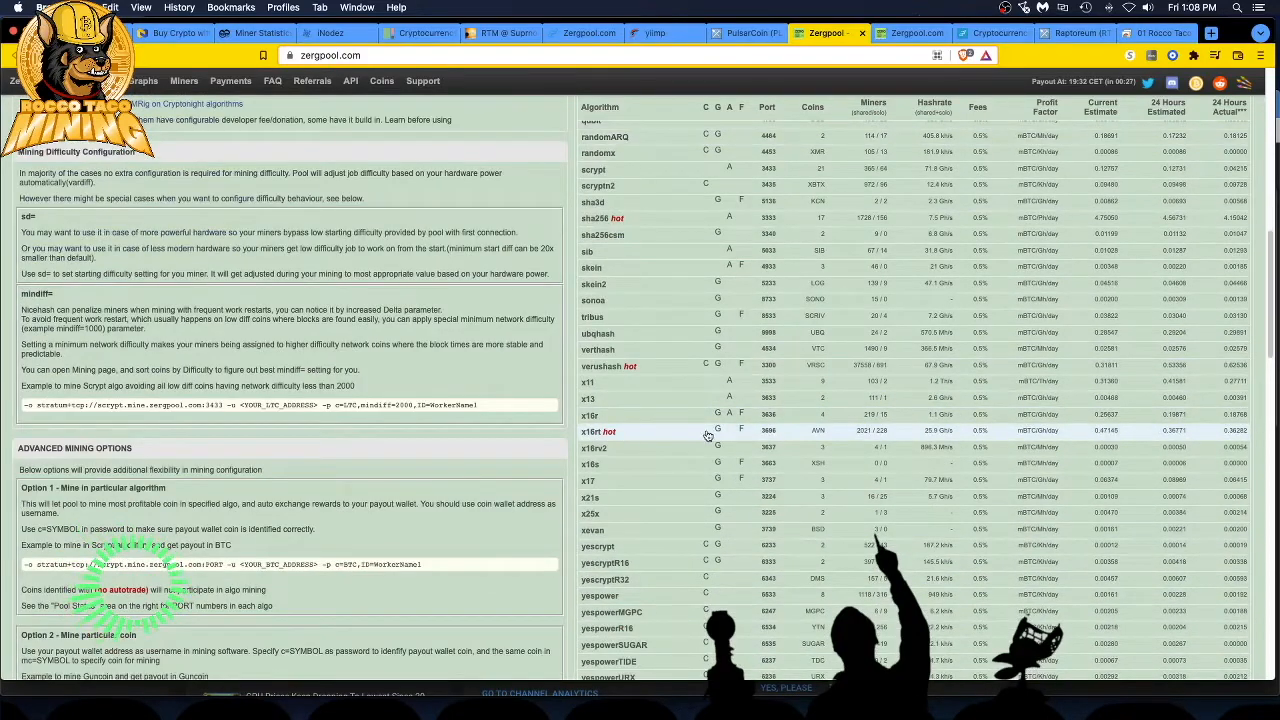
mouse_move(814, 437)
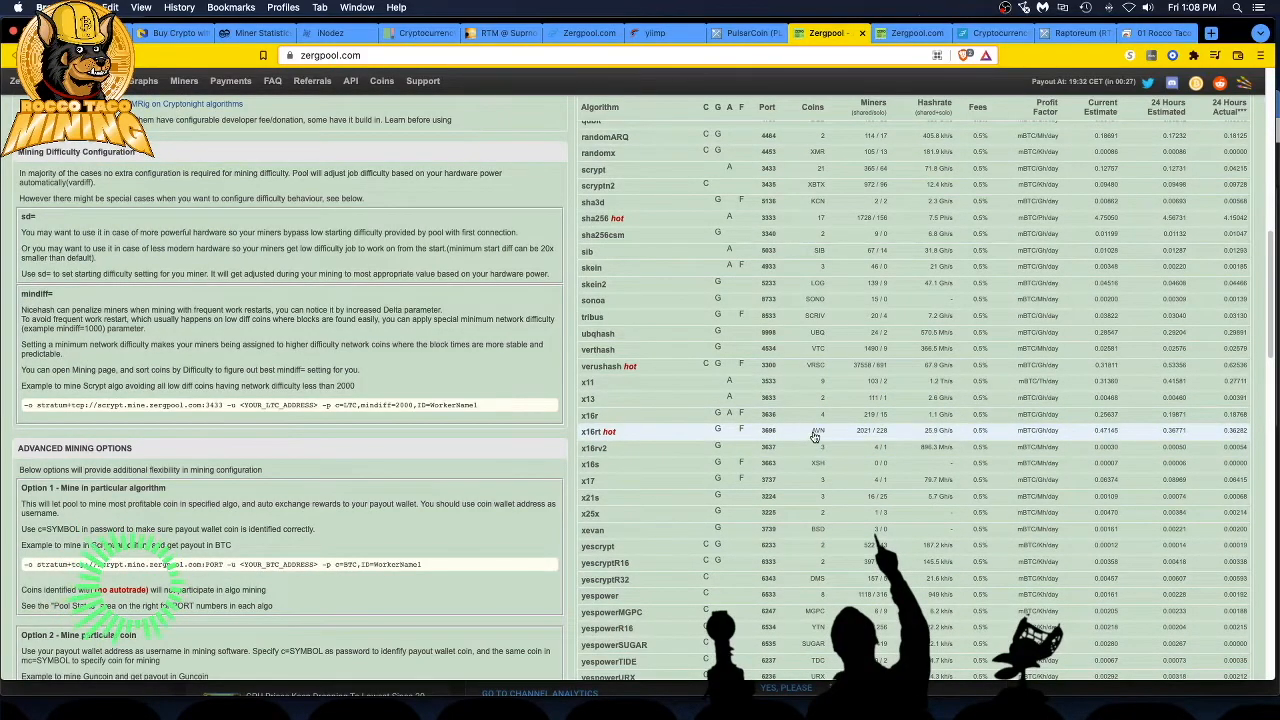
mouse_move(815, 435)
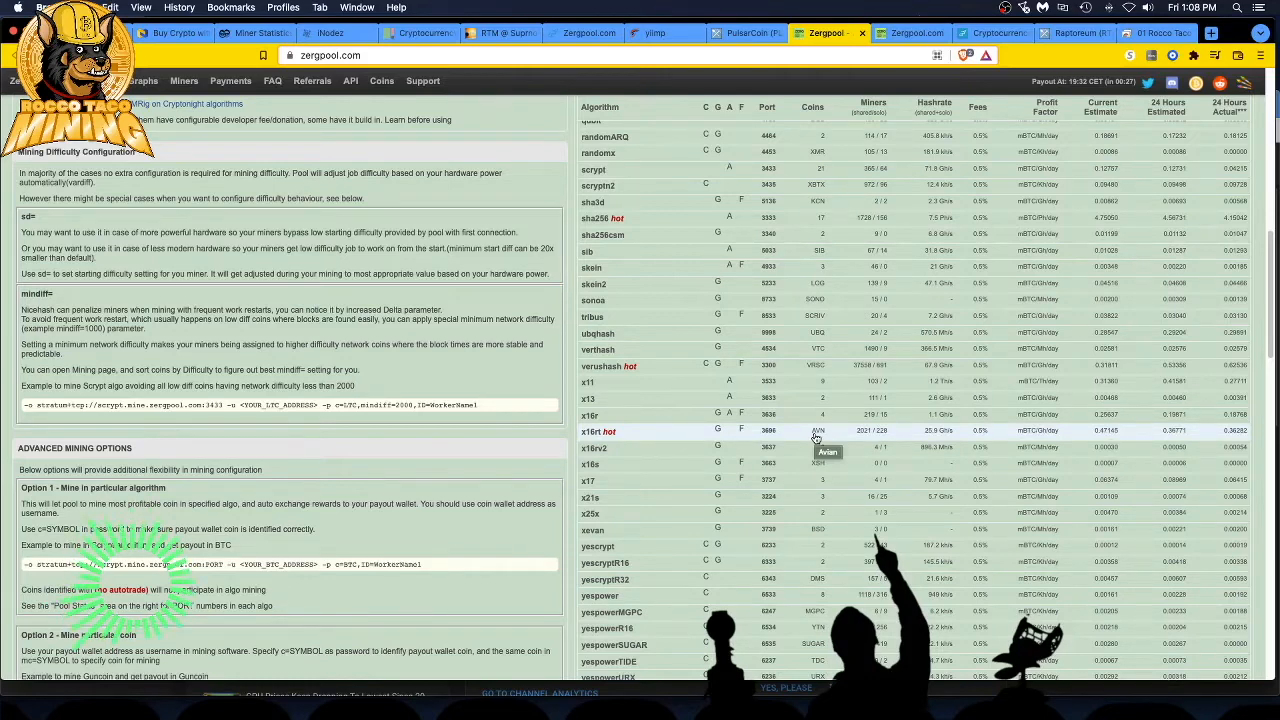
scroll("down", 3)
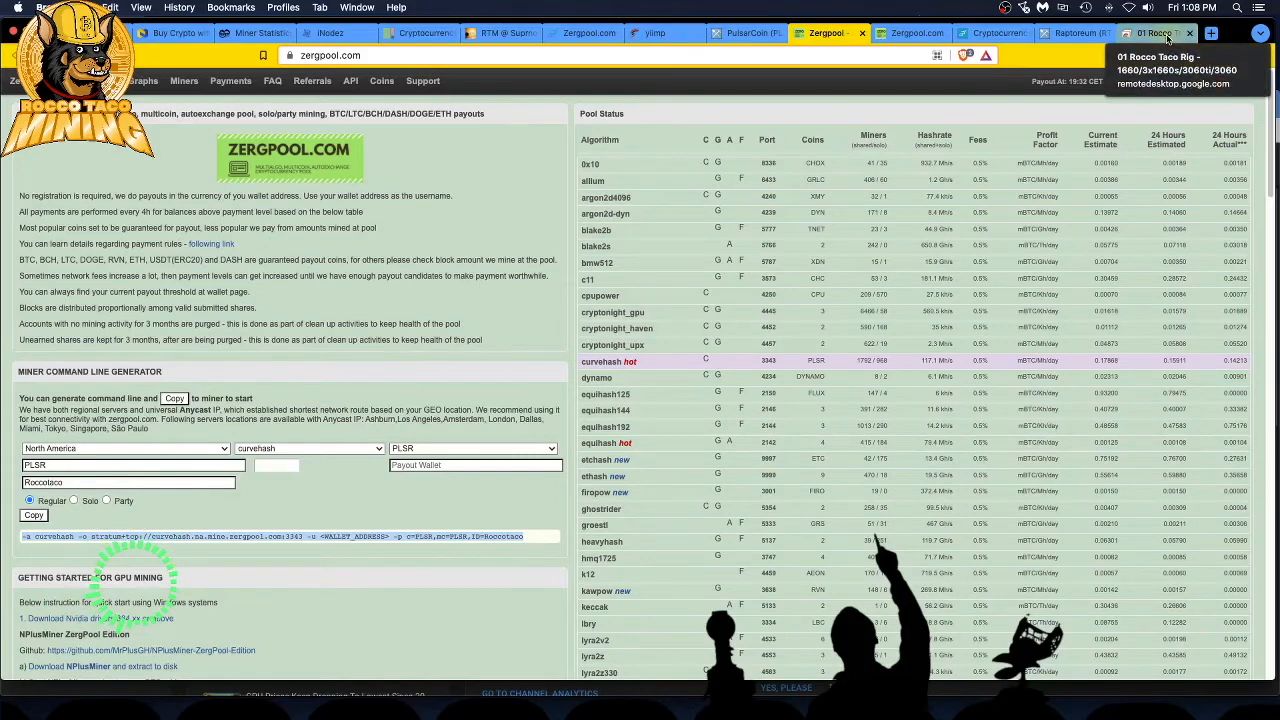
Open the 01 Rocco Taco Rig remote session showing the Pulsar wallet's 537.6971 PLSR.
left_click(1155, 33)
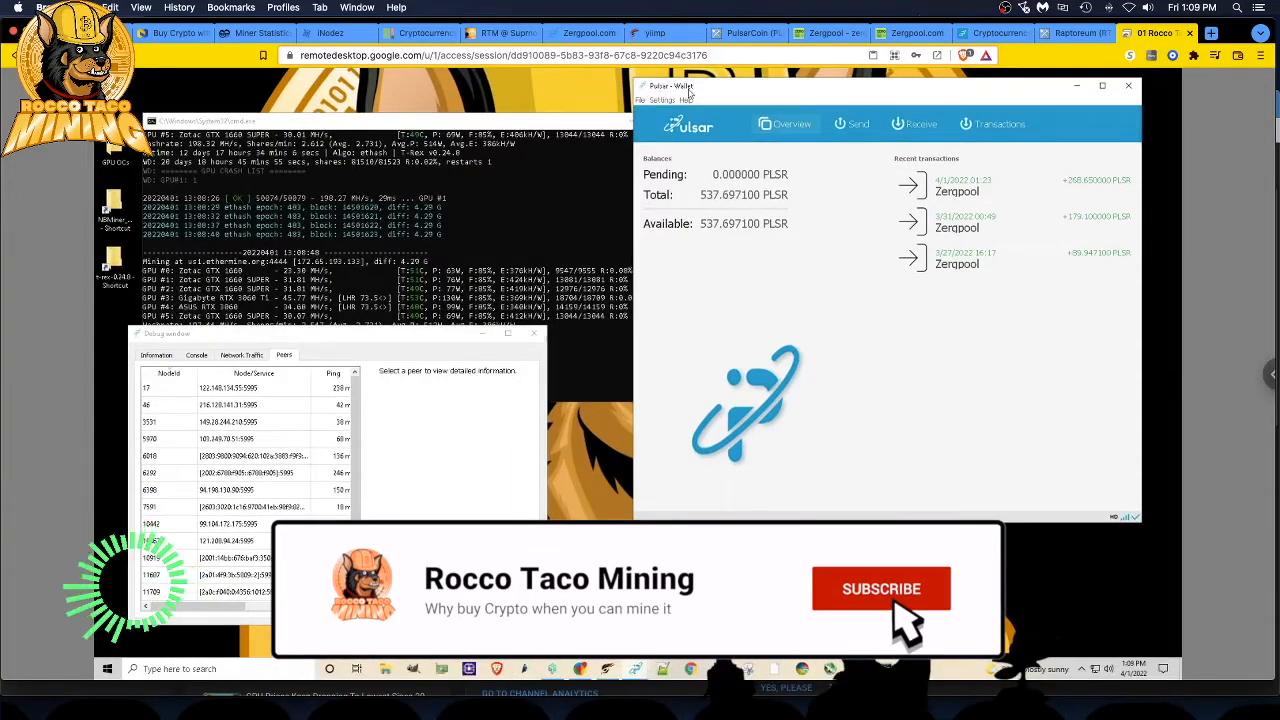
left_click(881, 589)
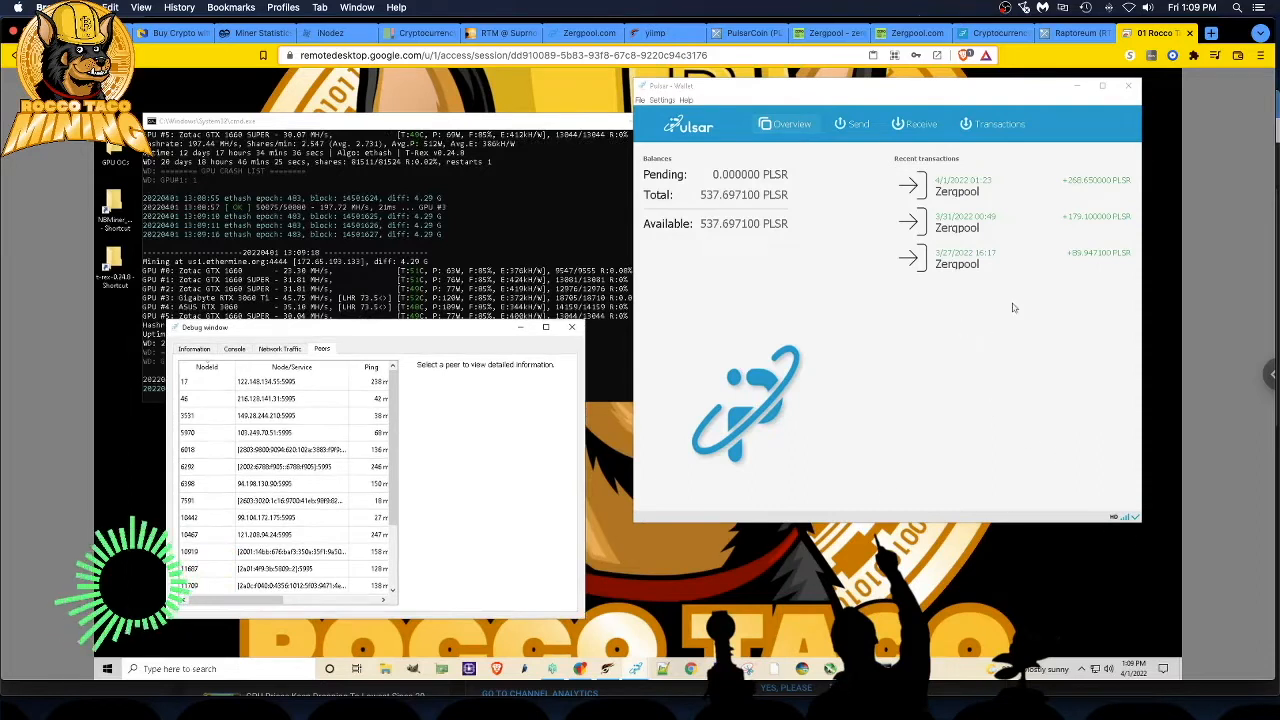
mouse_move(1018, 417)
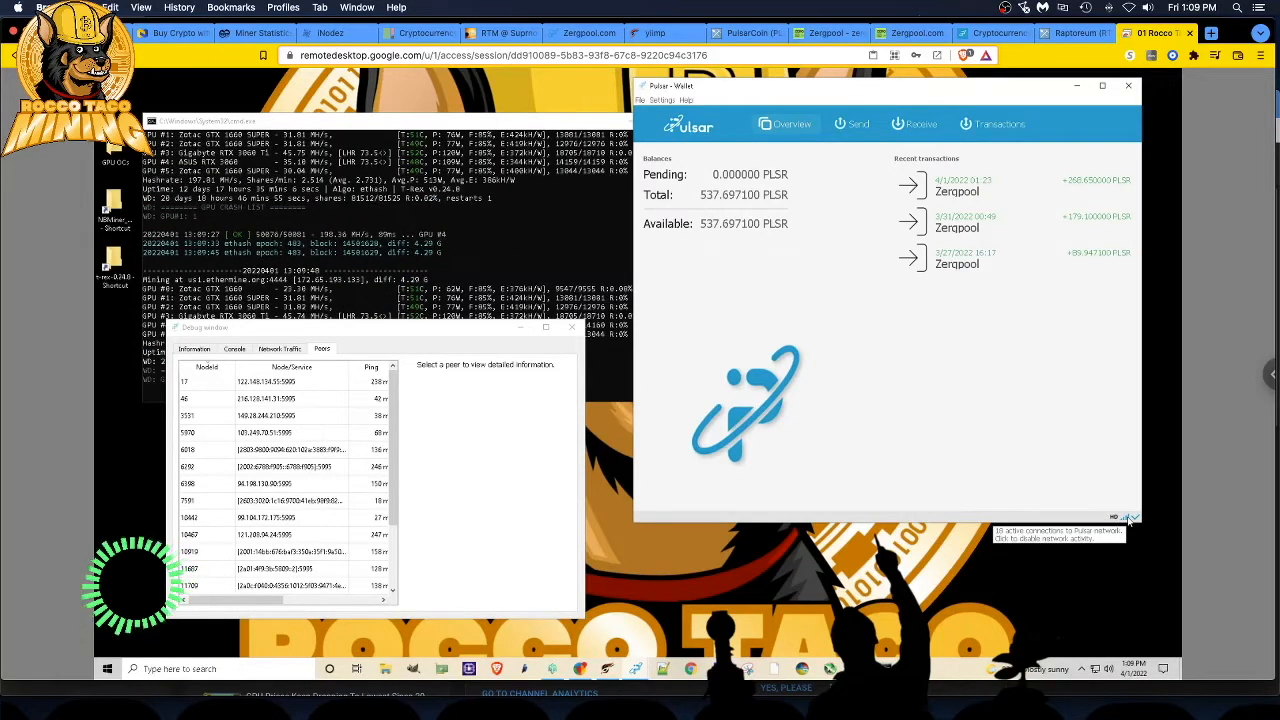
mouse_move(998, 376)
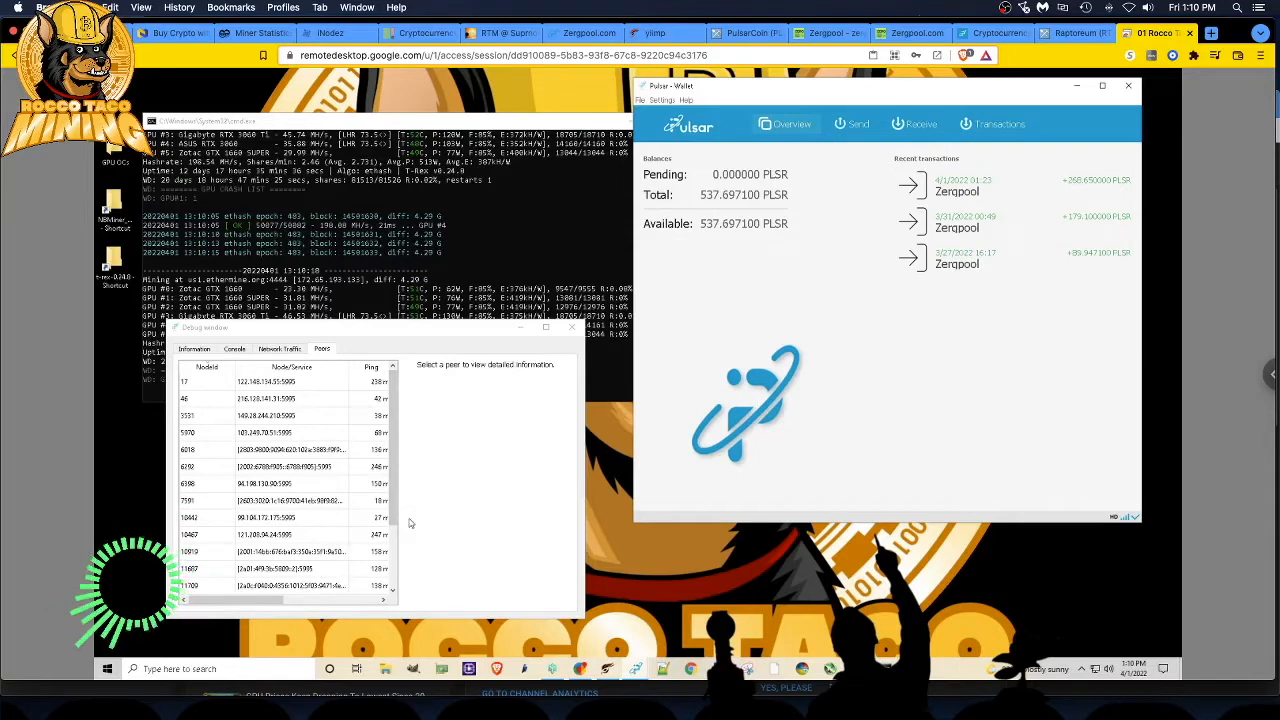
mouse_move(420, 503)
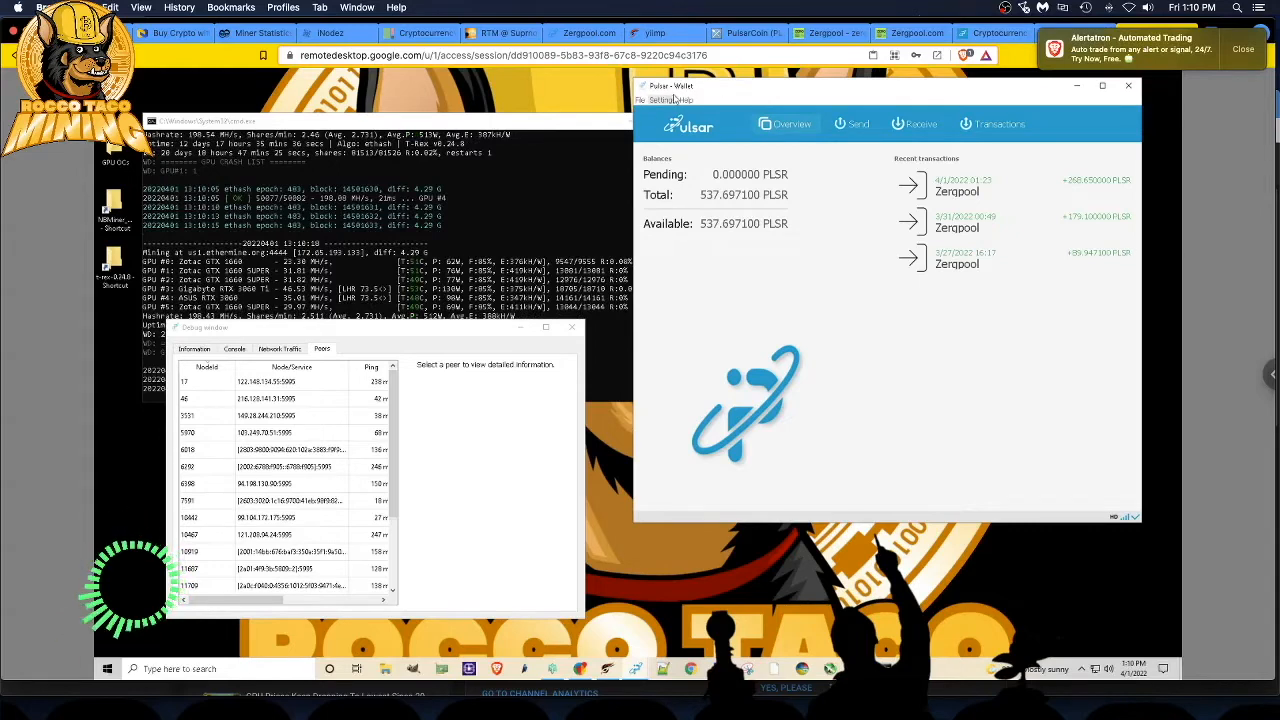
Open Settings > Options in the Pulsar wallet.
left_click(661, 100)
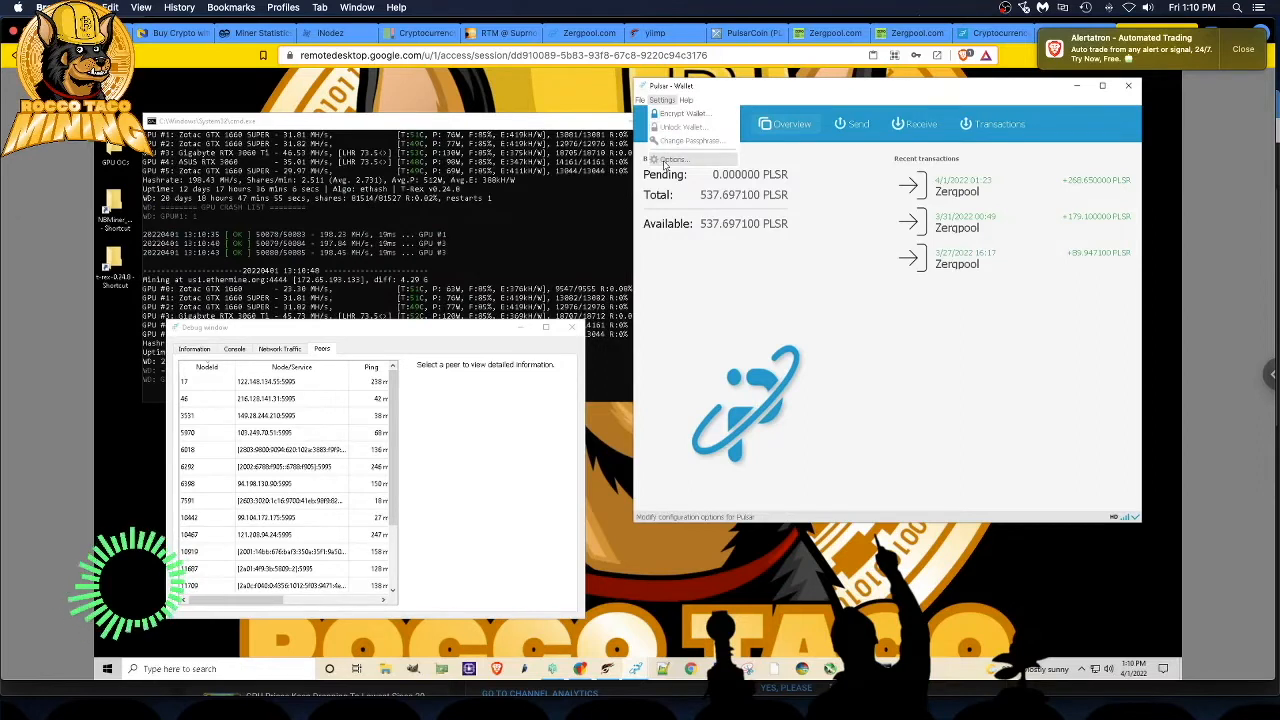
left_click(673, 159)
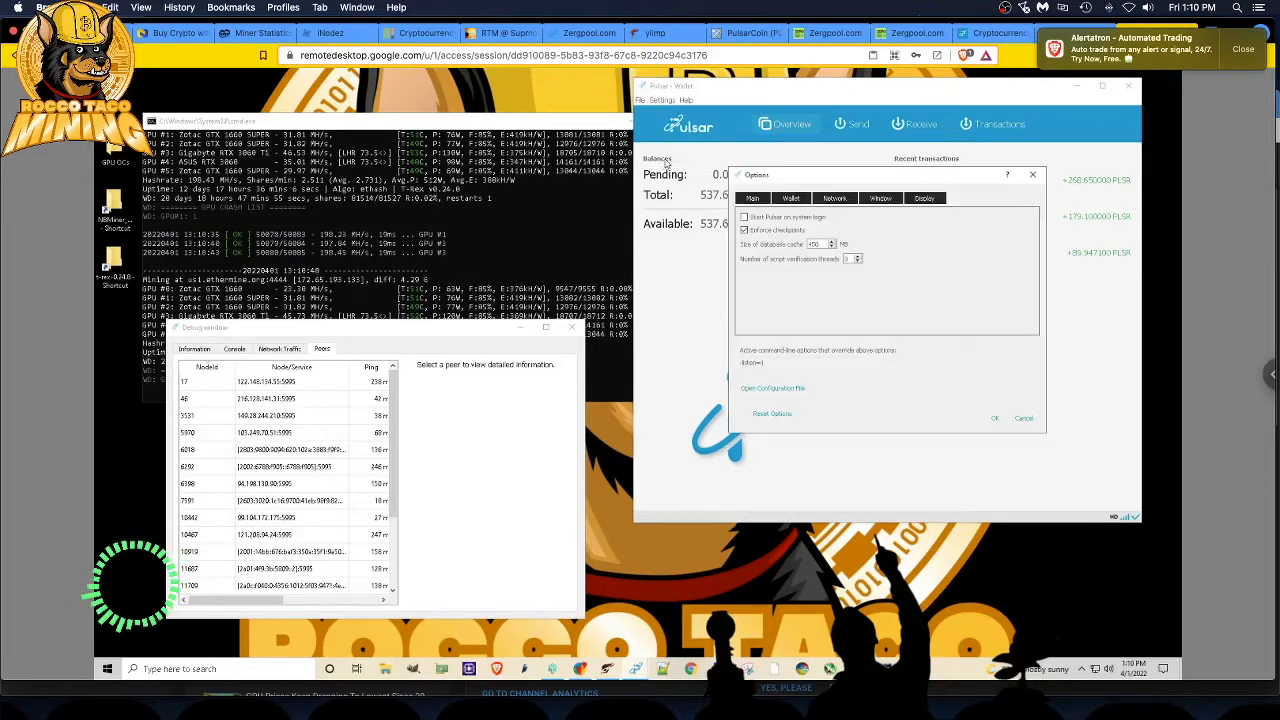
mouse_move(897, 253)
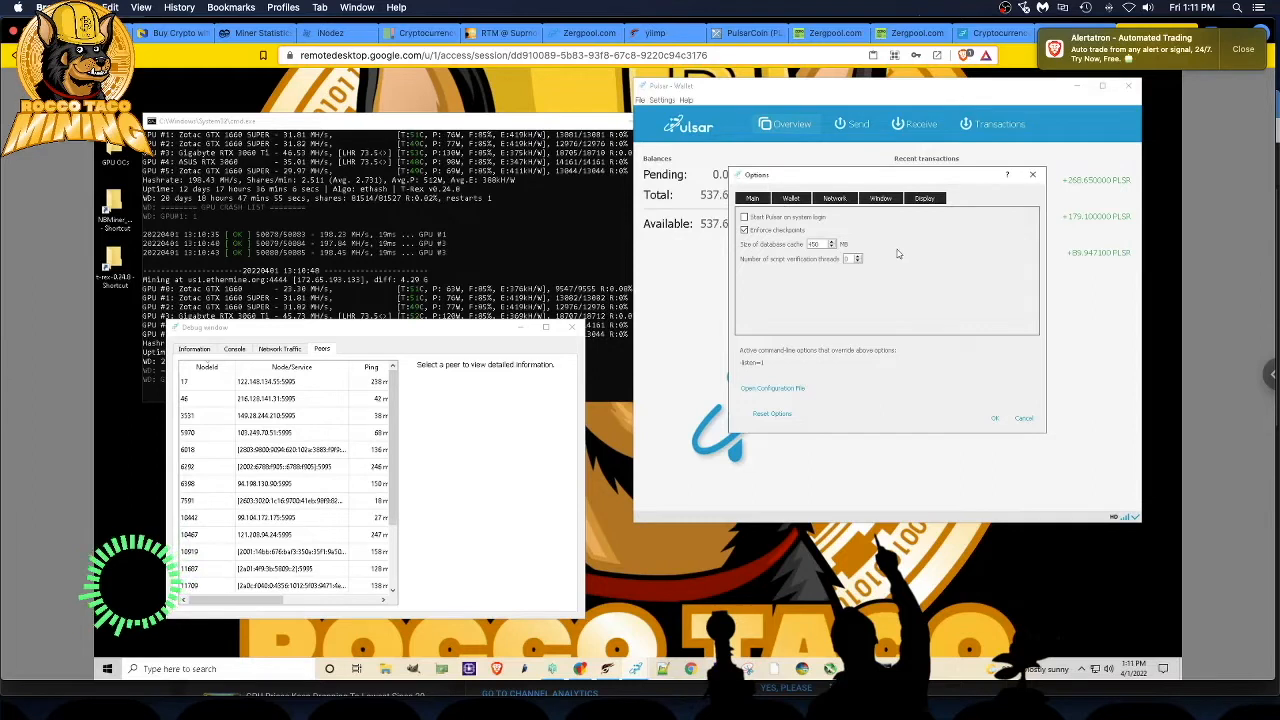
mouse_move(945, 214)
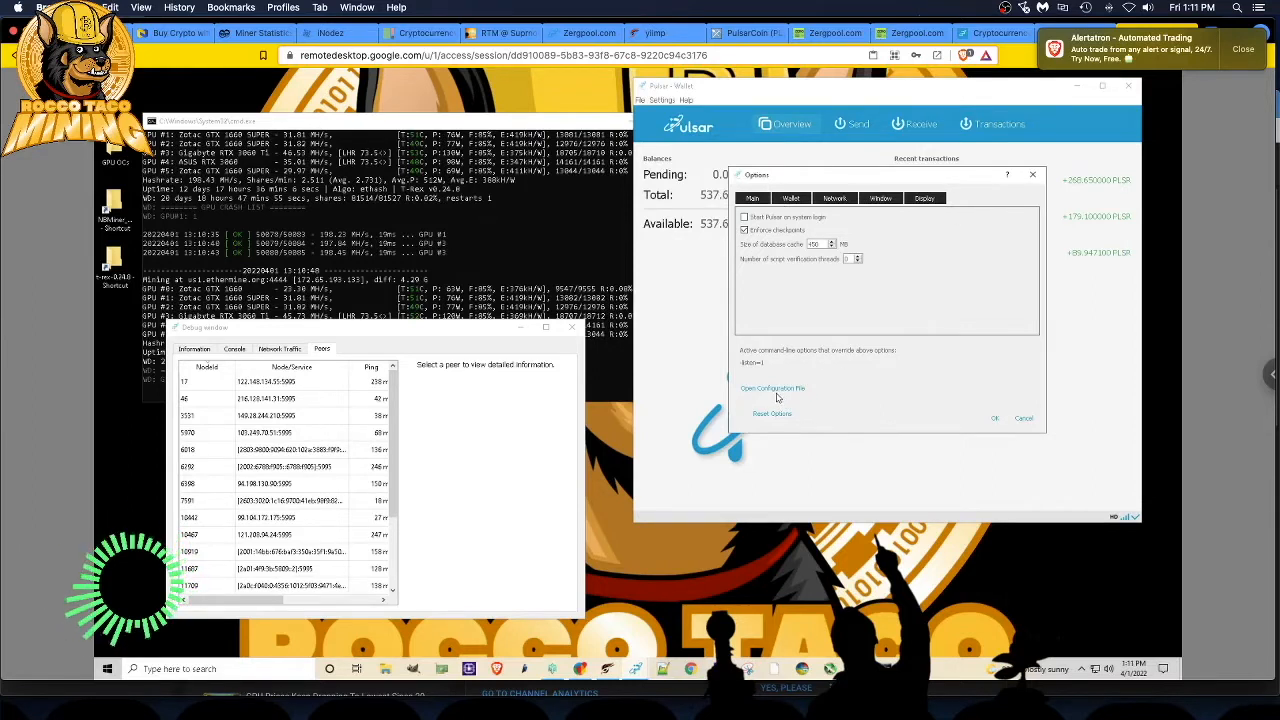
mouse_move(772, 388)
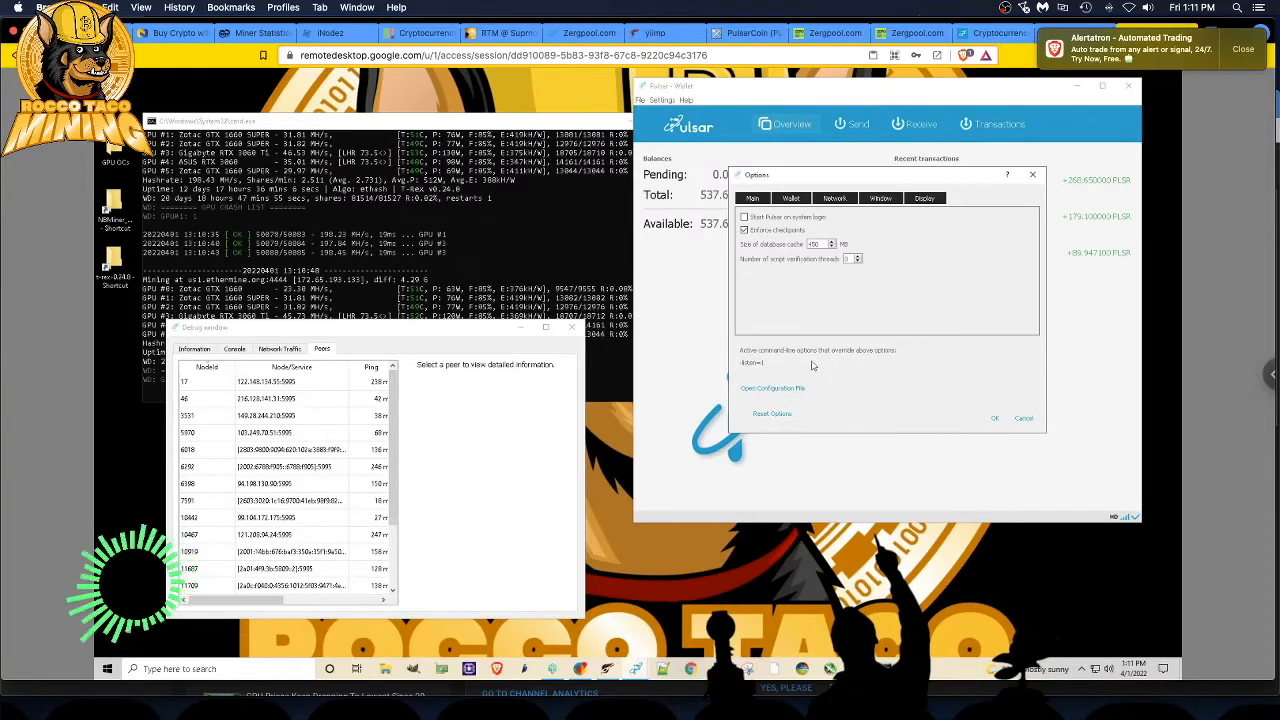
mouse_move(773, 388)
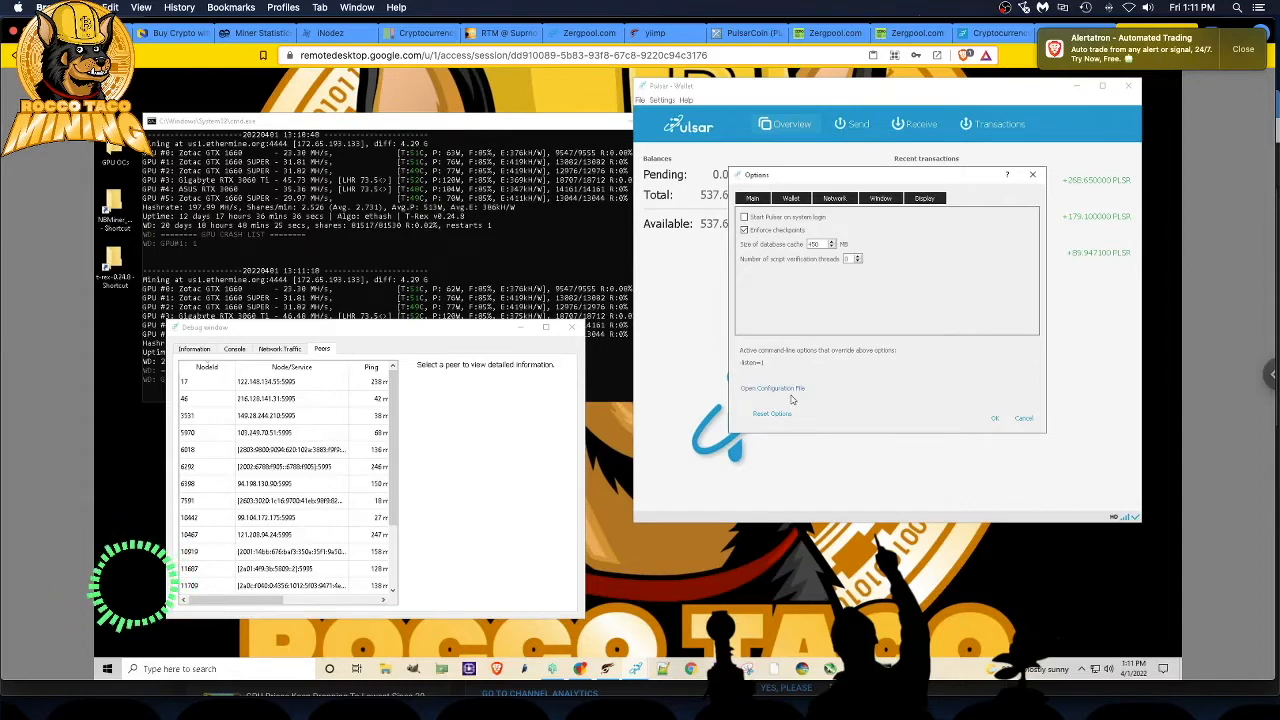
left_click(772, 388)
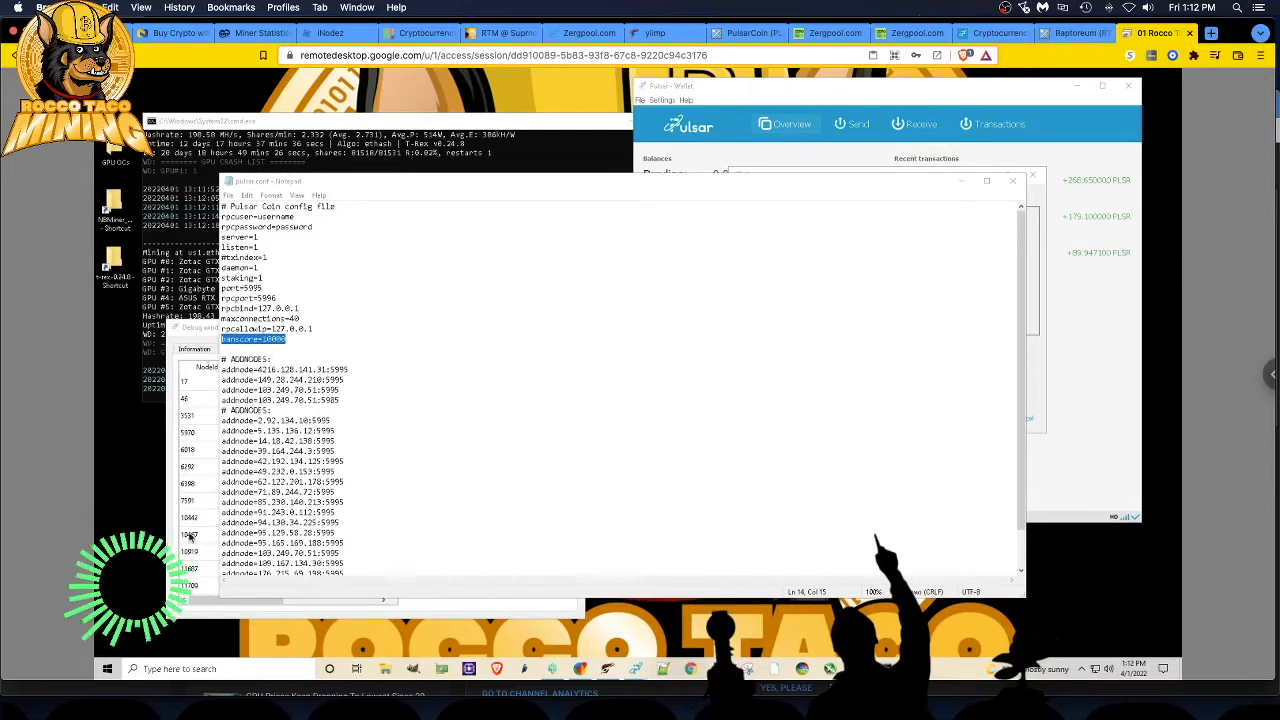
mouse_move(350, 477)
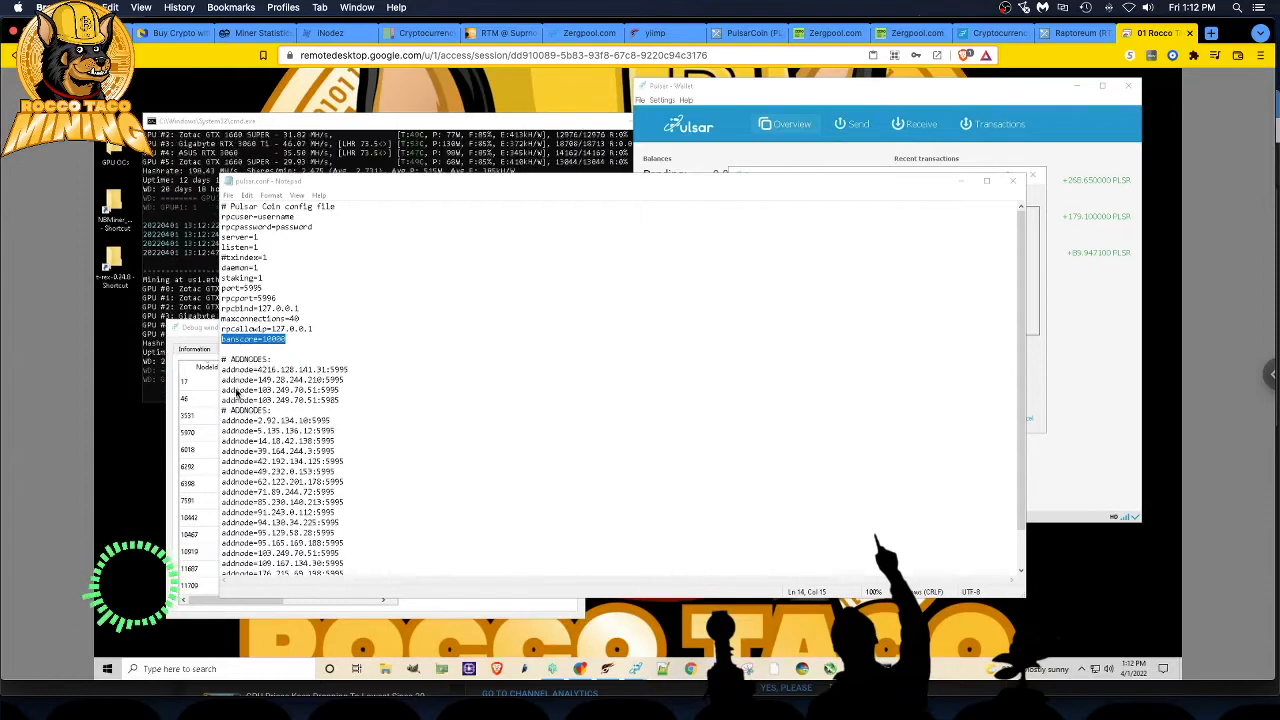
mouse_move(906, 224)
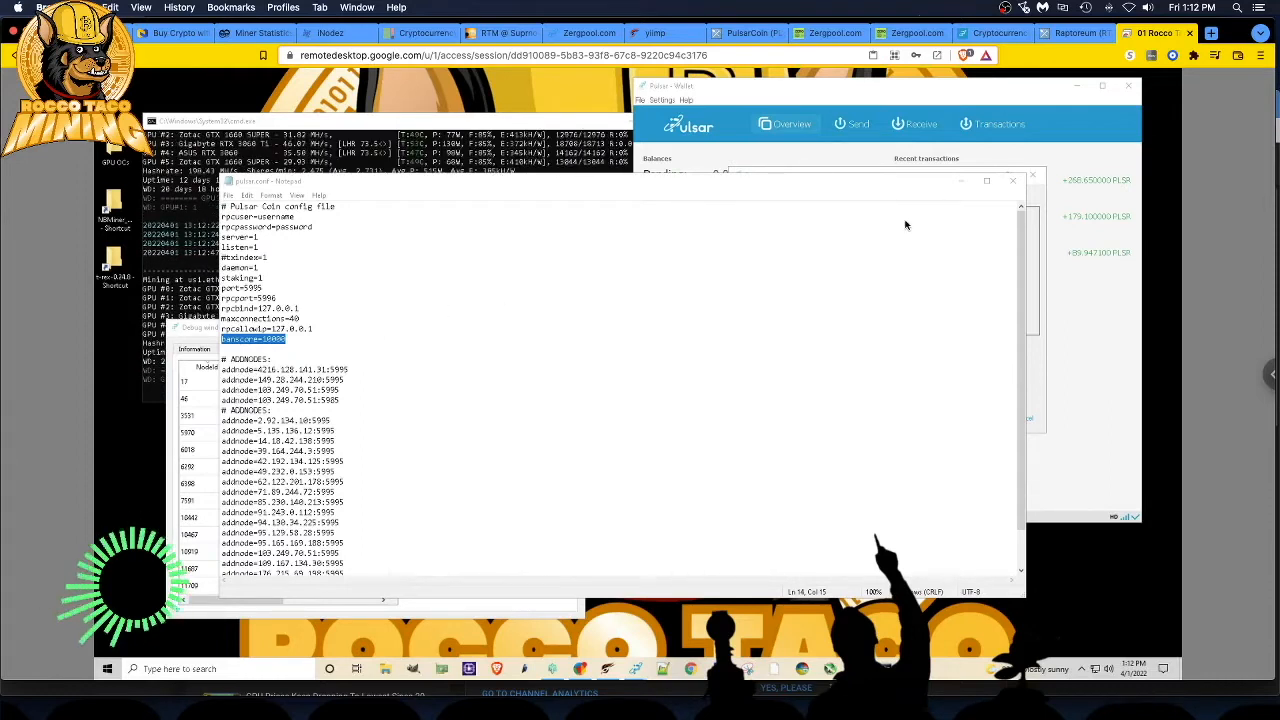
mouse_move(965, 185)
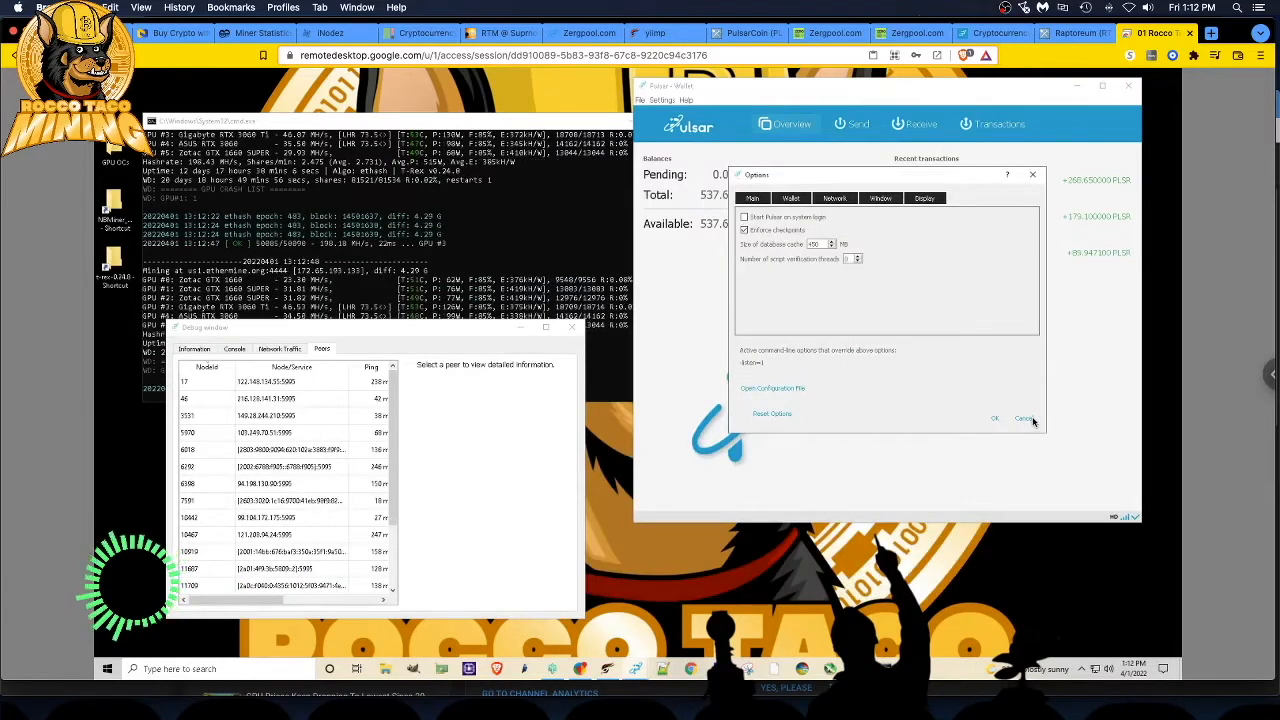
Cancel the Options dialog, run help in the debug console, and scroll the output.
left_click(1024, 418)
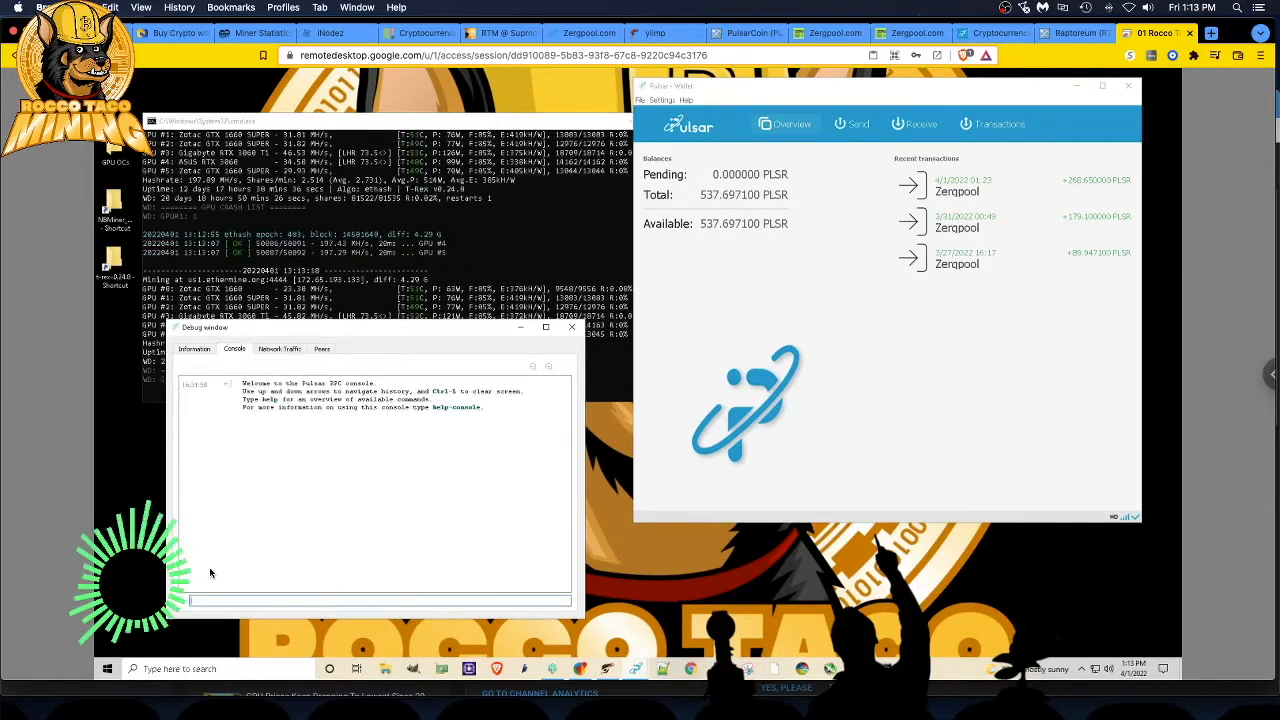
type("help")
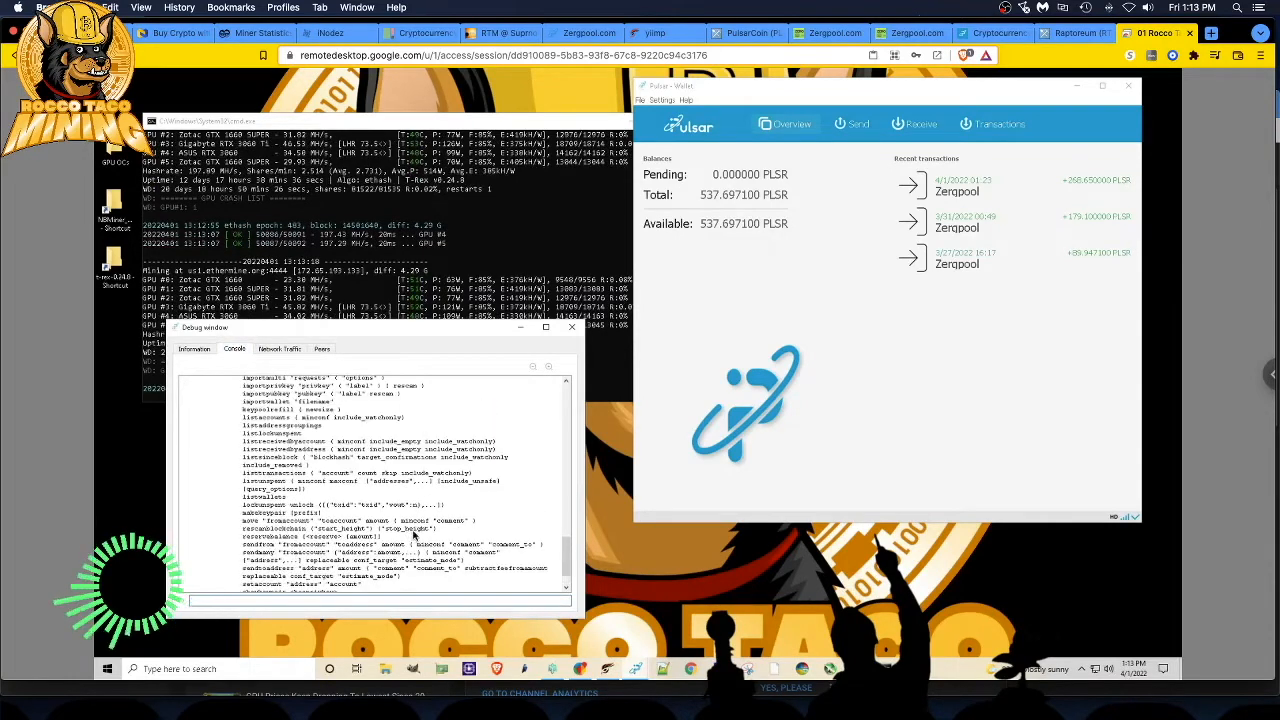
scroll("down", 3)
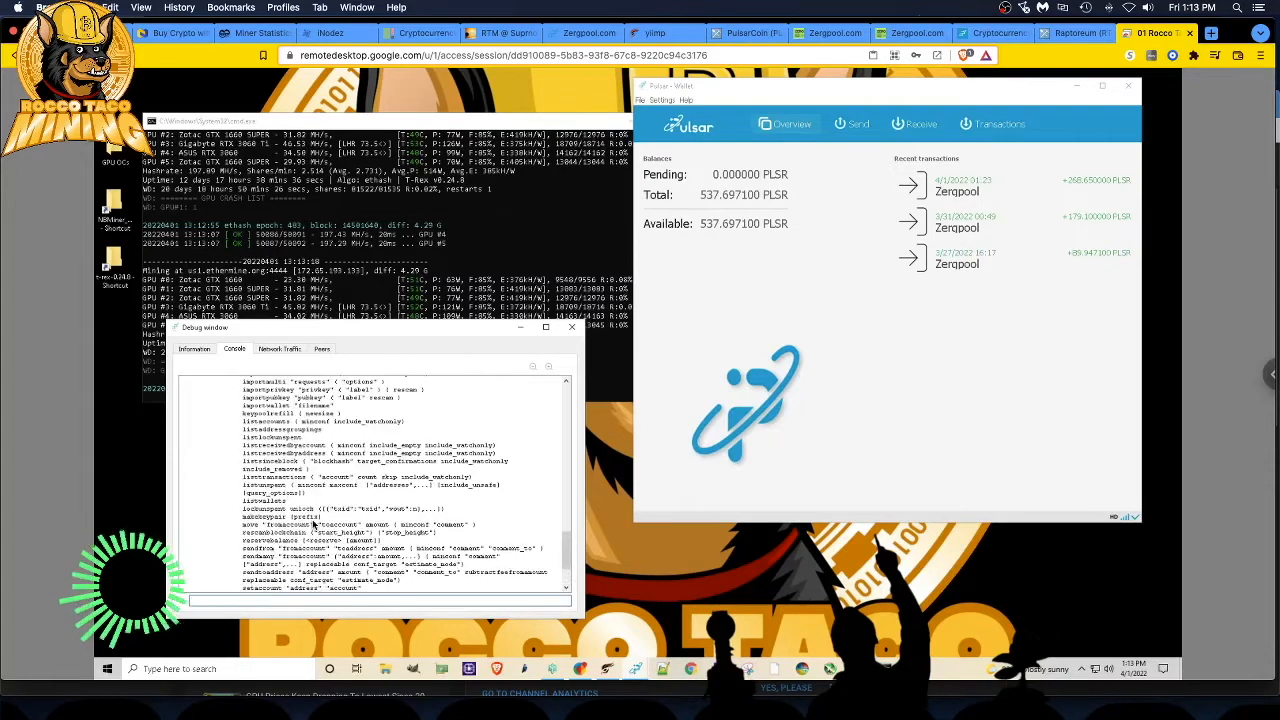
scroll("down", 3)
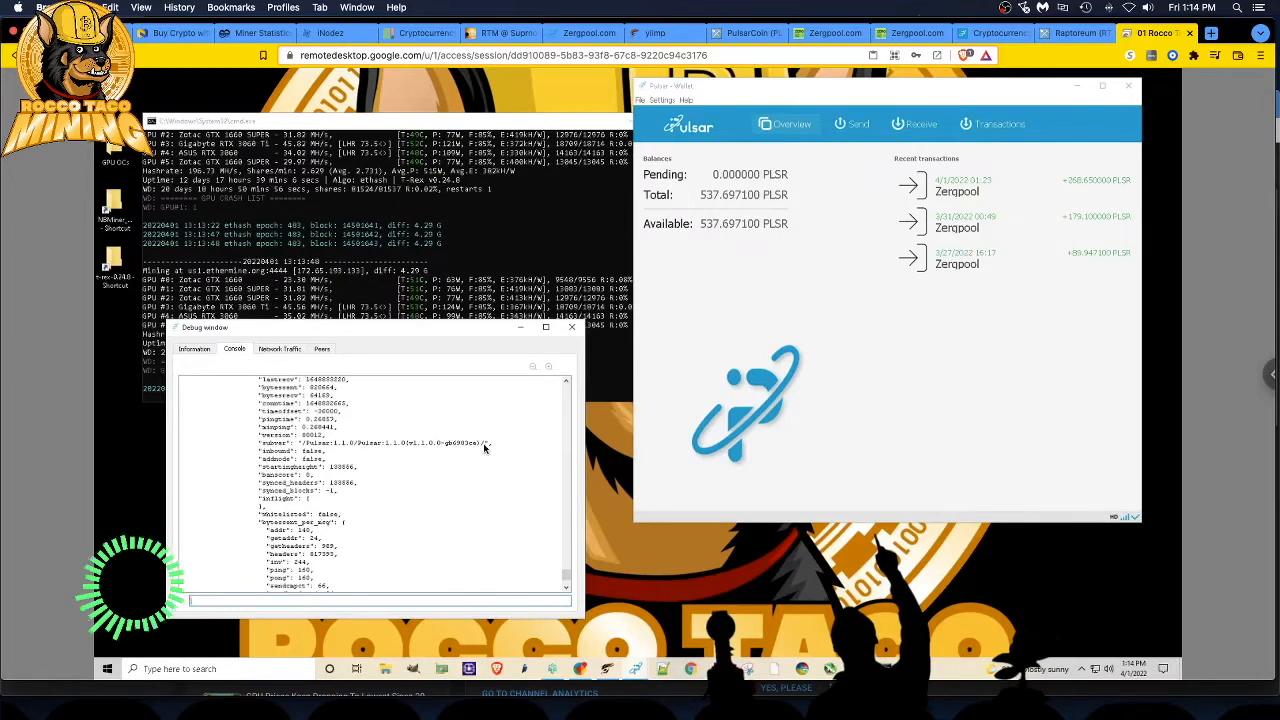
Show the Peers tab and inspect peers 11709, 11687, 6292 and 13699.
left_click(322, 349)
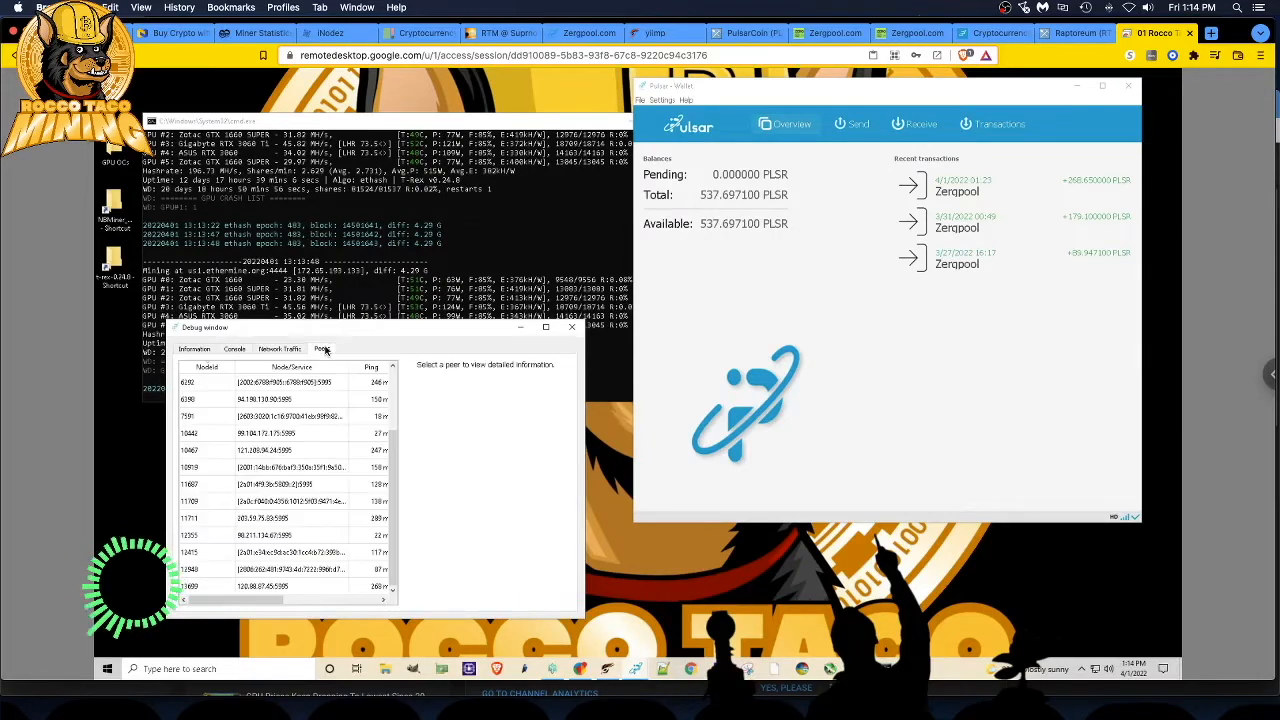
left_click(280, 501)
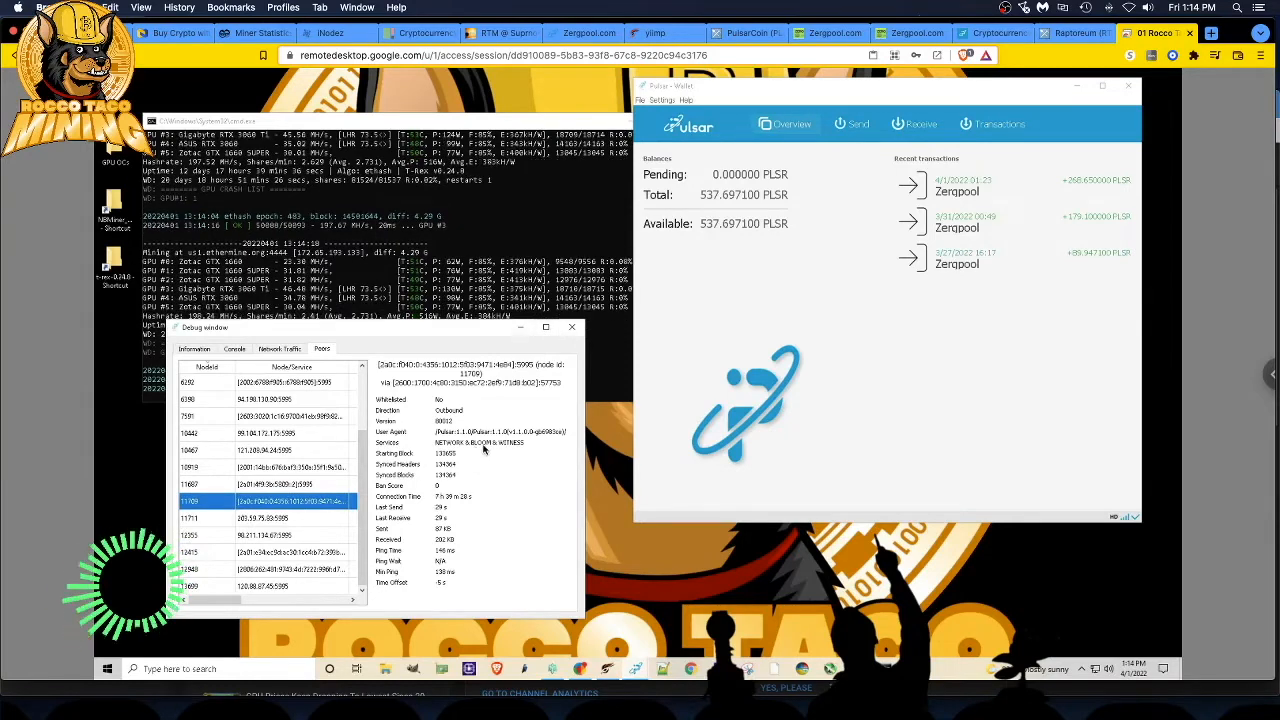
left_click(280, 483)
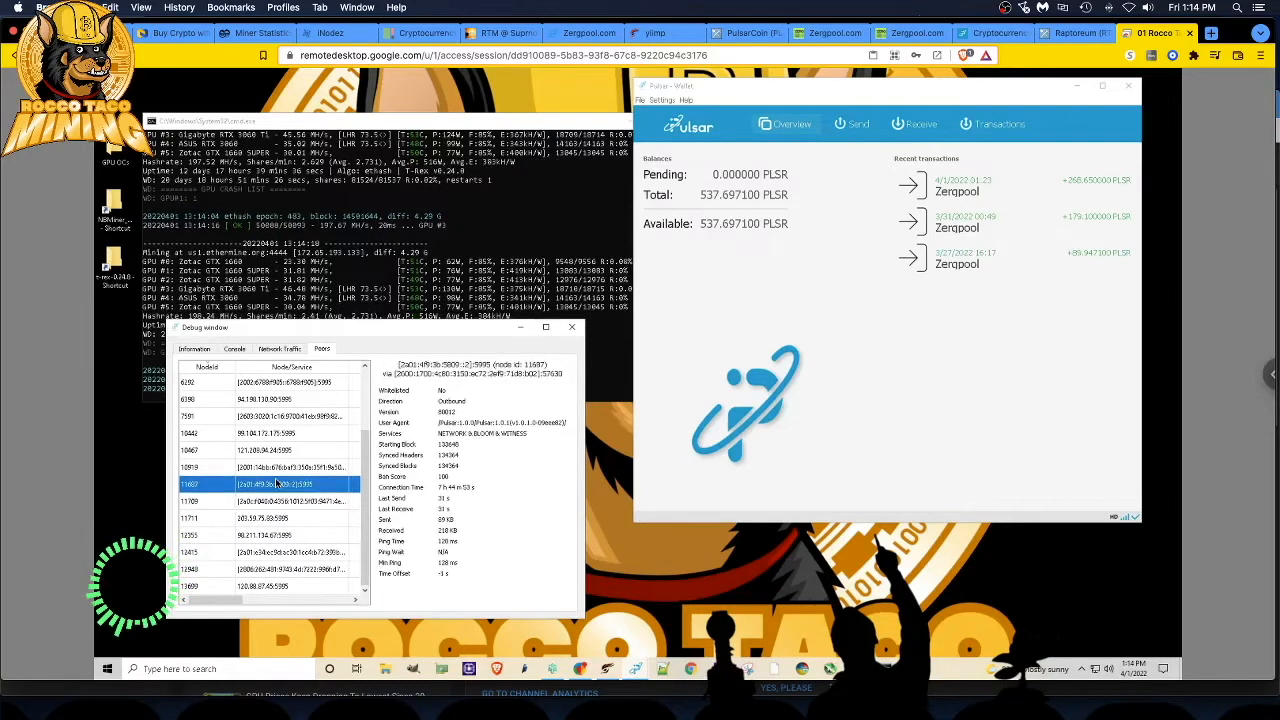
left_click(280, 399)
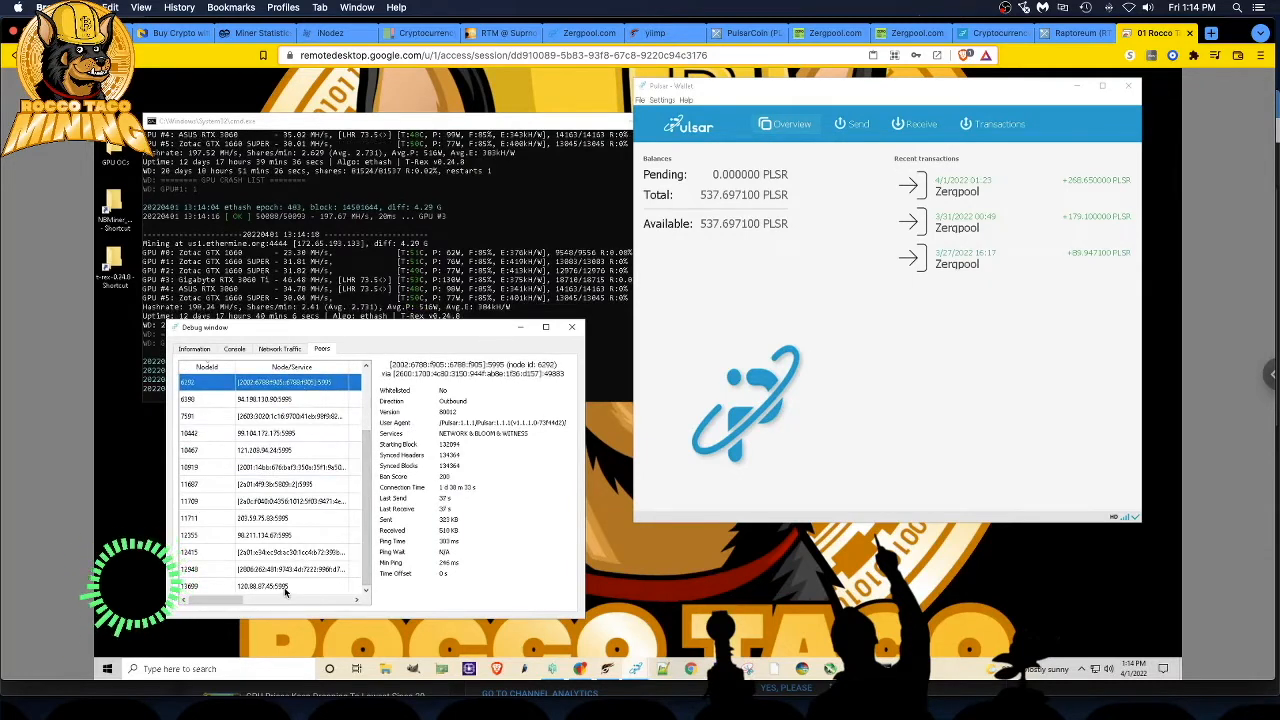
left_click(280, 585)
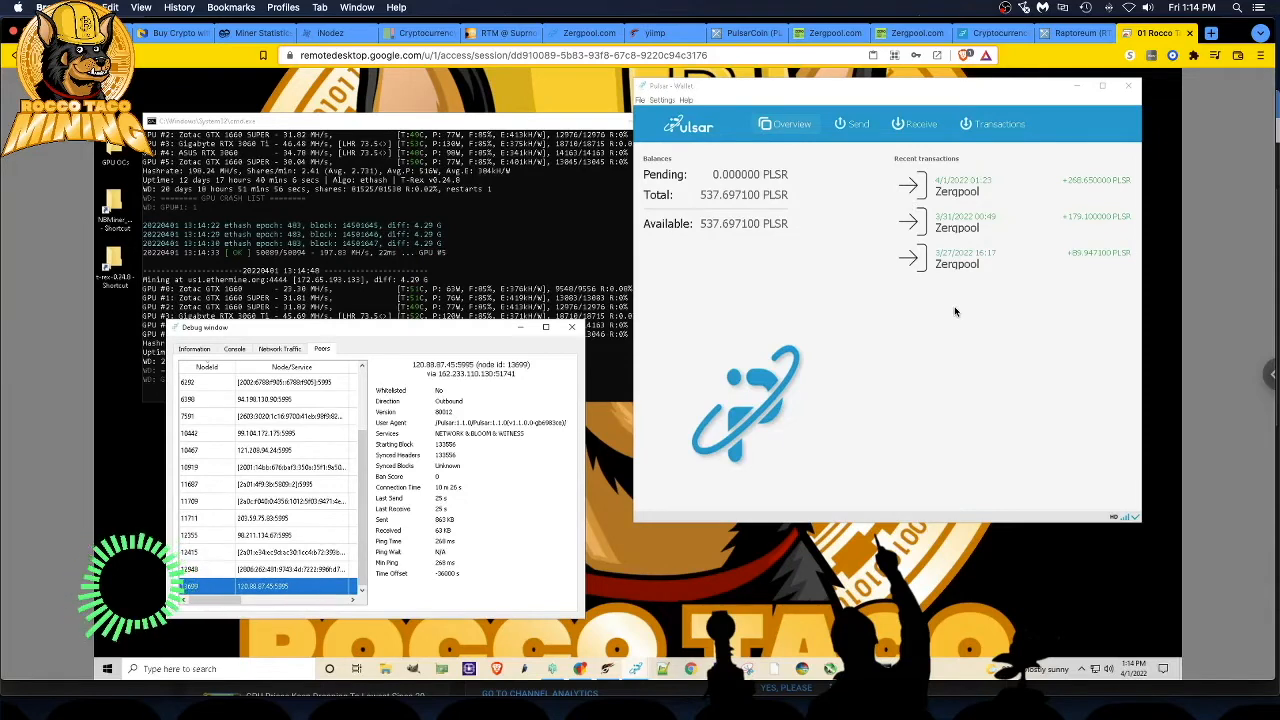
mouse_move(937, 285)
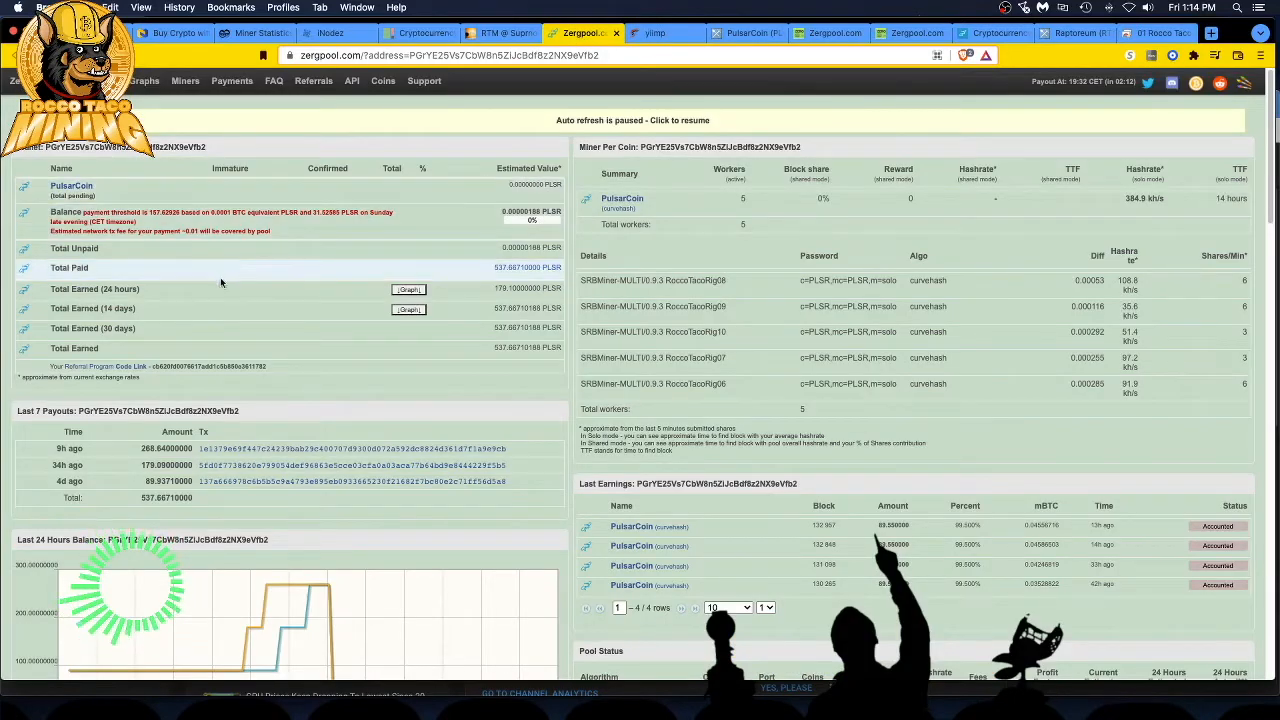
mouse_move(813, 409)
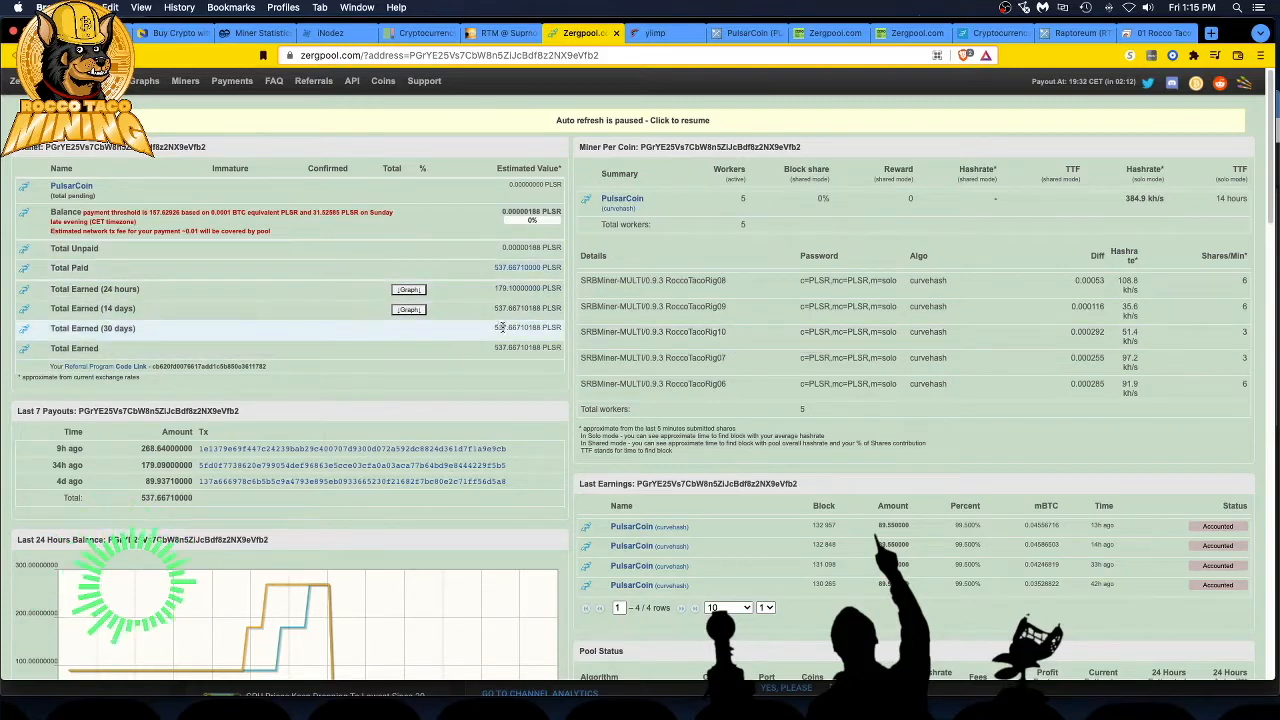
mouse_move(1155, 33)
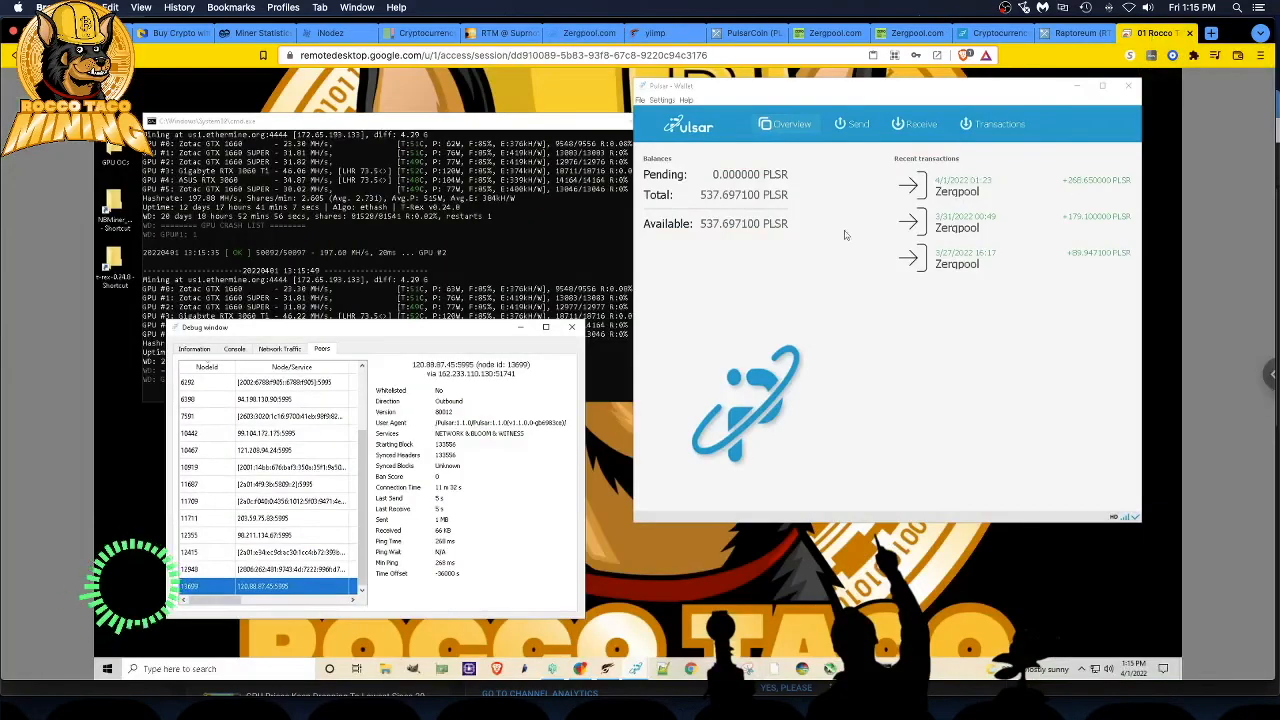
left_click(1075, 33)
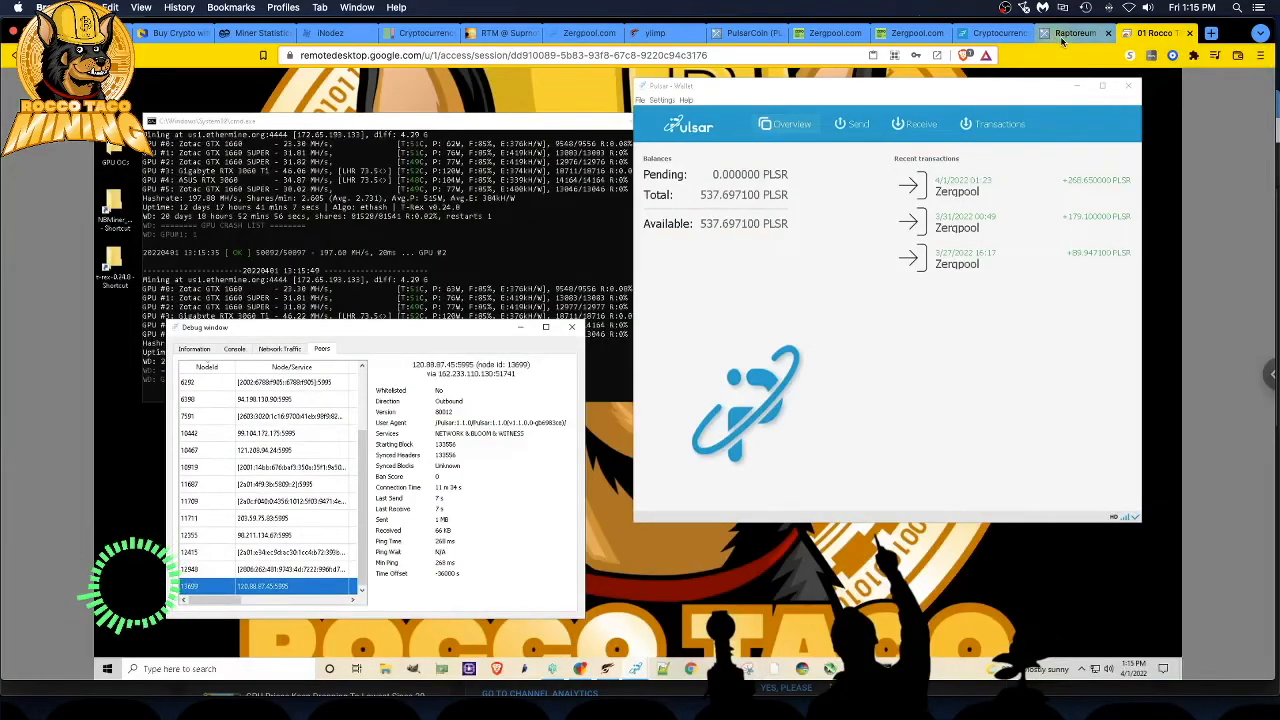
Return to the Zergpool address dashboard and scroll to the 24-hour balance chart.
left_click(580, 33)
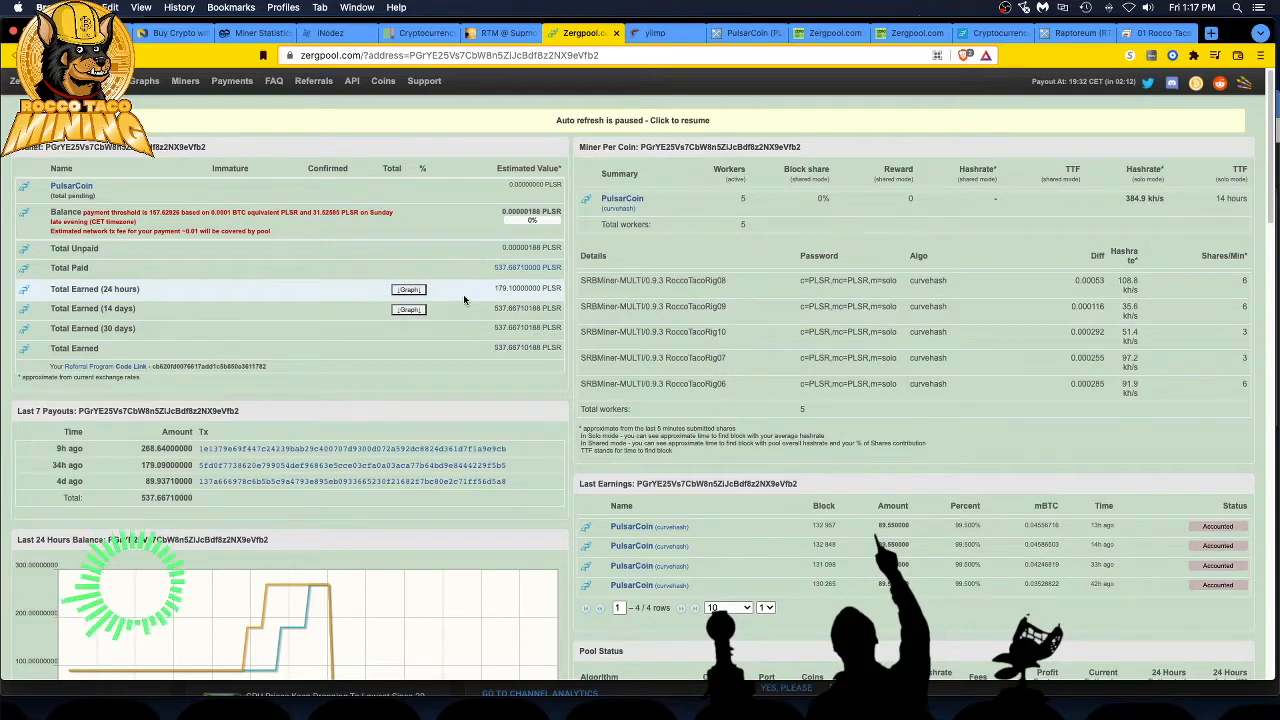
scroll("down", 3)
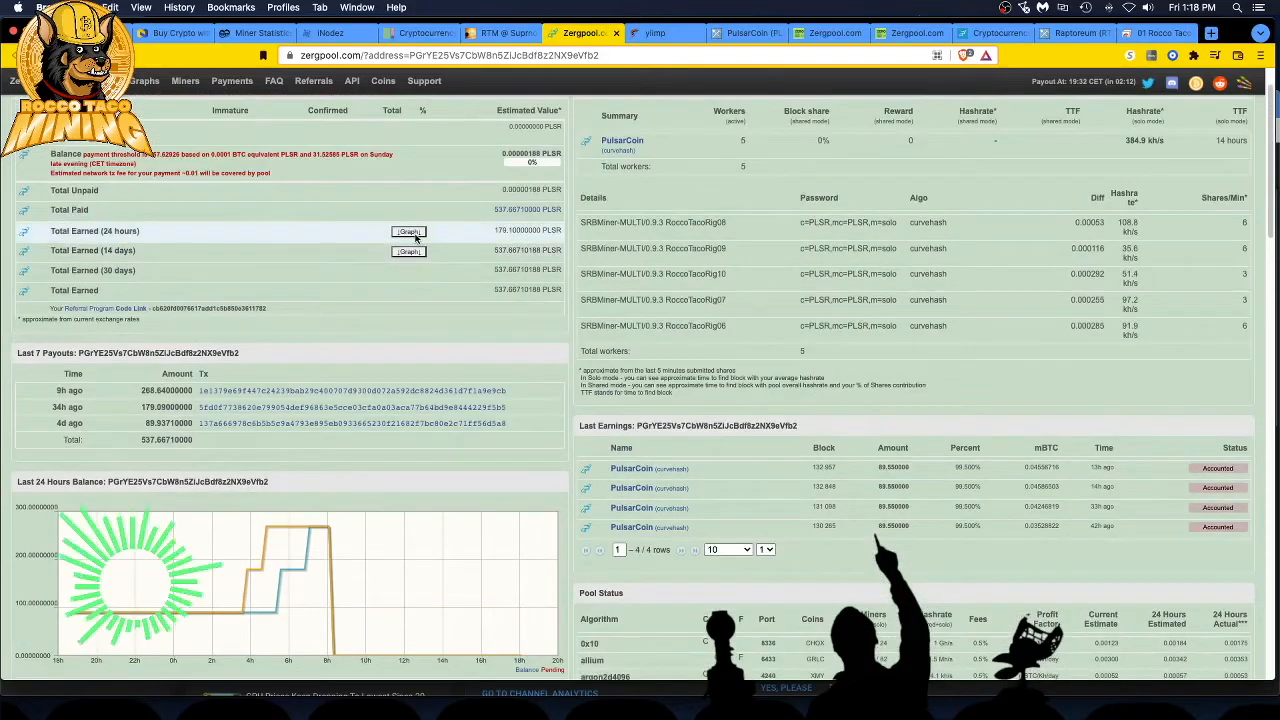
Expand the 24-hour earnings graph and scroll to the hashrate chart and last blocks found.
left_click(408, 231)
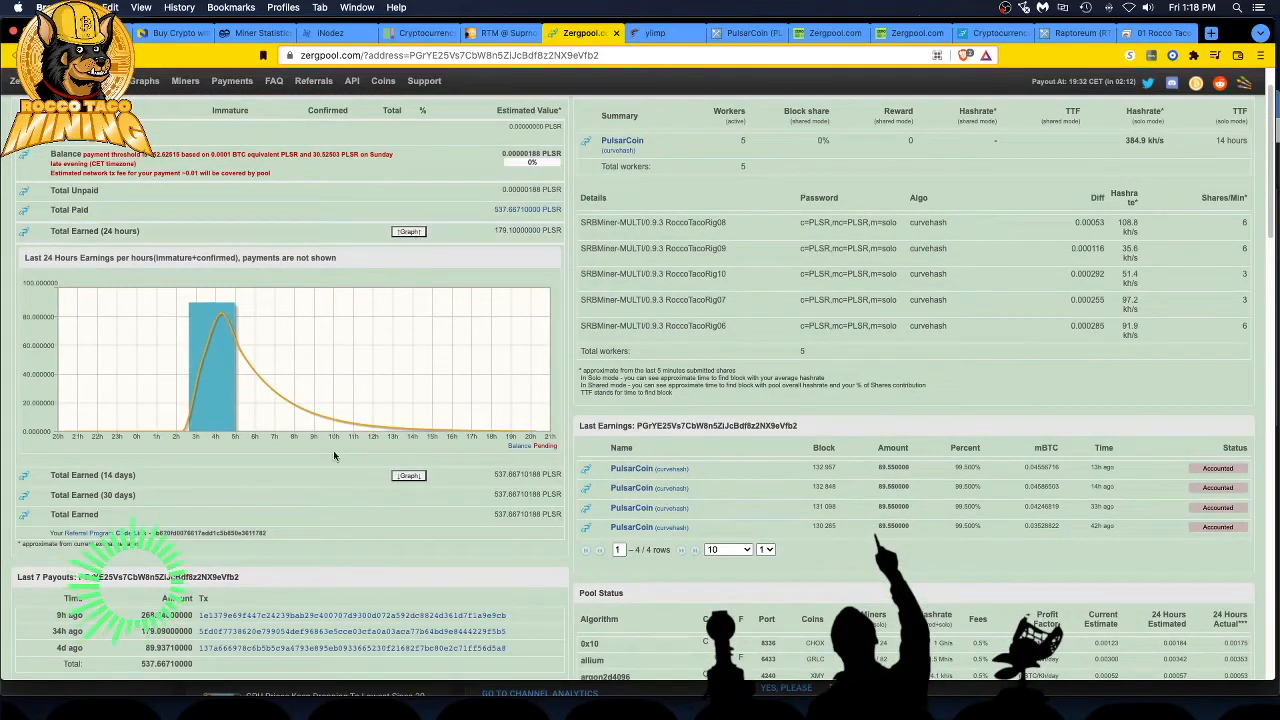
mouse_move(240, 414)
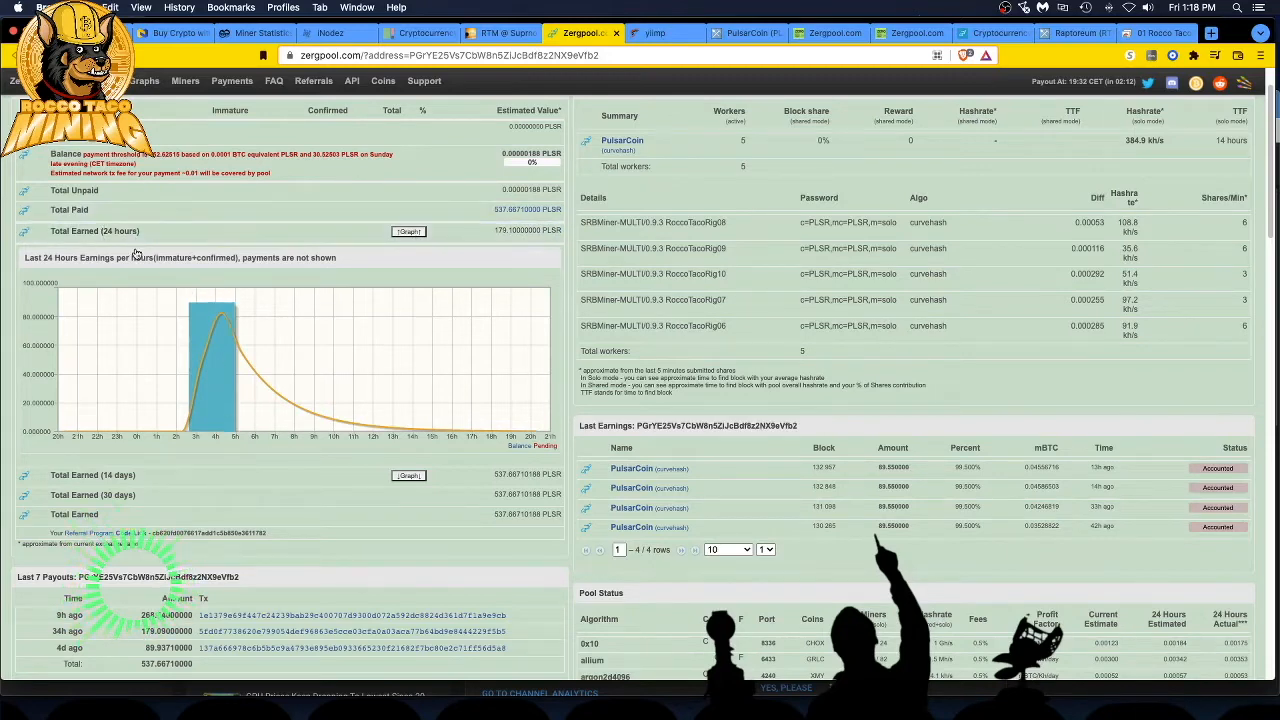
scroll("down", 3)
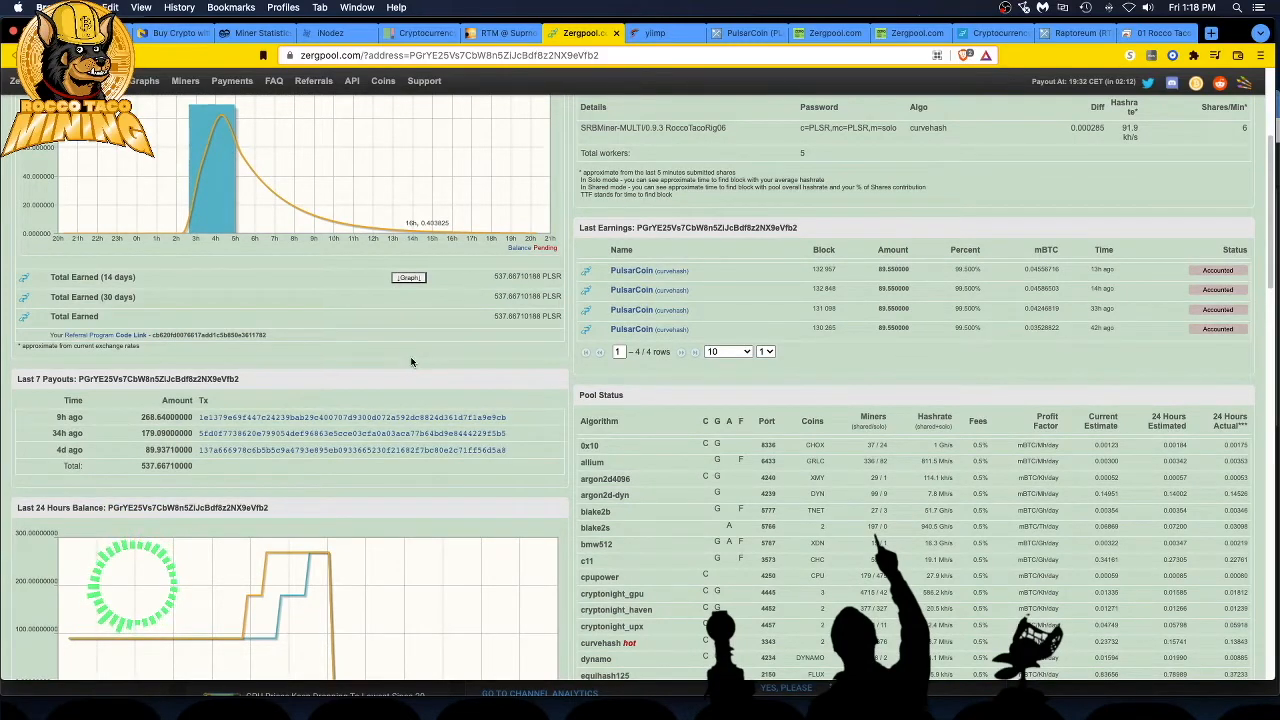
scroll("down", 3)
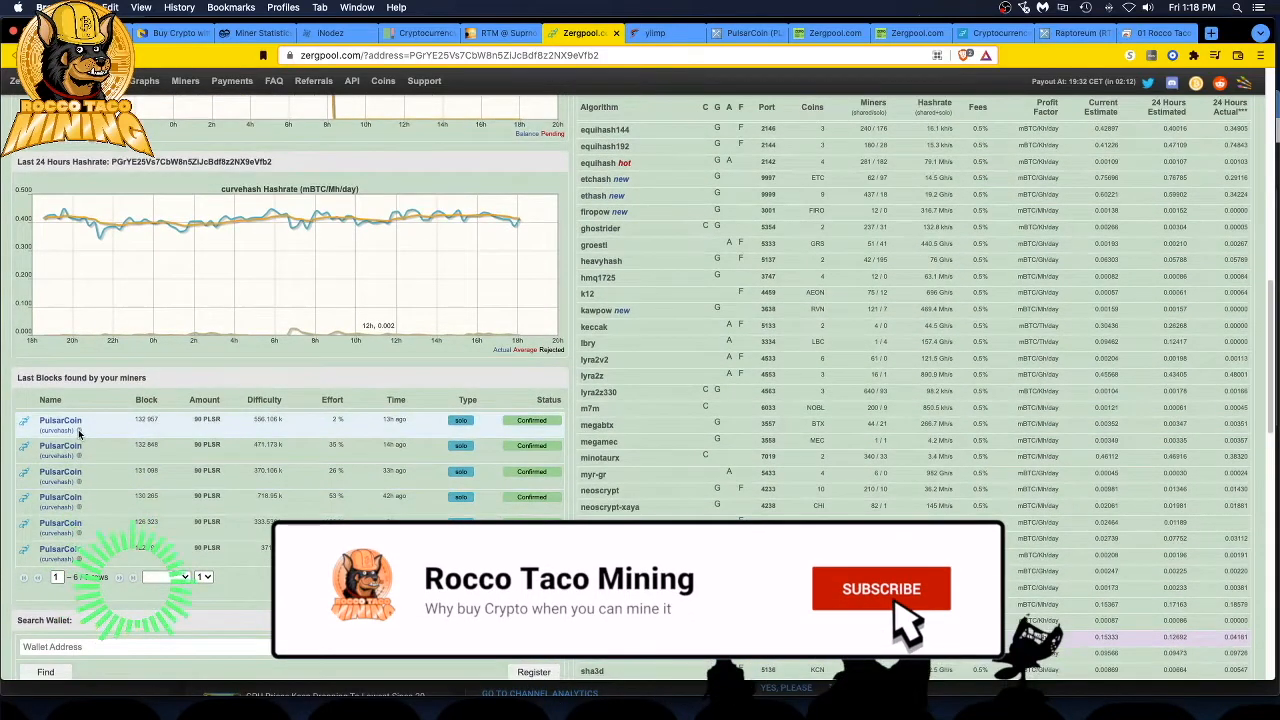
Open the details of the latest PulsarCoin block found.
left_click(880, 588)
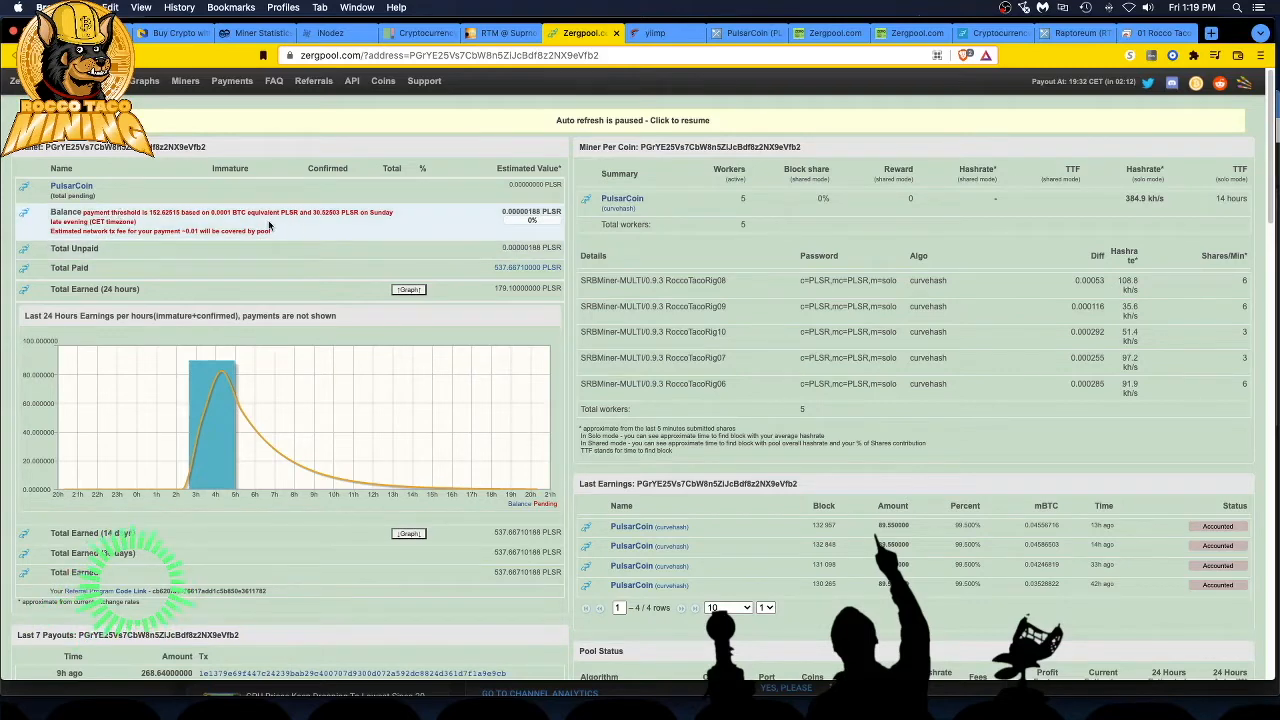
mouse_move(305, 262)
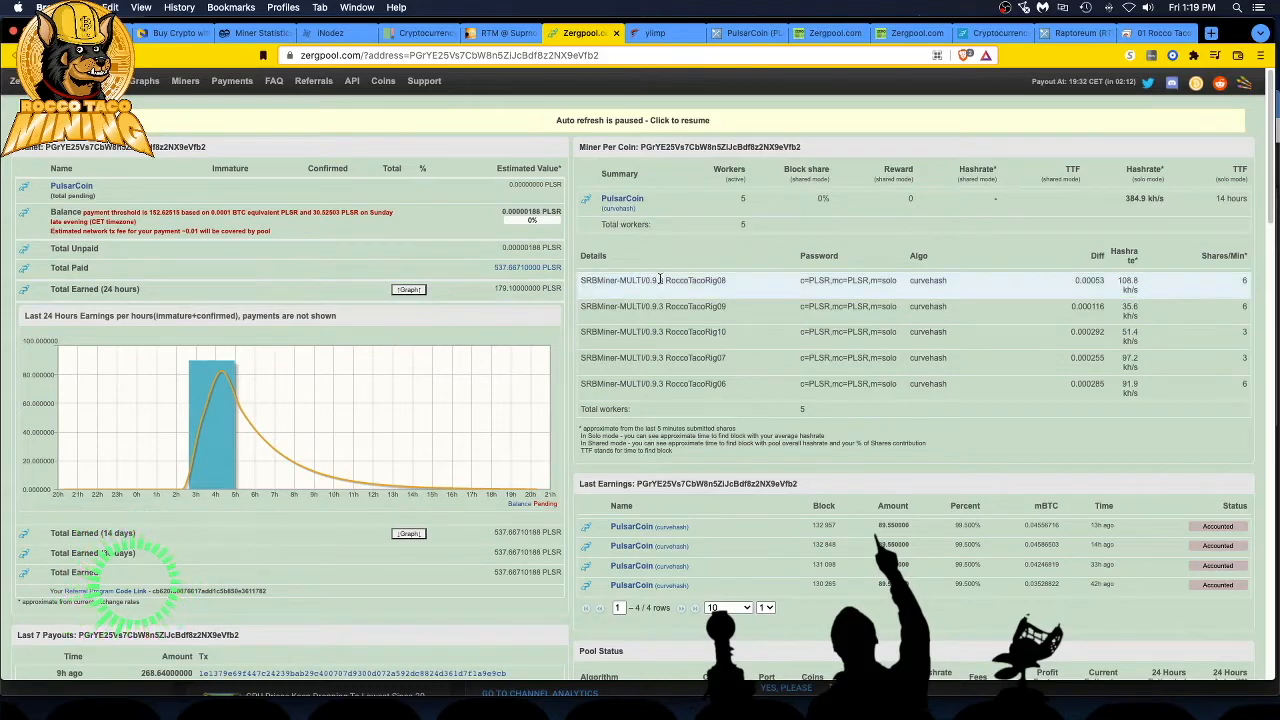
mouse_move(651, 318)
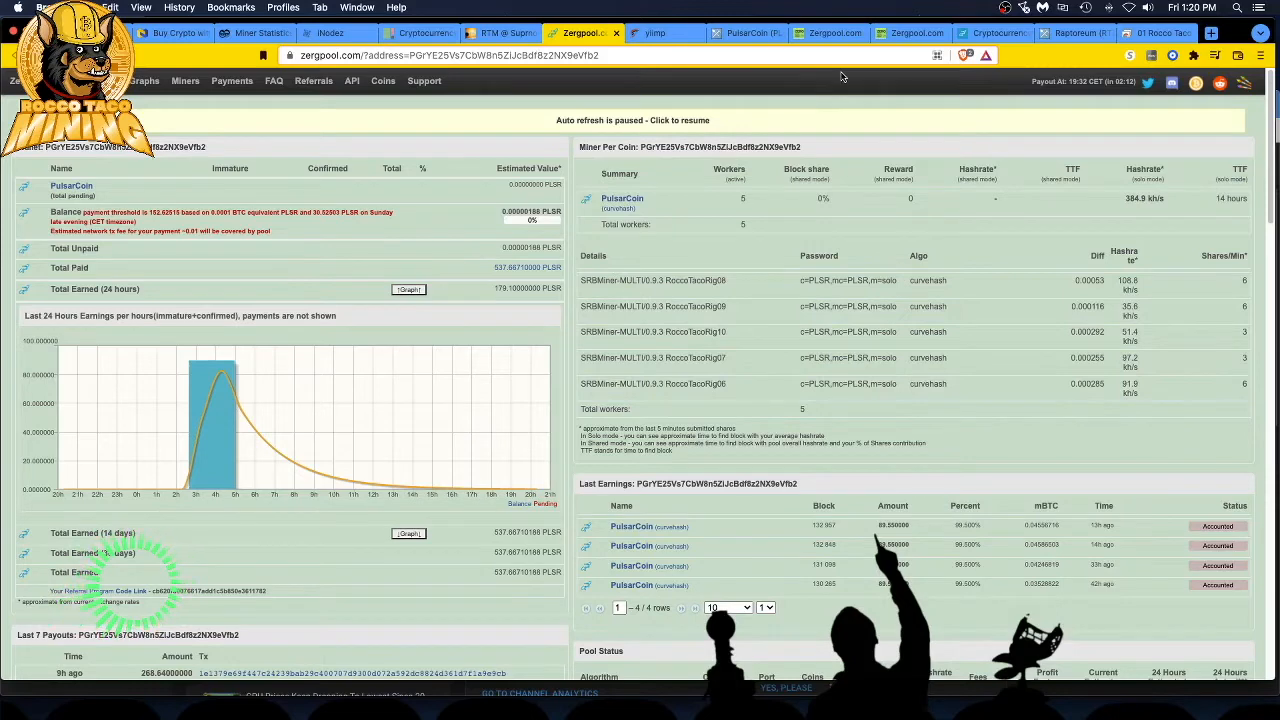
View the PulsarCoin pool statistics page, then switch to rig 10's remote desktop session.
left_click(745, 33)
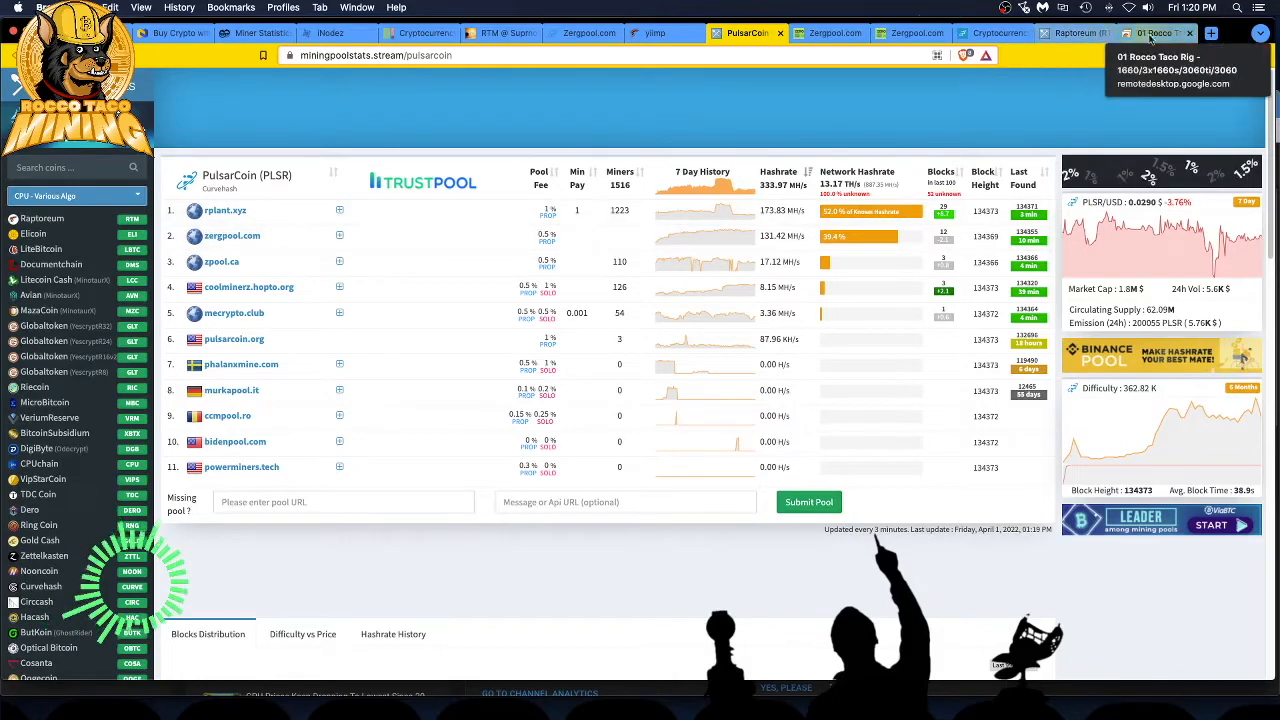
left_click(1155, 33)
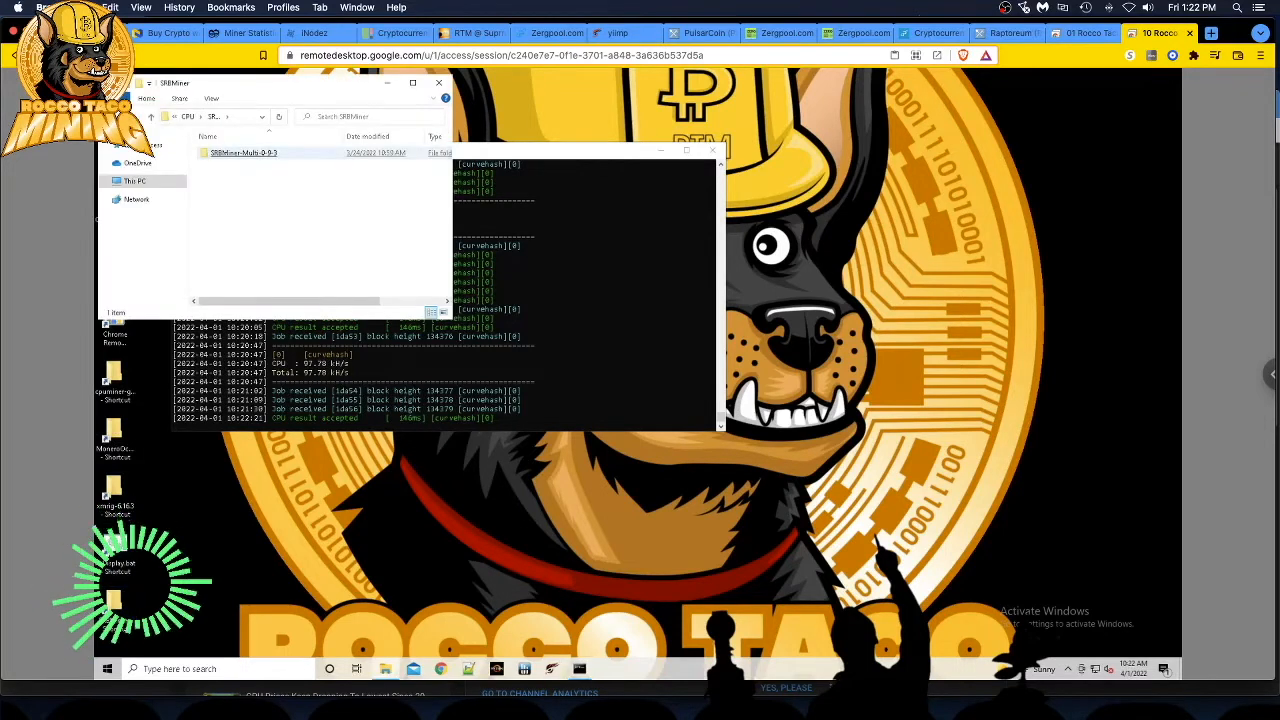
Open start-mining-pulsar.bat from the SRBMiner-Multi-0-9-3 folder in Notepad++ on rig 10.
left_click(244, 152)
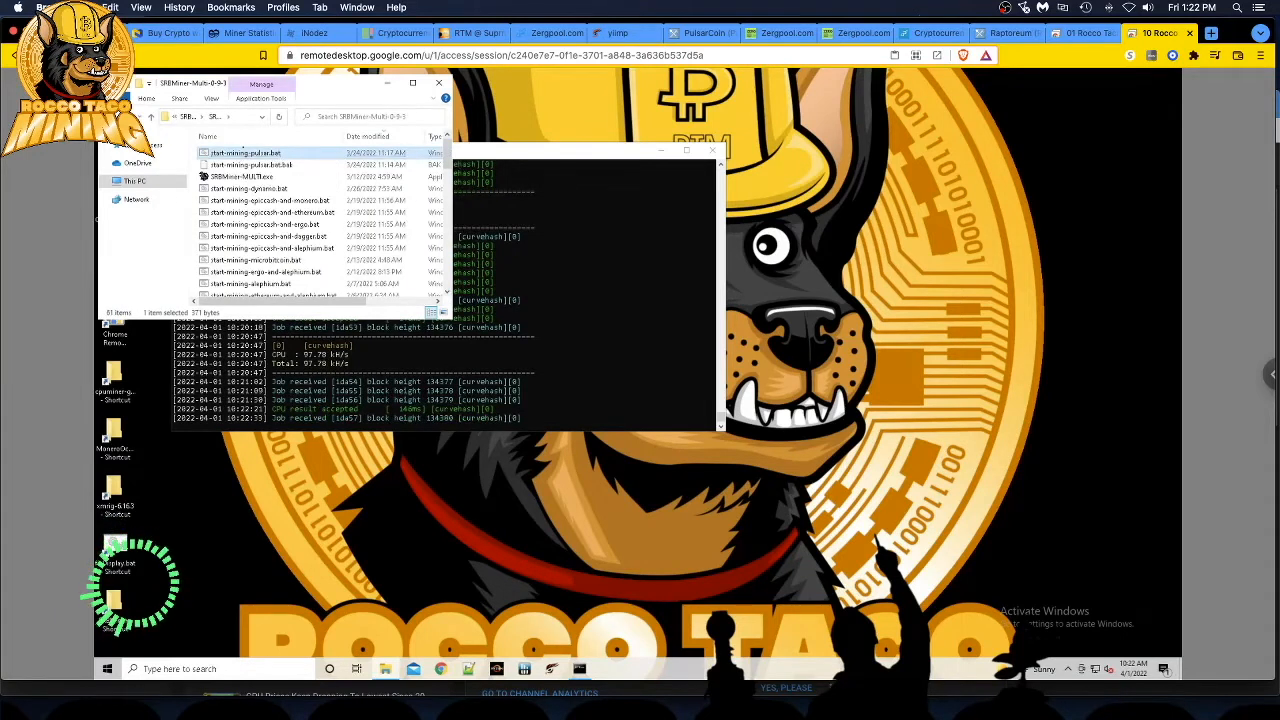
right_click(244, 152)
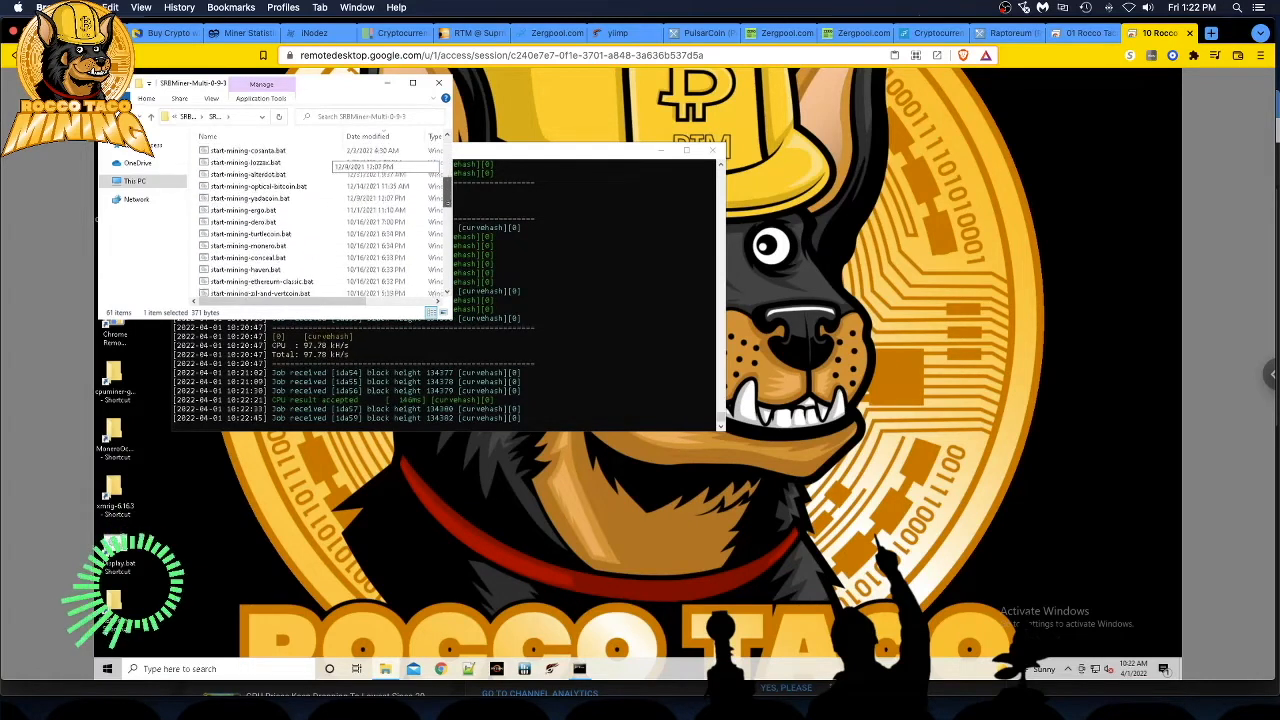
scroll("down", 3)
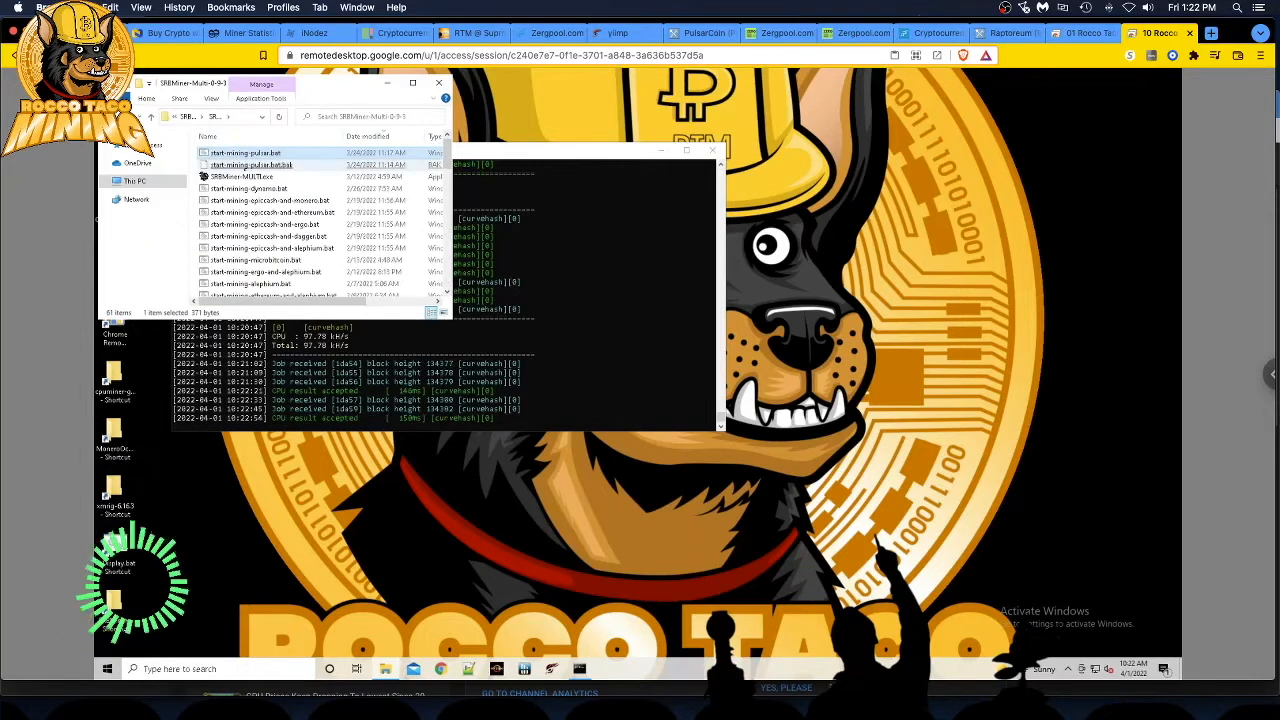
mouse_move(245, 164)
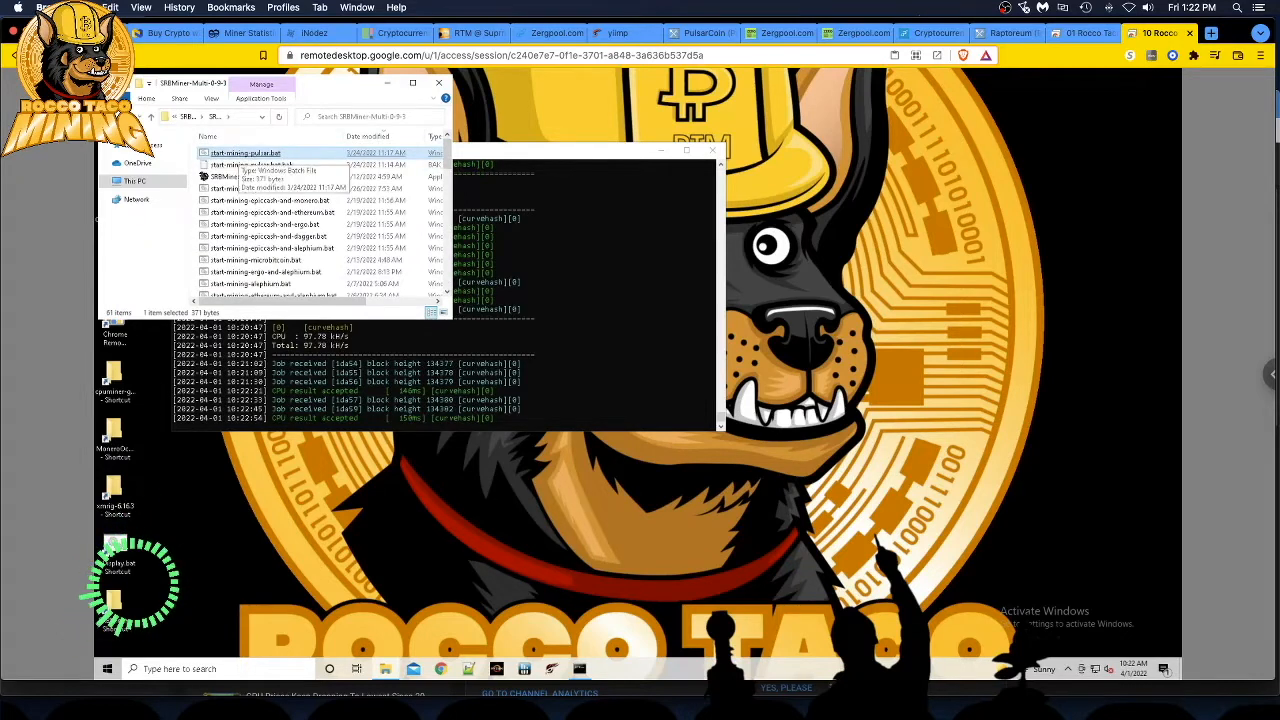
right_click(245, 160)
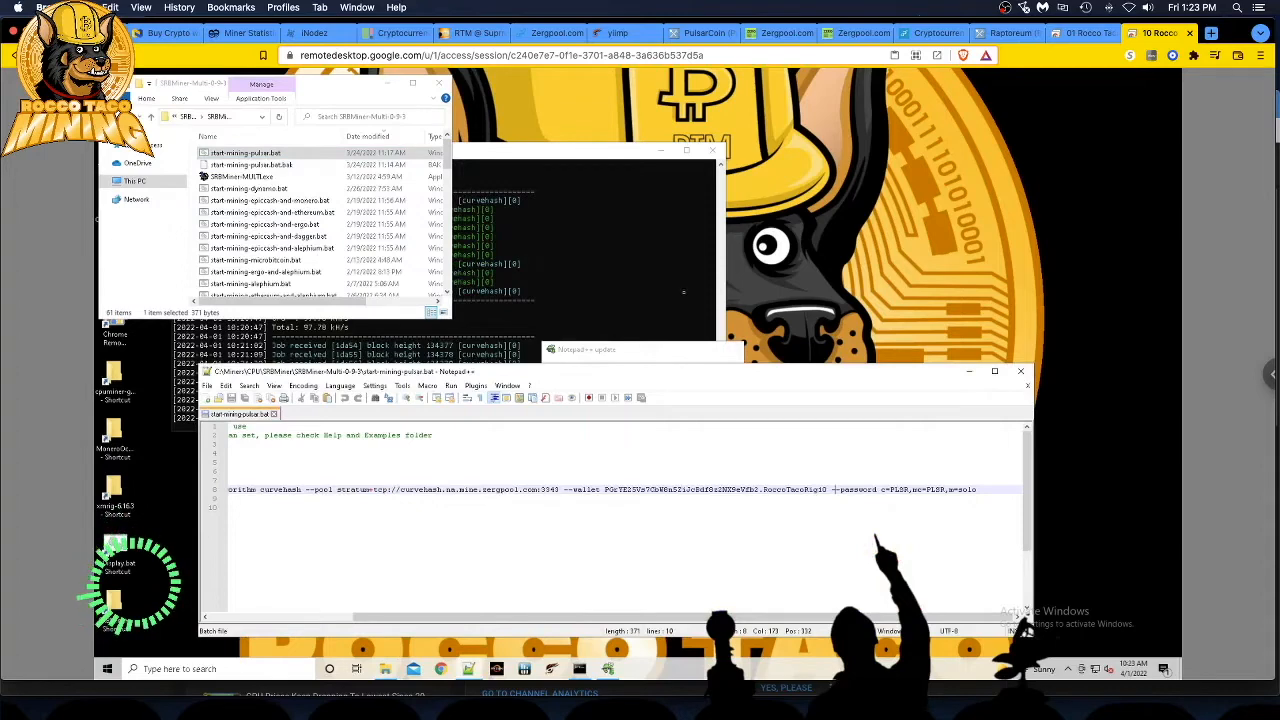
Switch to the Zergpool home page with the curvehash PLSR command generator.
left_click(700, 33)
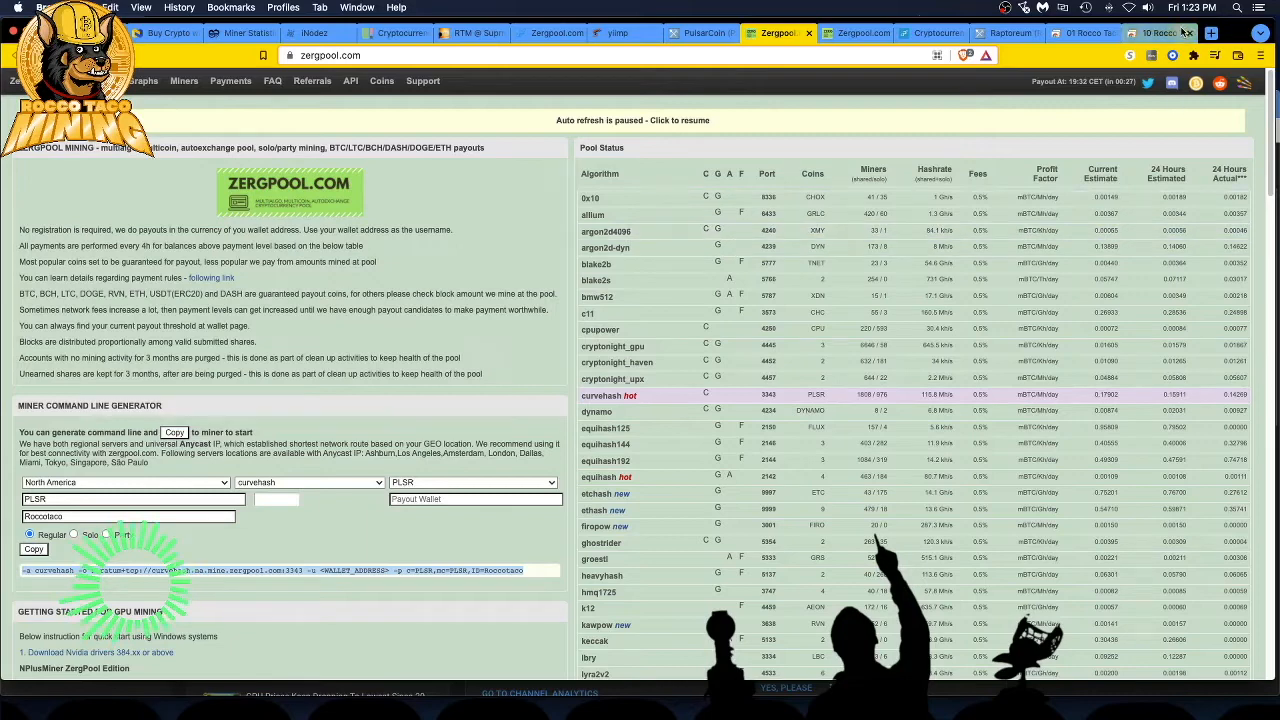
Return to rig 10's remote desktop with the batch file and miner console.
left_click(1160, 33)
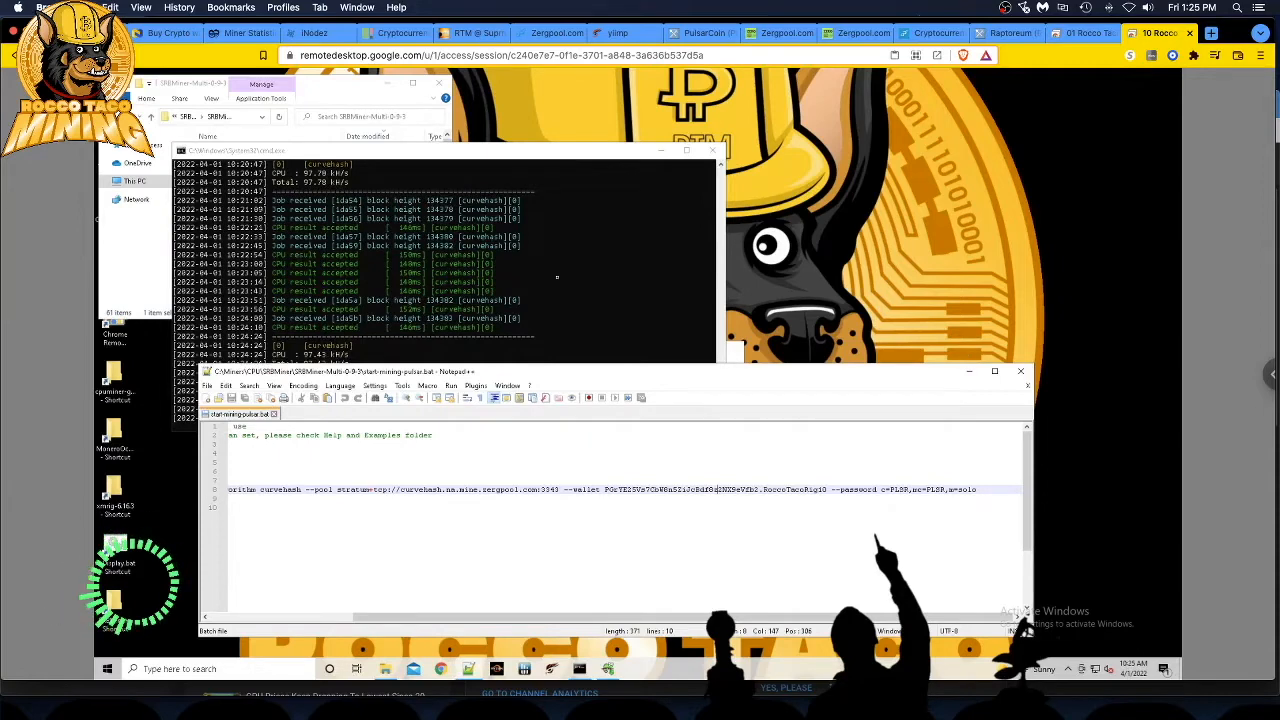
left_click(548, 33)
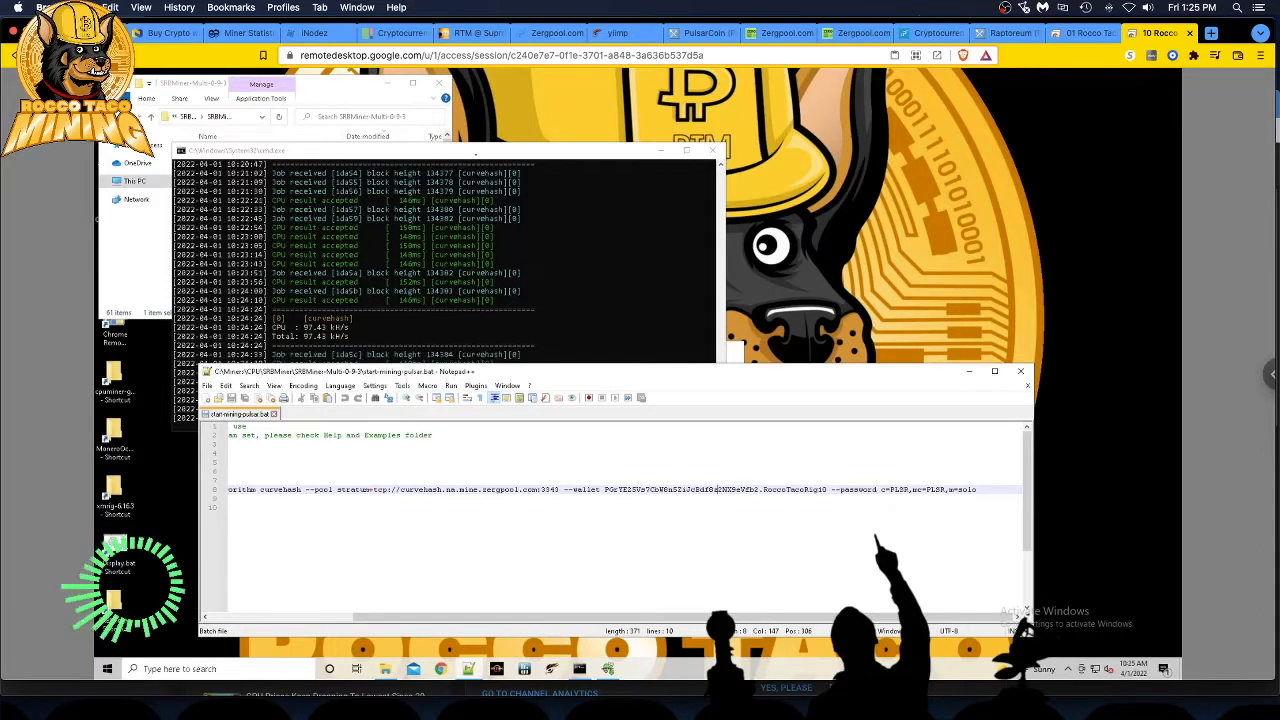
Review Zergpool's PLSR blocks, toggle the generator Solo then Regular, and open the Upland promo.
left_click(548, 33)
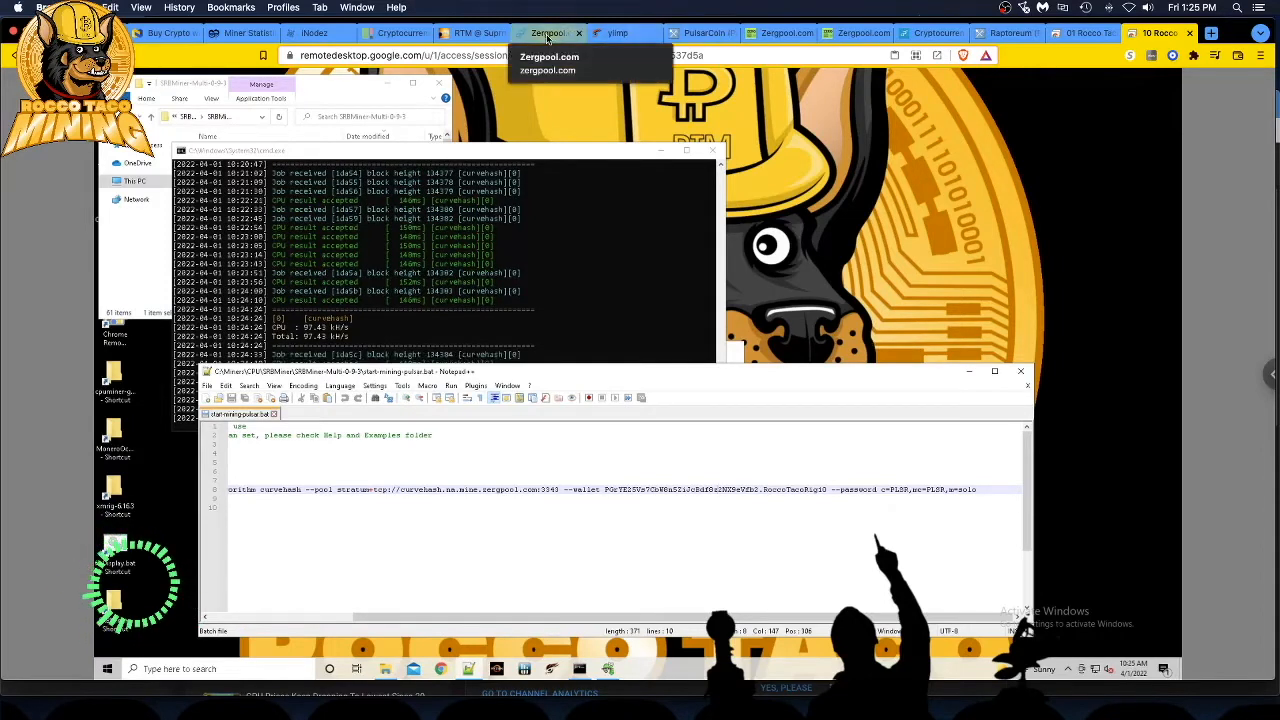
left_click(548, 33)
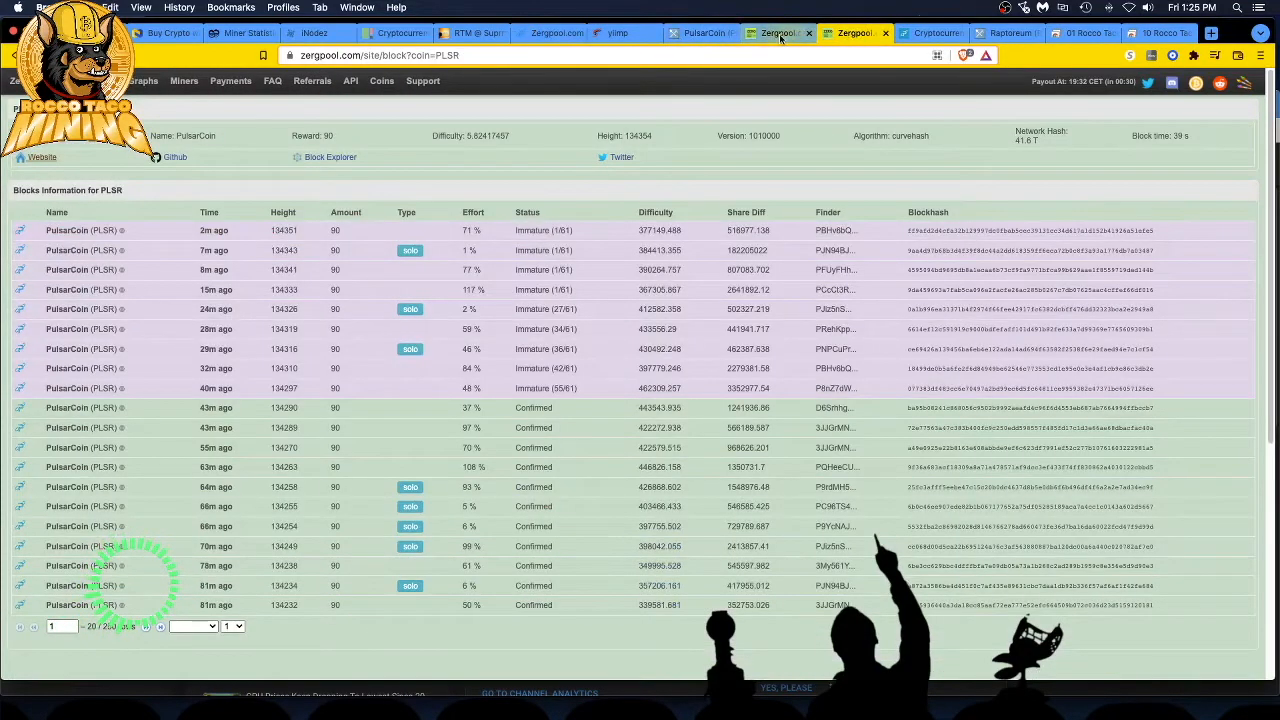
left_click(775, 33)
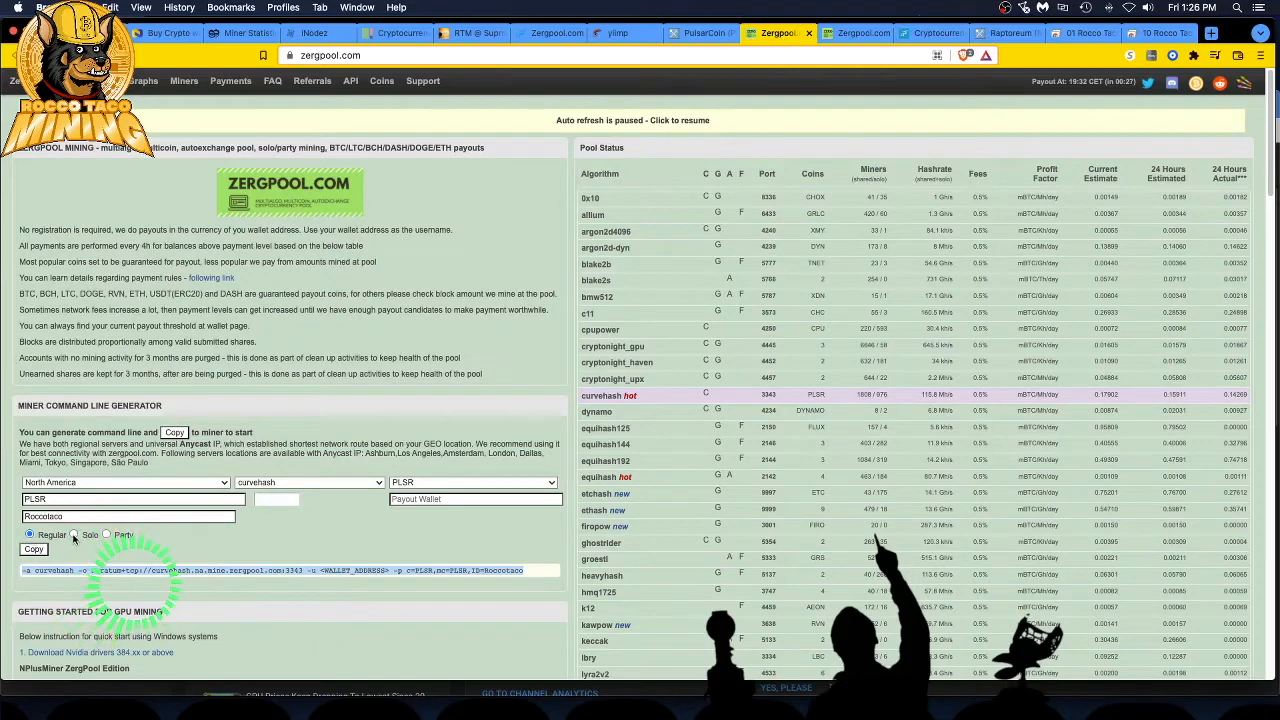
left_click(74, 534)
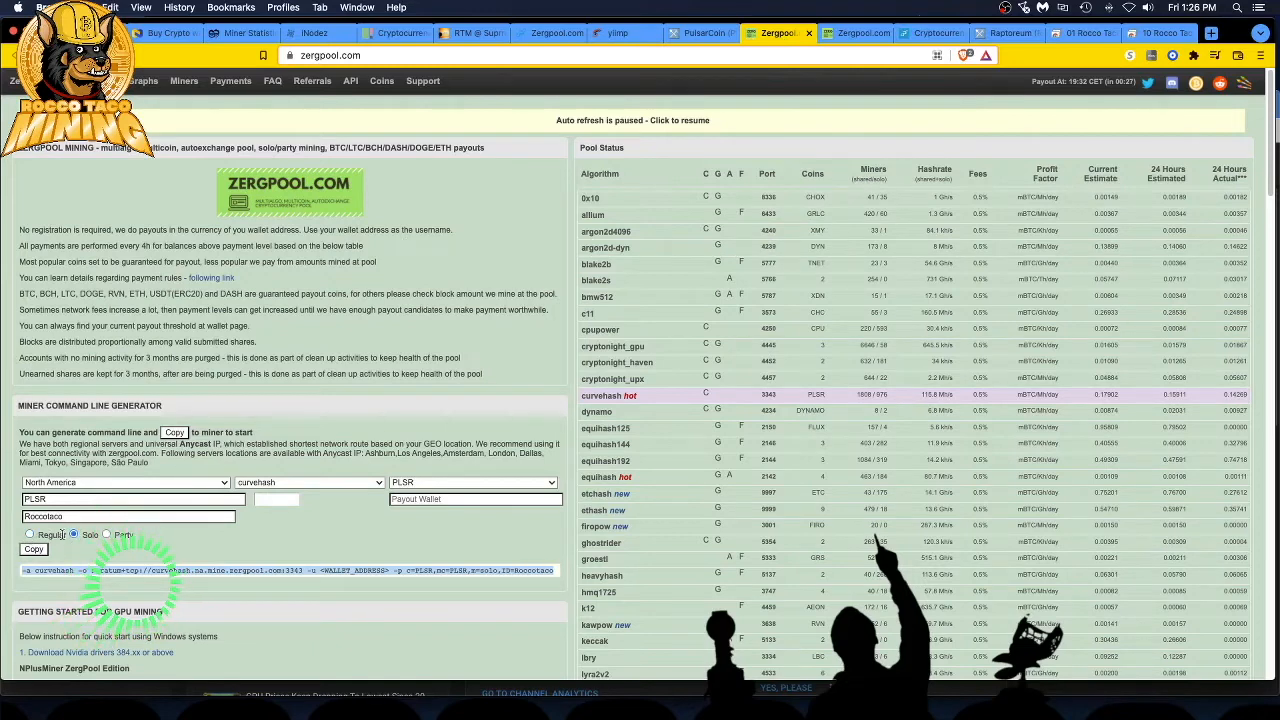
left_click(30, 534)
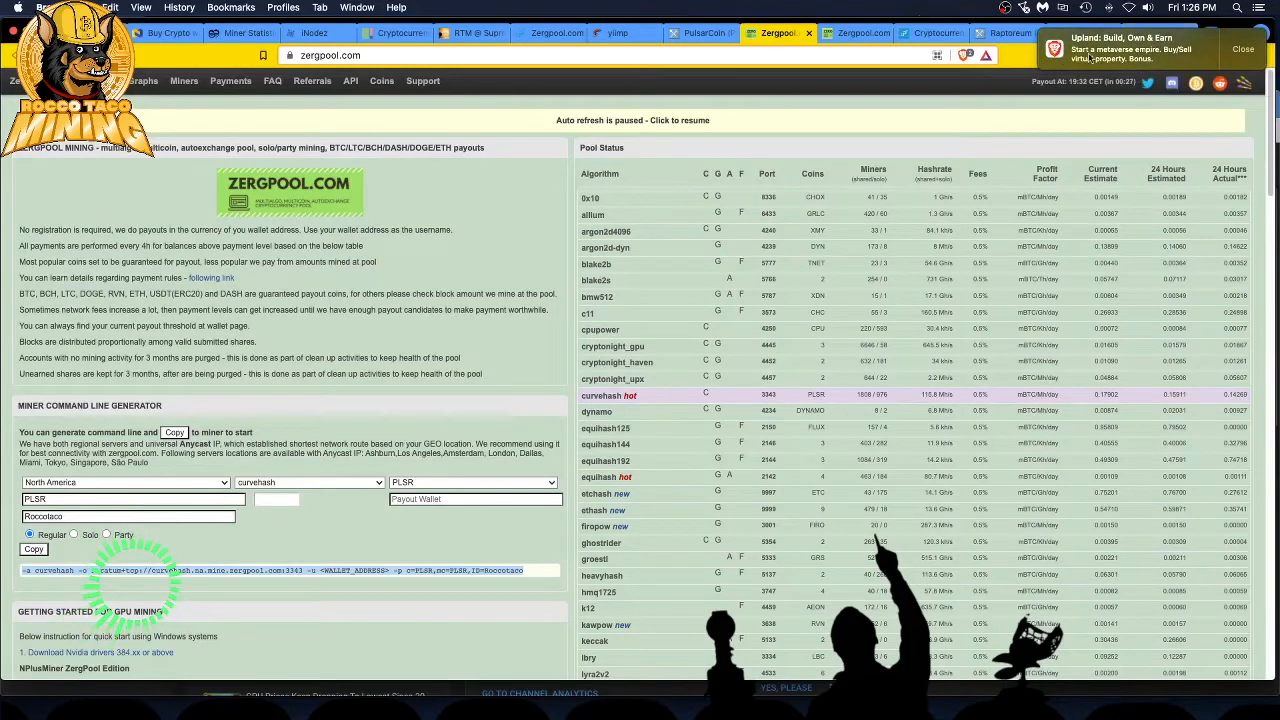
left_click(1120, 44)
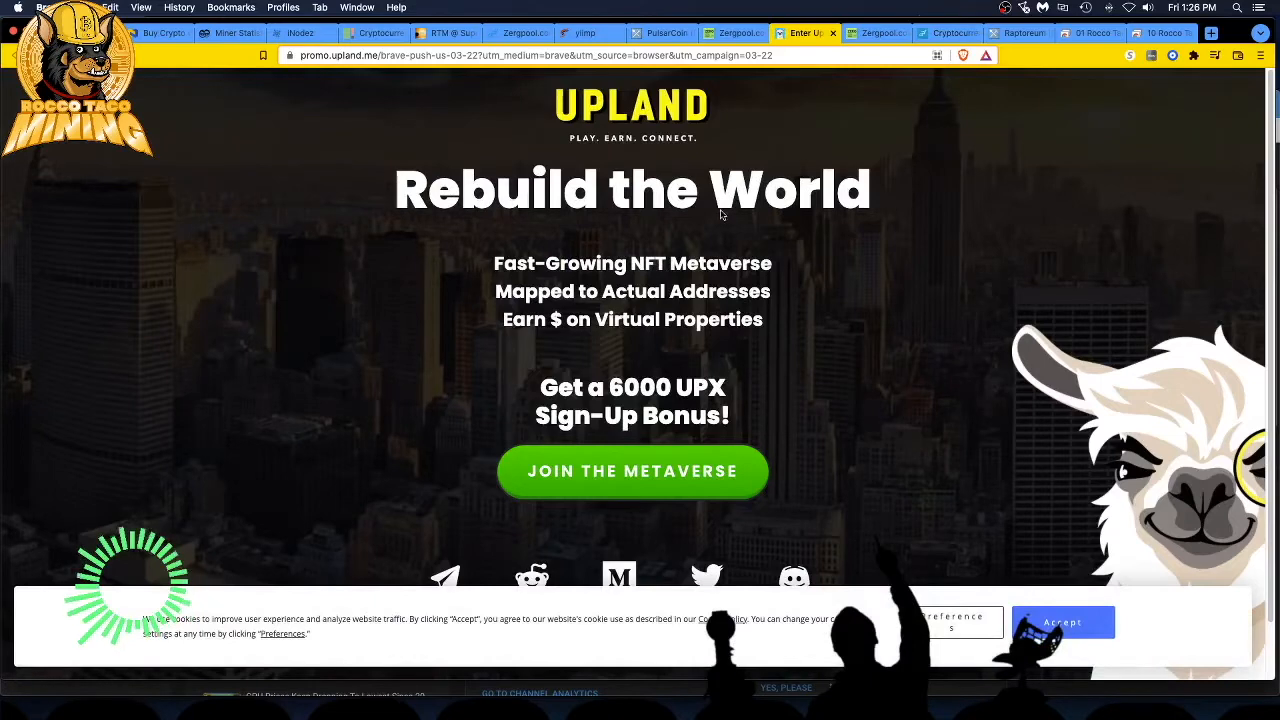
mouse_move(750, 234)
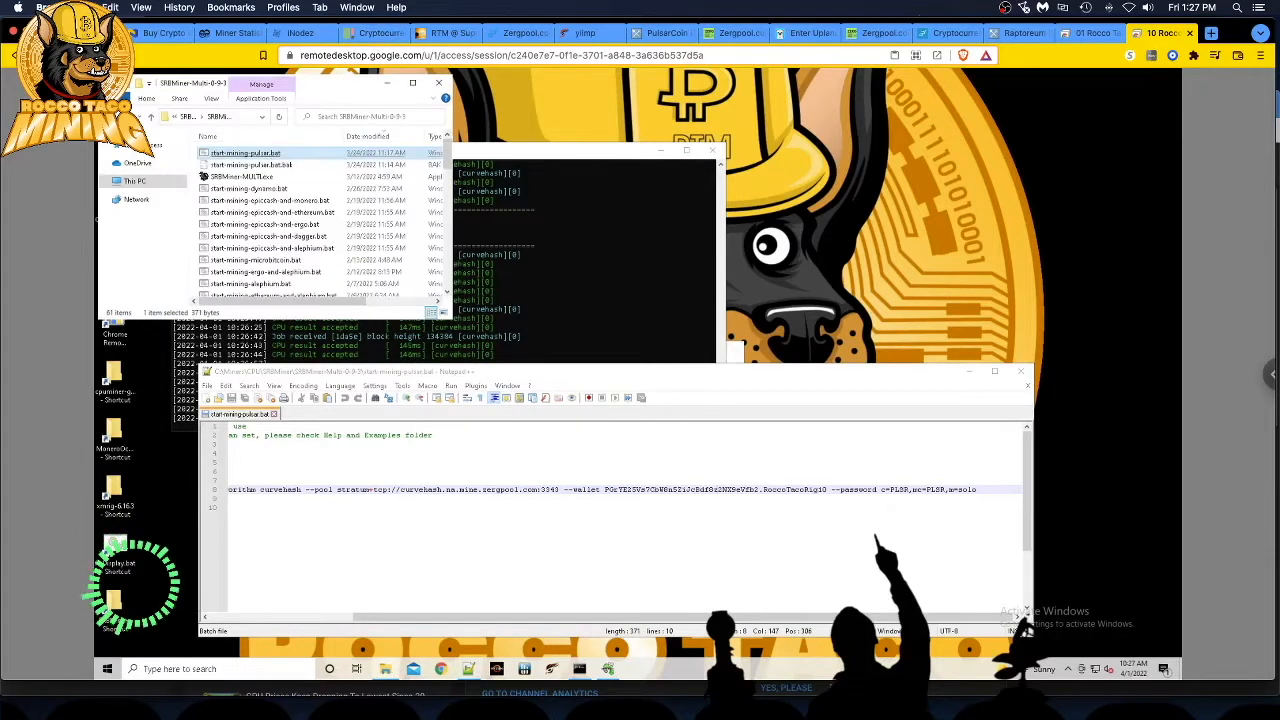
Check the SRBMiner executable's compatibility properties, then bring up AMD Ryzen Master's run-as-administrator option.
right_click(240, 176)
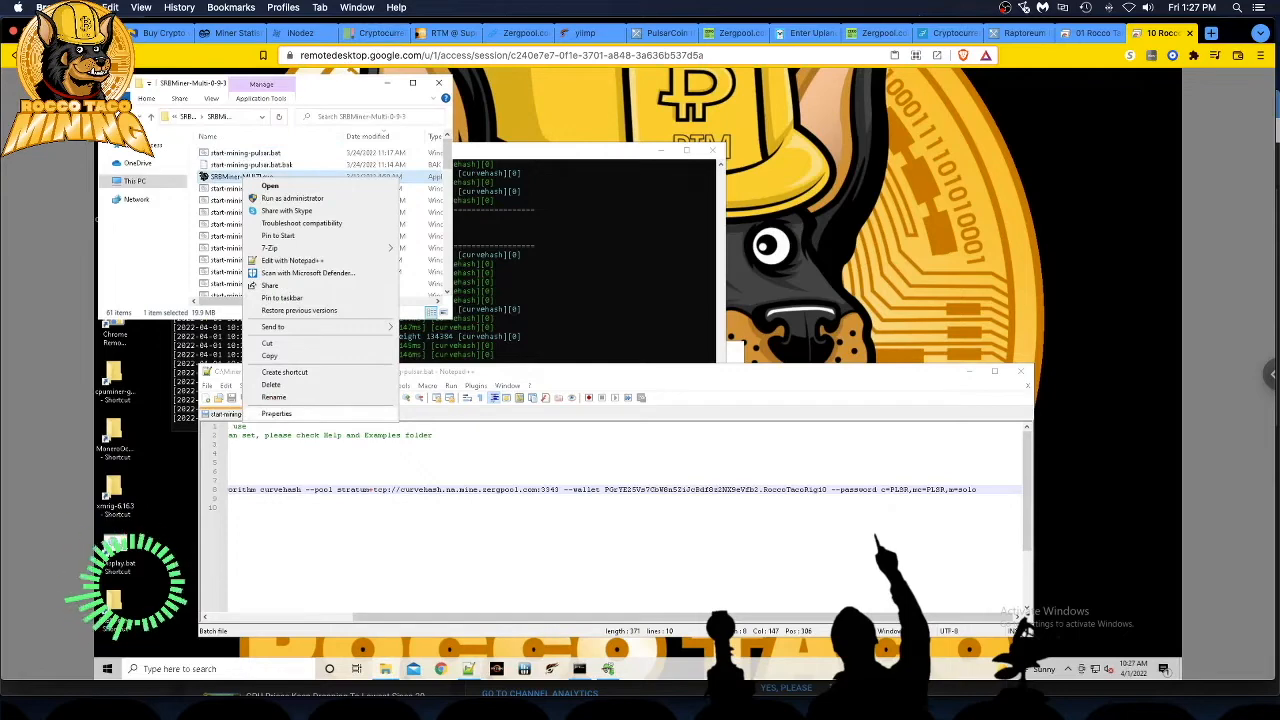
left_click(276, 413)
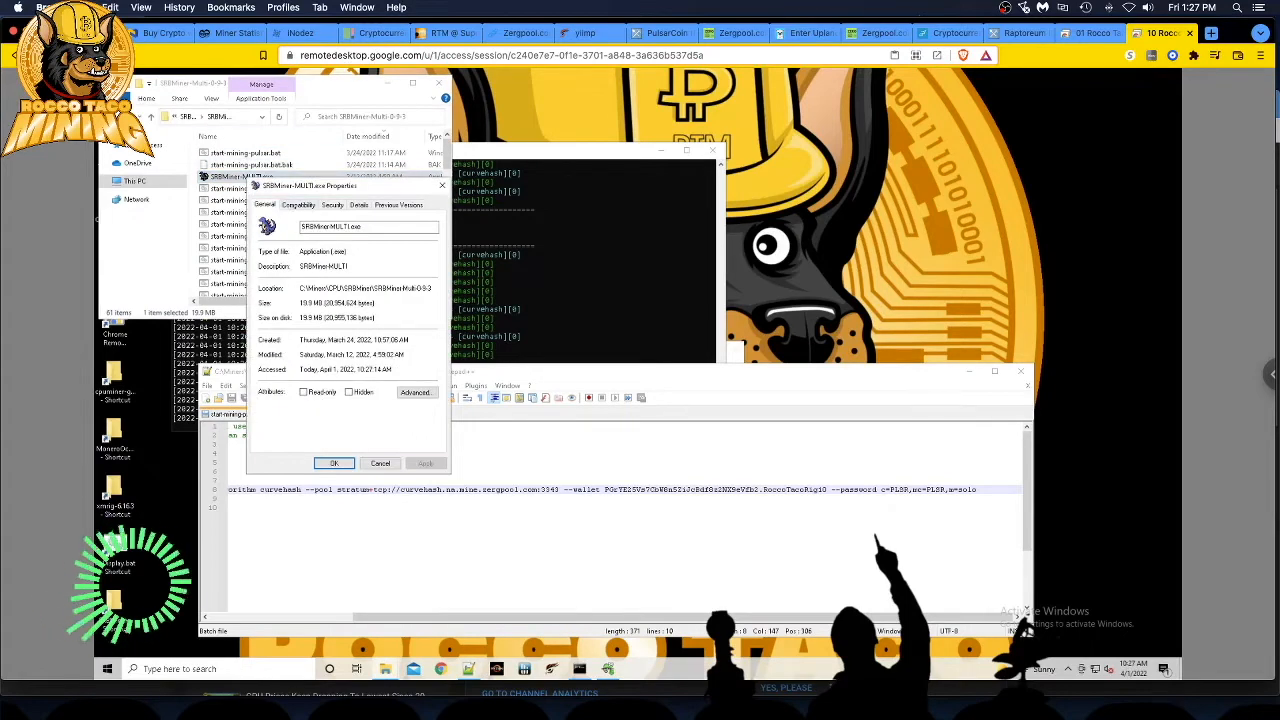
left_click(297, 205)
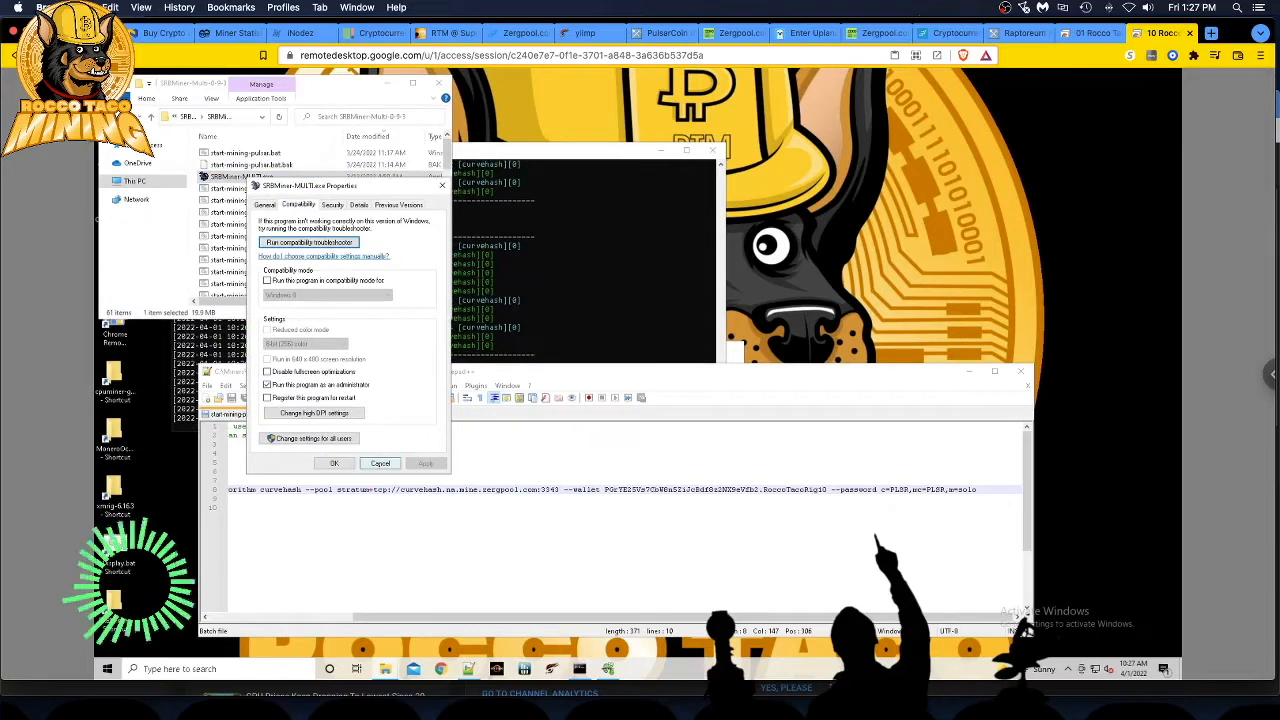
left_click(380, 463)
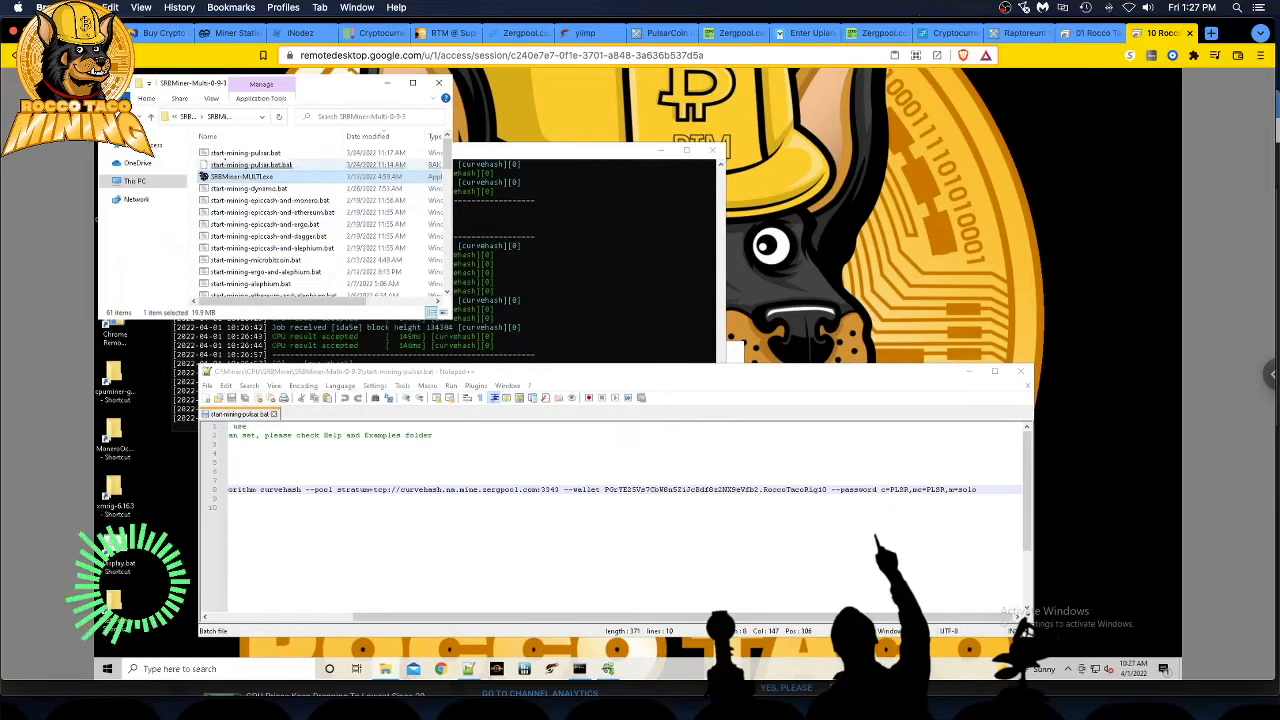
right_click(240, 176)
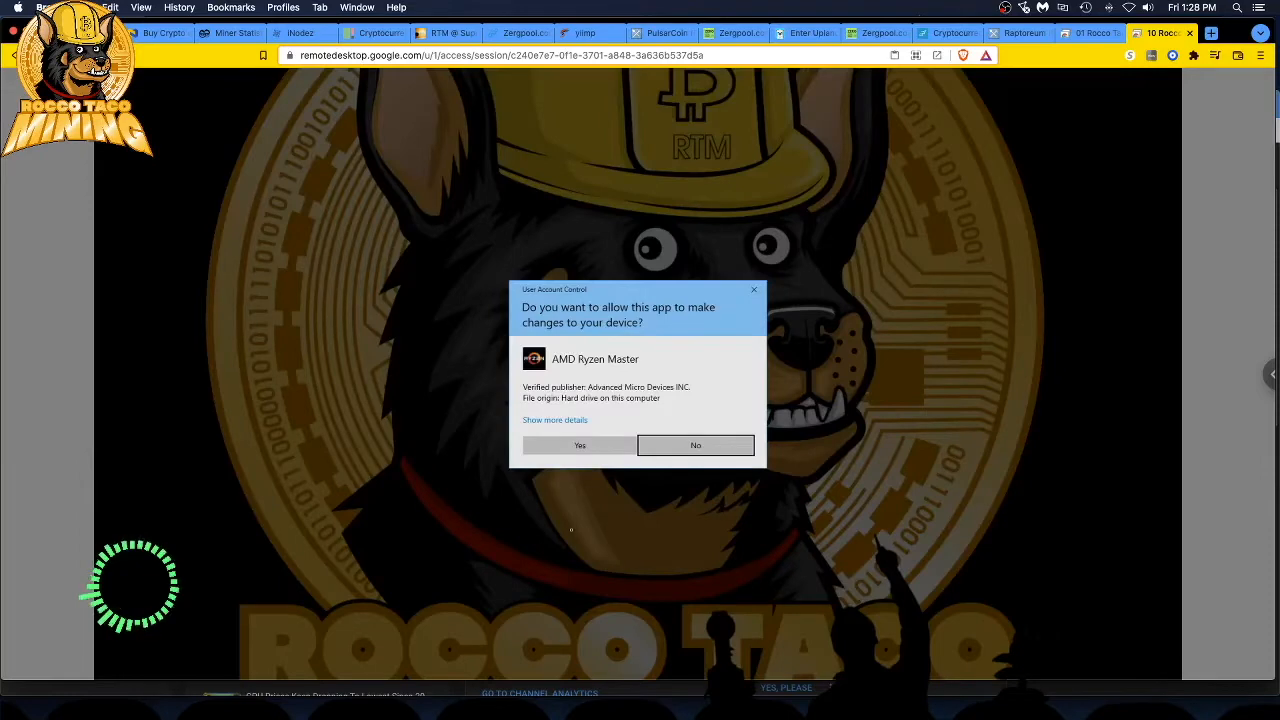
Approve AMD Ryzen Master's User Account Control prompt and accept its overclocking warning.
left_click(579, 445)
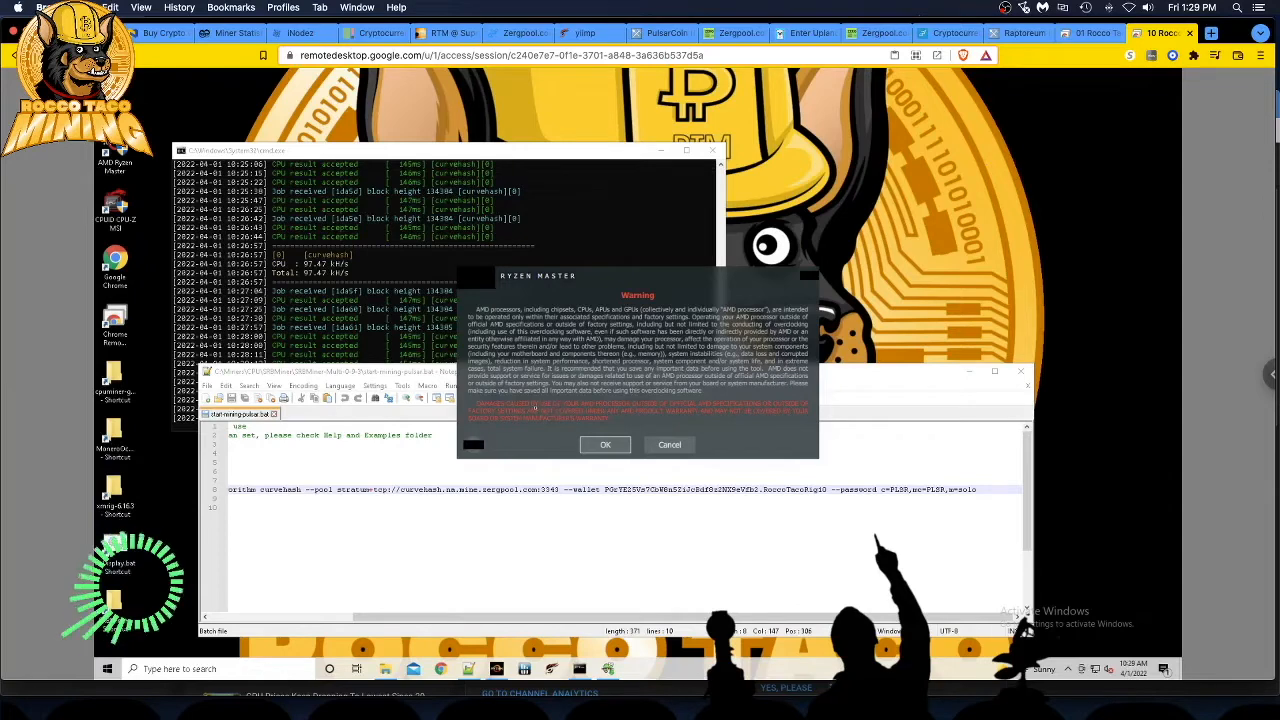
left_click(605, 444)
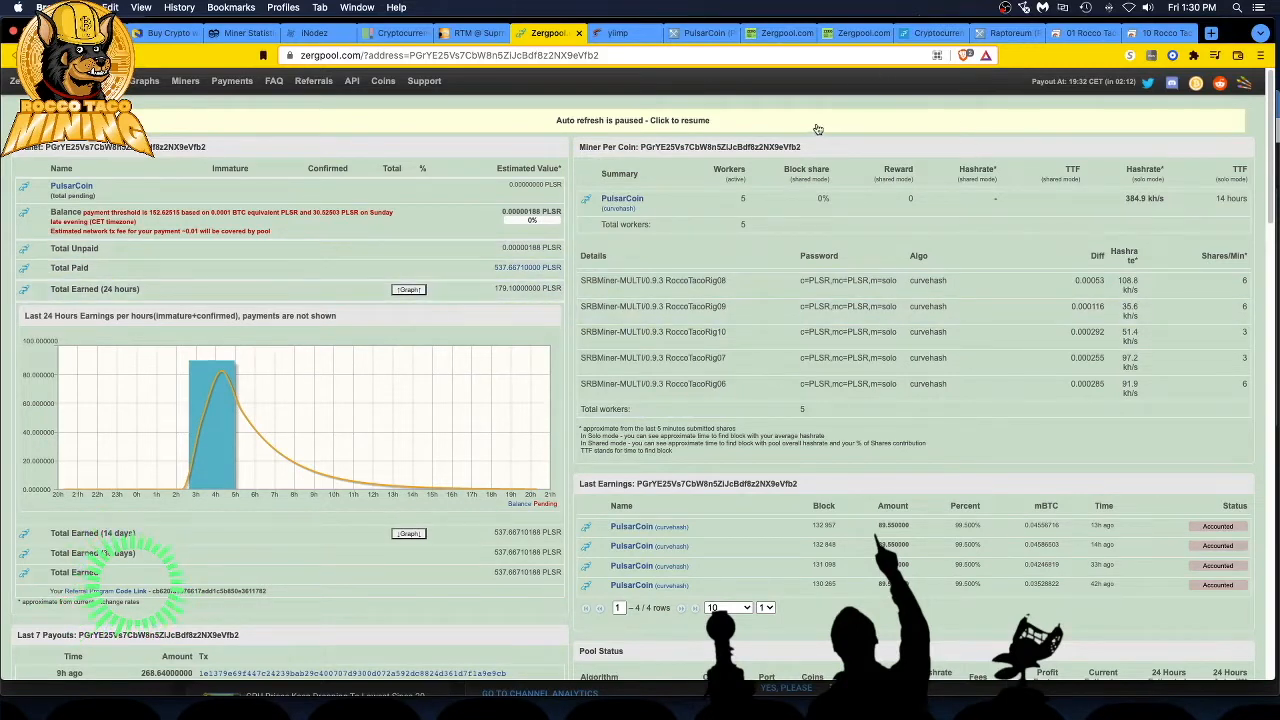
mouse_move(176, 267)
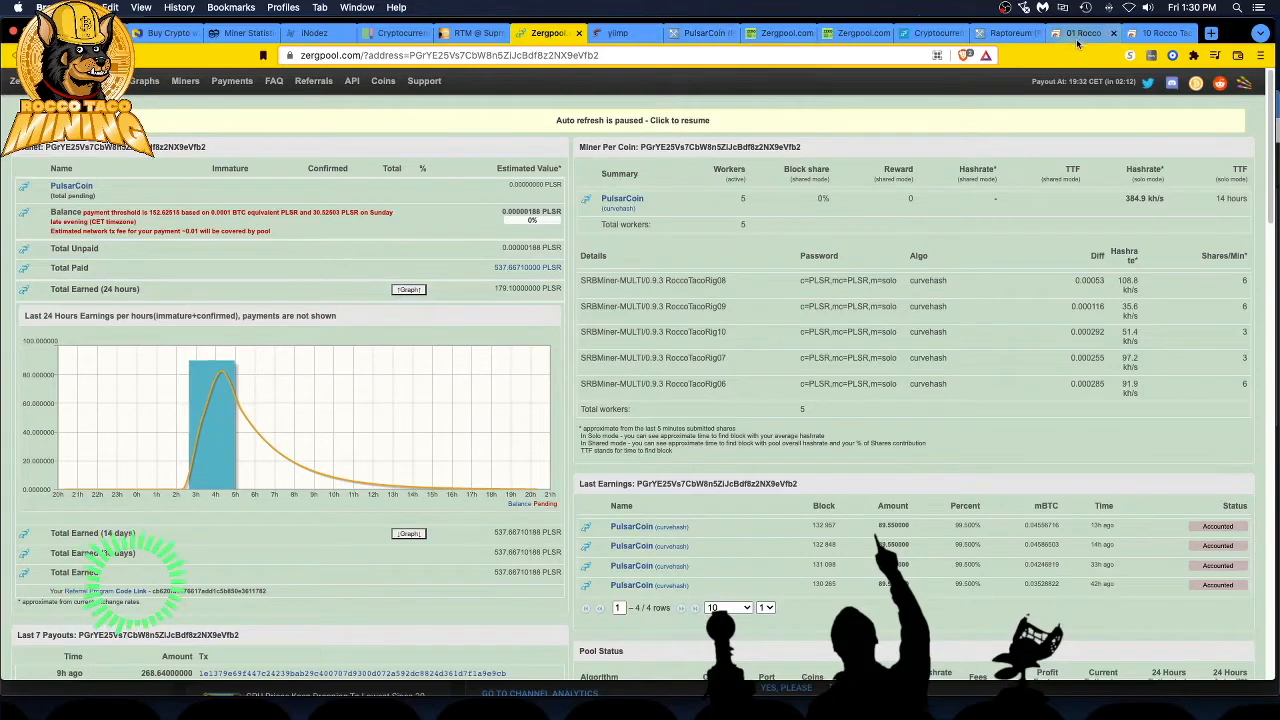
Switch to the 01 Rocco remote desktop session.
left_click(1075, 33)
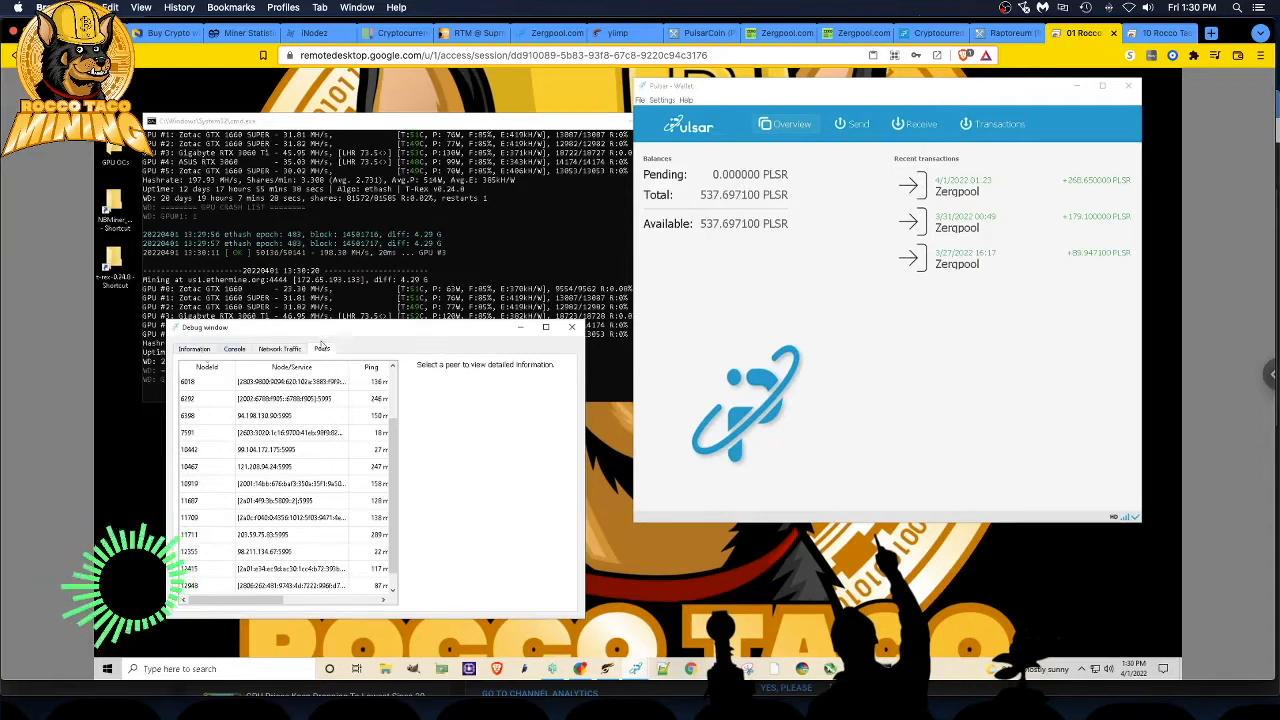
mouse_move(1113, 508)
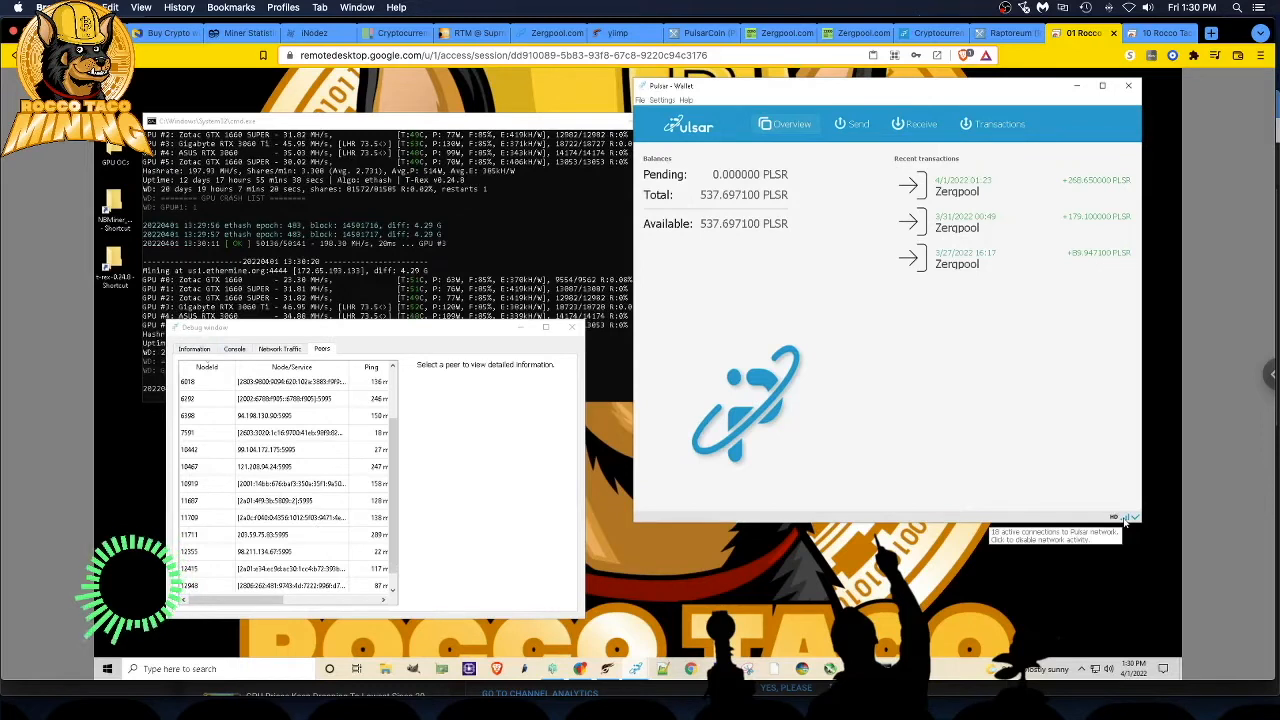
mouse_move(1055, 371)
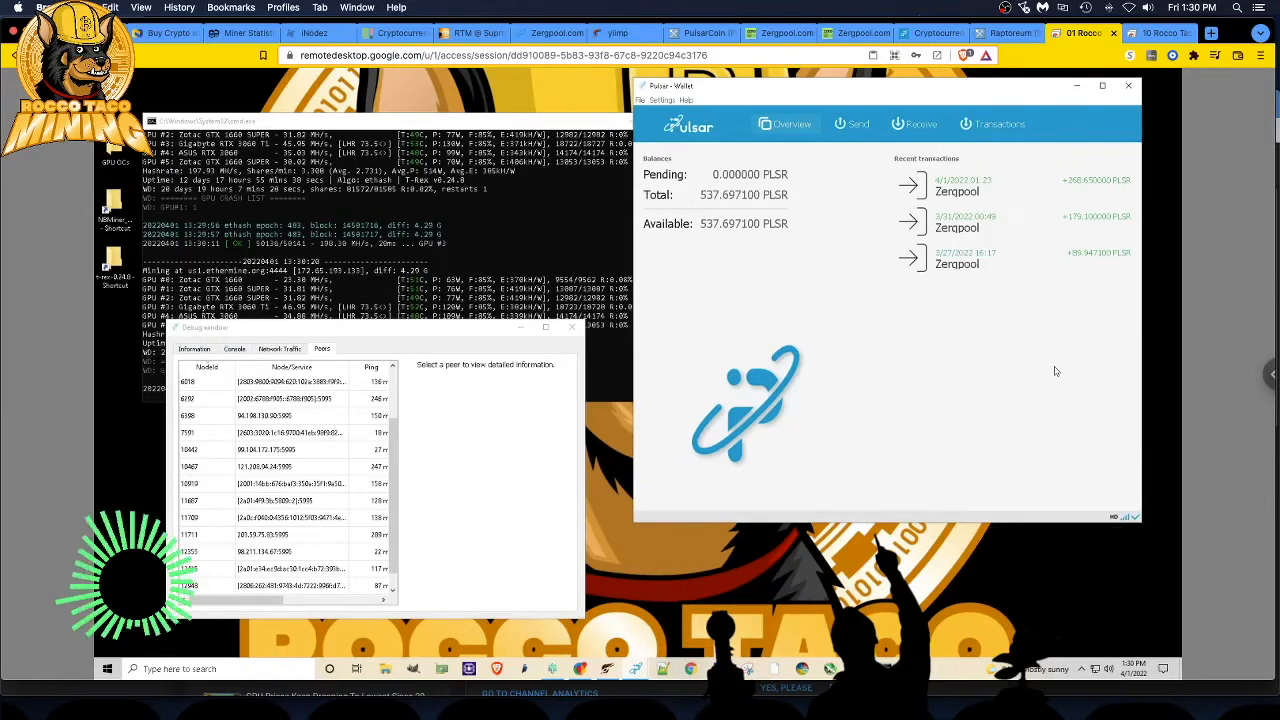
mouse_move(1056, 389)
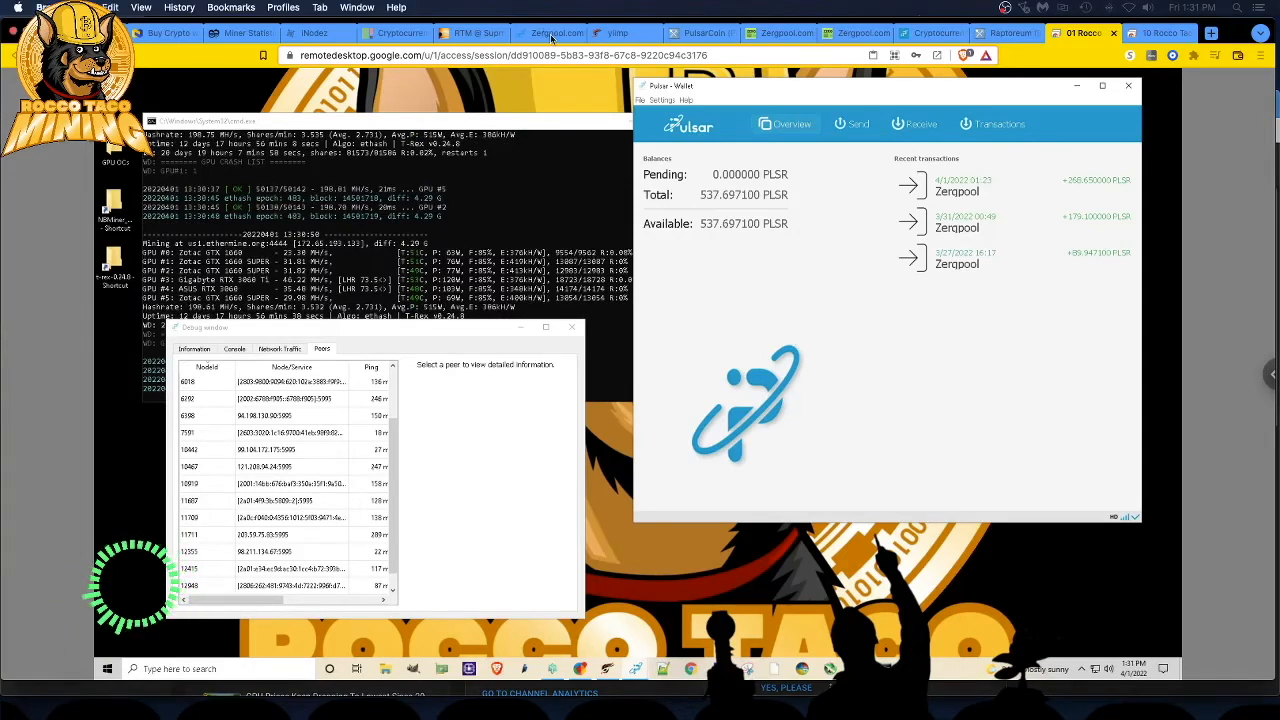
Switch back to the Zergpool tab listing the five solo curvehash RoccoTacoRig workers.
left_click(548, 33)
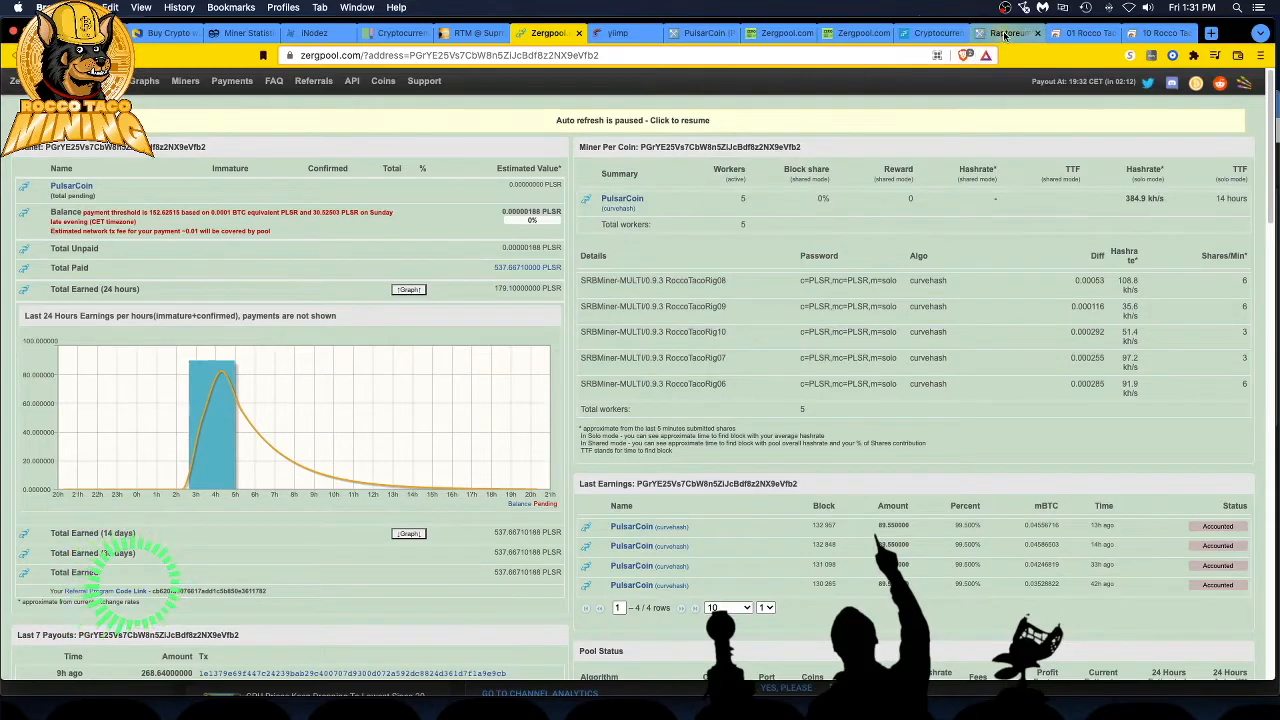
Switch to the Raptoreum tab, opening the Suprnova RTM anonymous dashboard.
left_click(1005, 33)
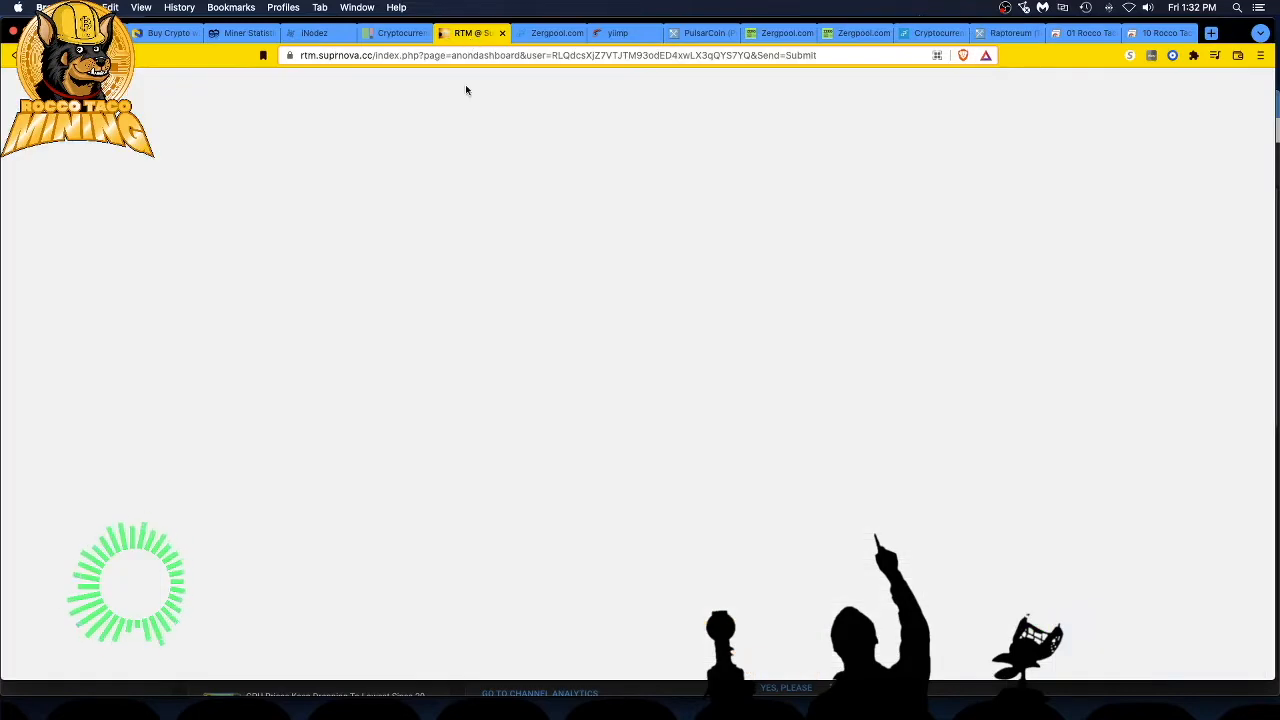
mouse_move(492, 217)
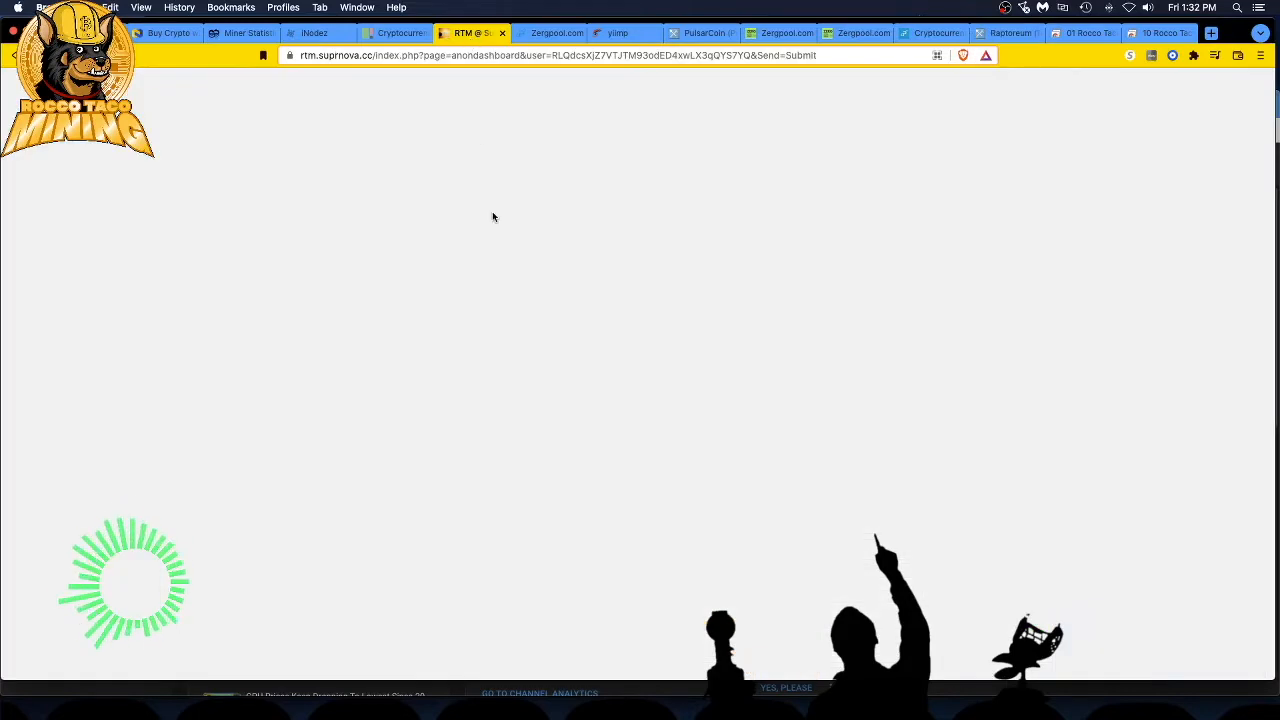
mouse_move(450, 270)
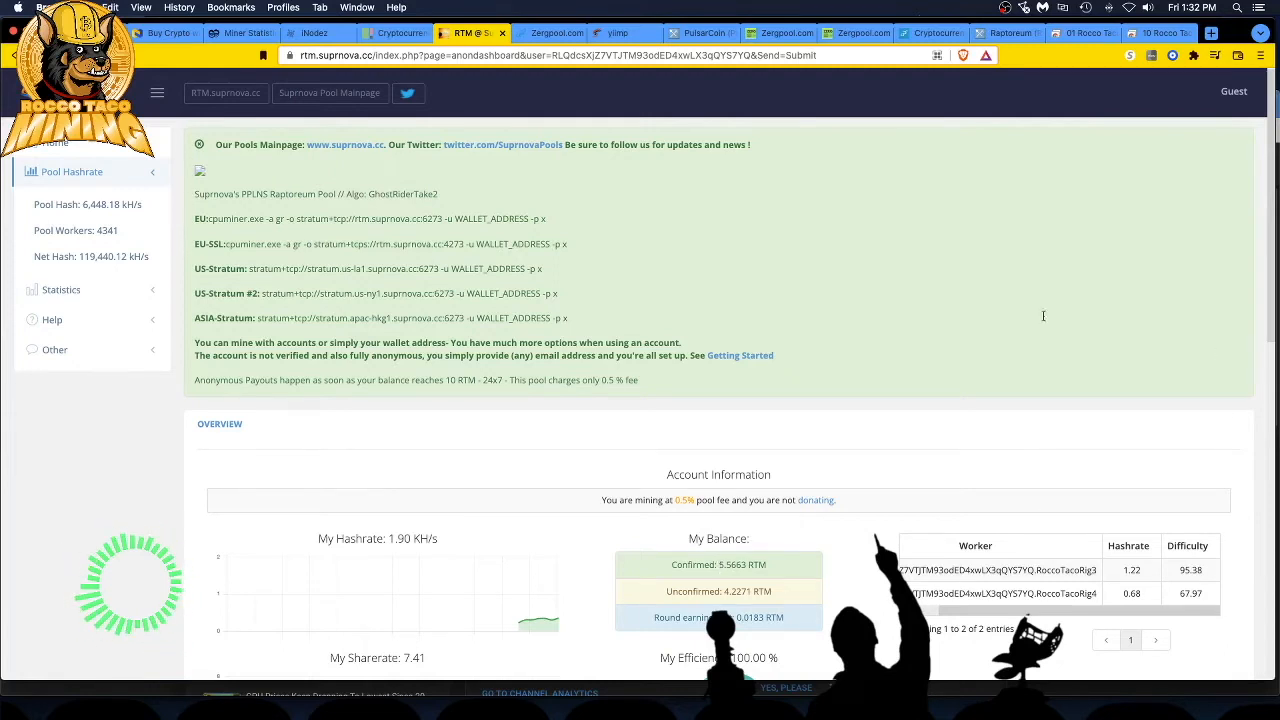
After the RTM dashboard loads (1.90 KH/s, 5.5663 RTM), open the Arculus wallet promo tab.
left_click(518, 33)
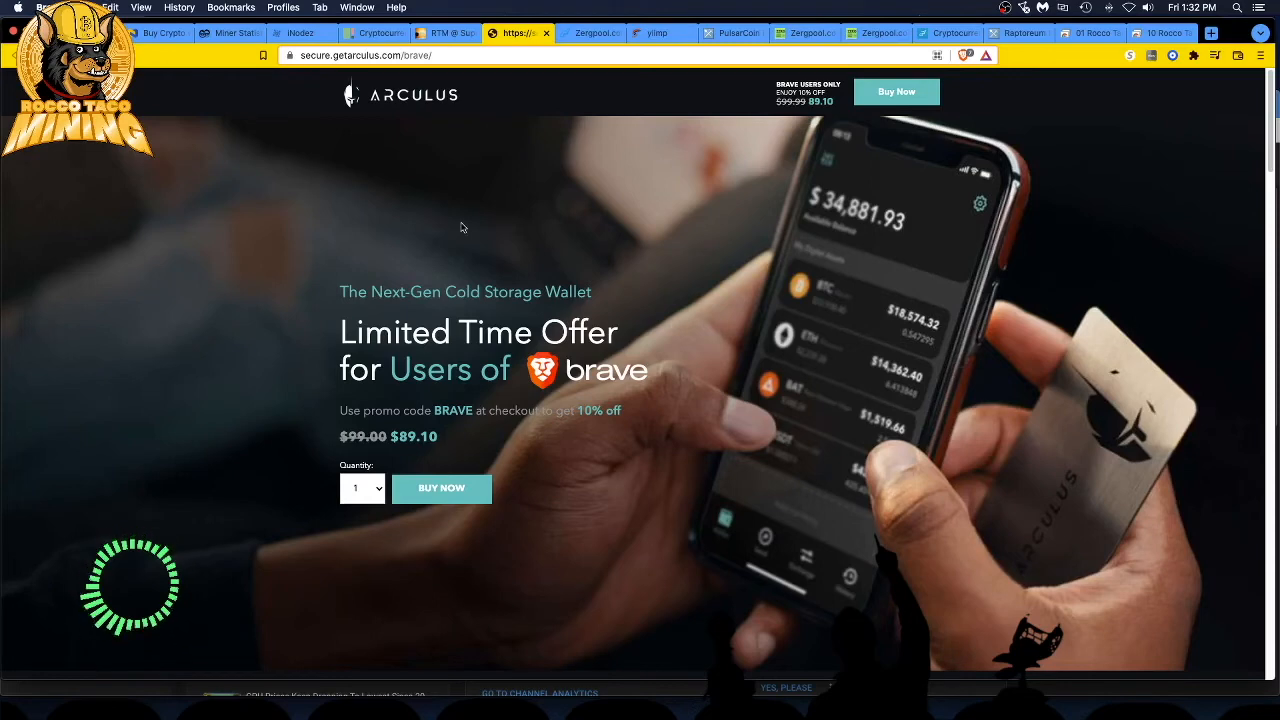
mouse_move(546, 212)
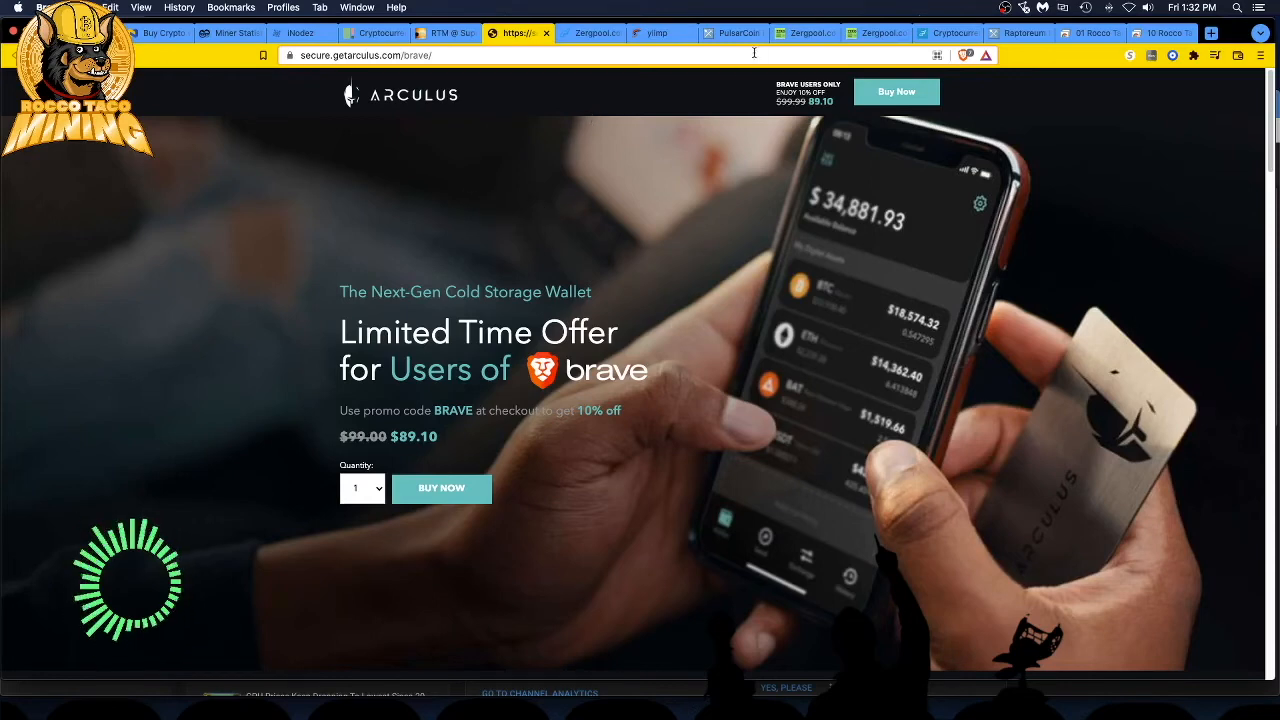
Return to the zergpool.com home page with its pool status table, leaving the Arculus ad.
left_click(805, 33)
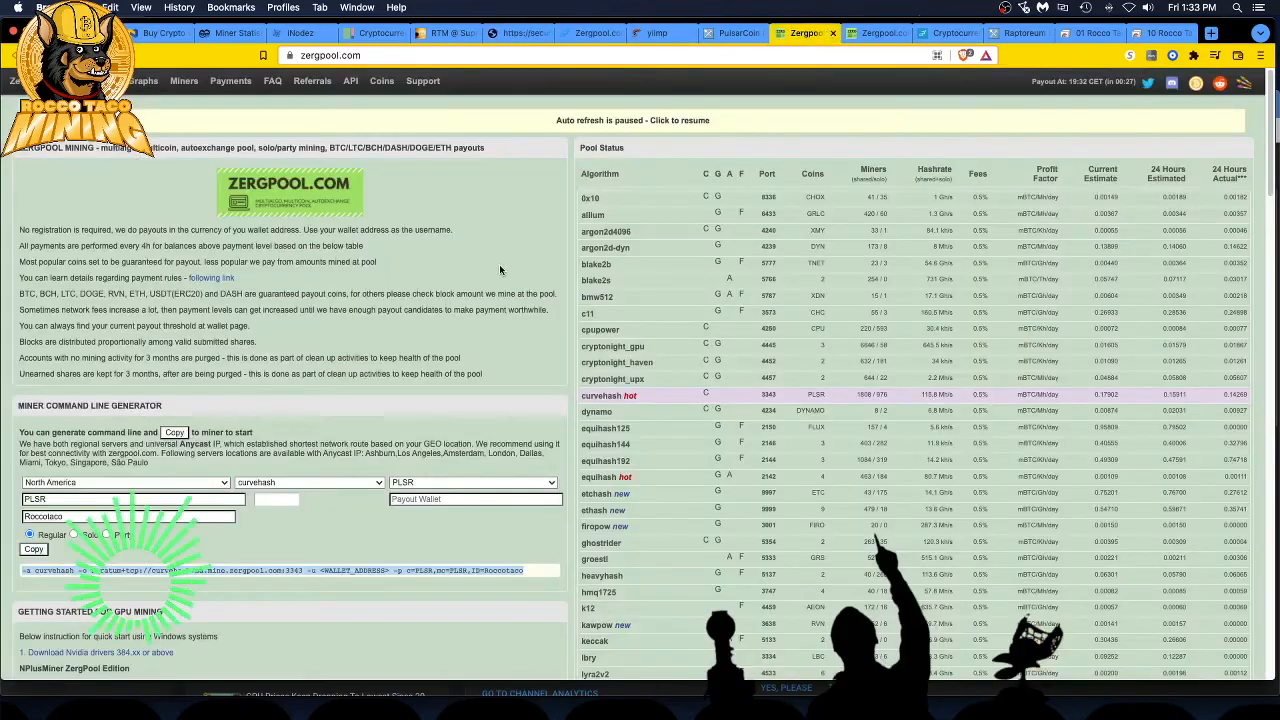